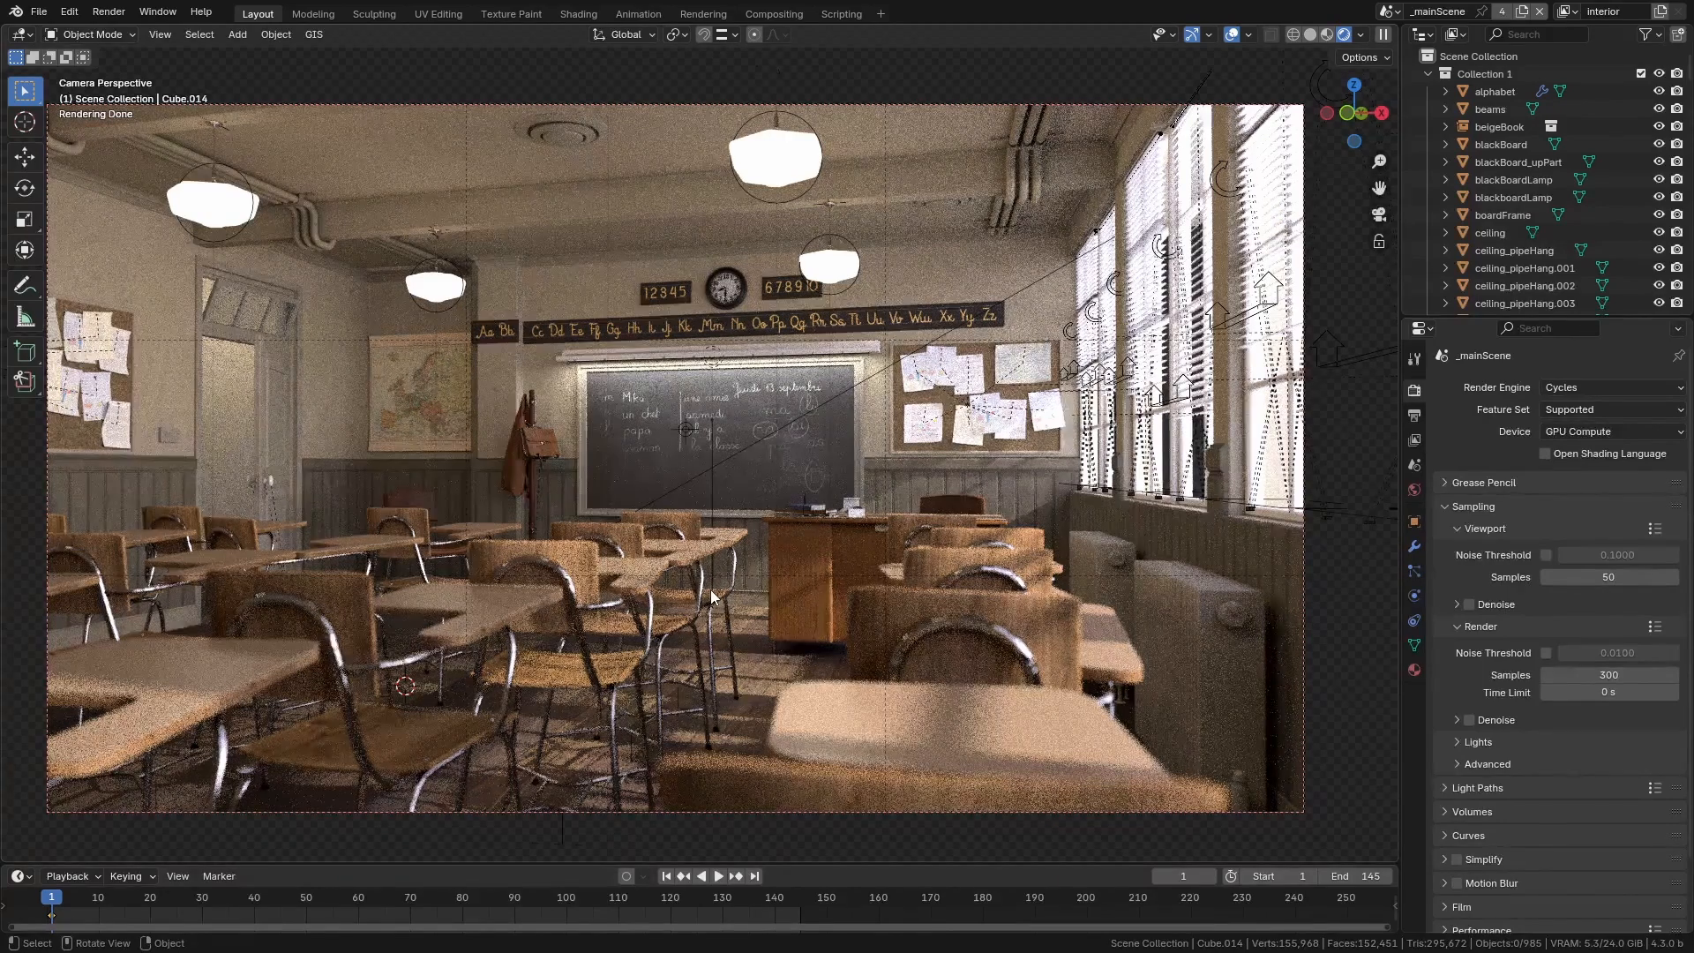
# Try CPU as the render device, then set it back to GPU Compute
pyautogui.click(1612, 430)
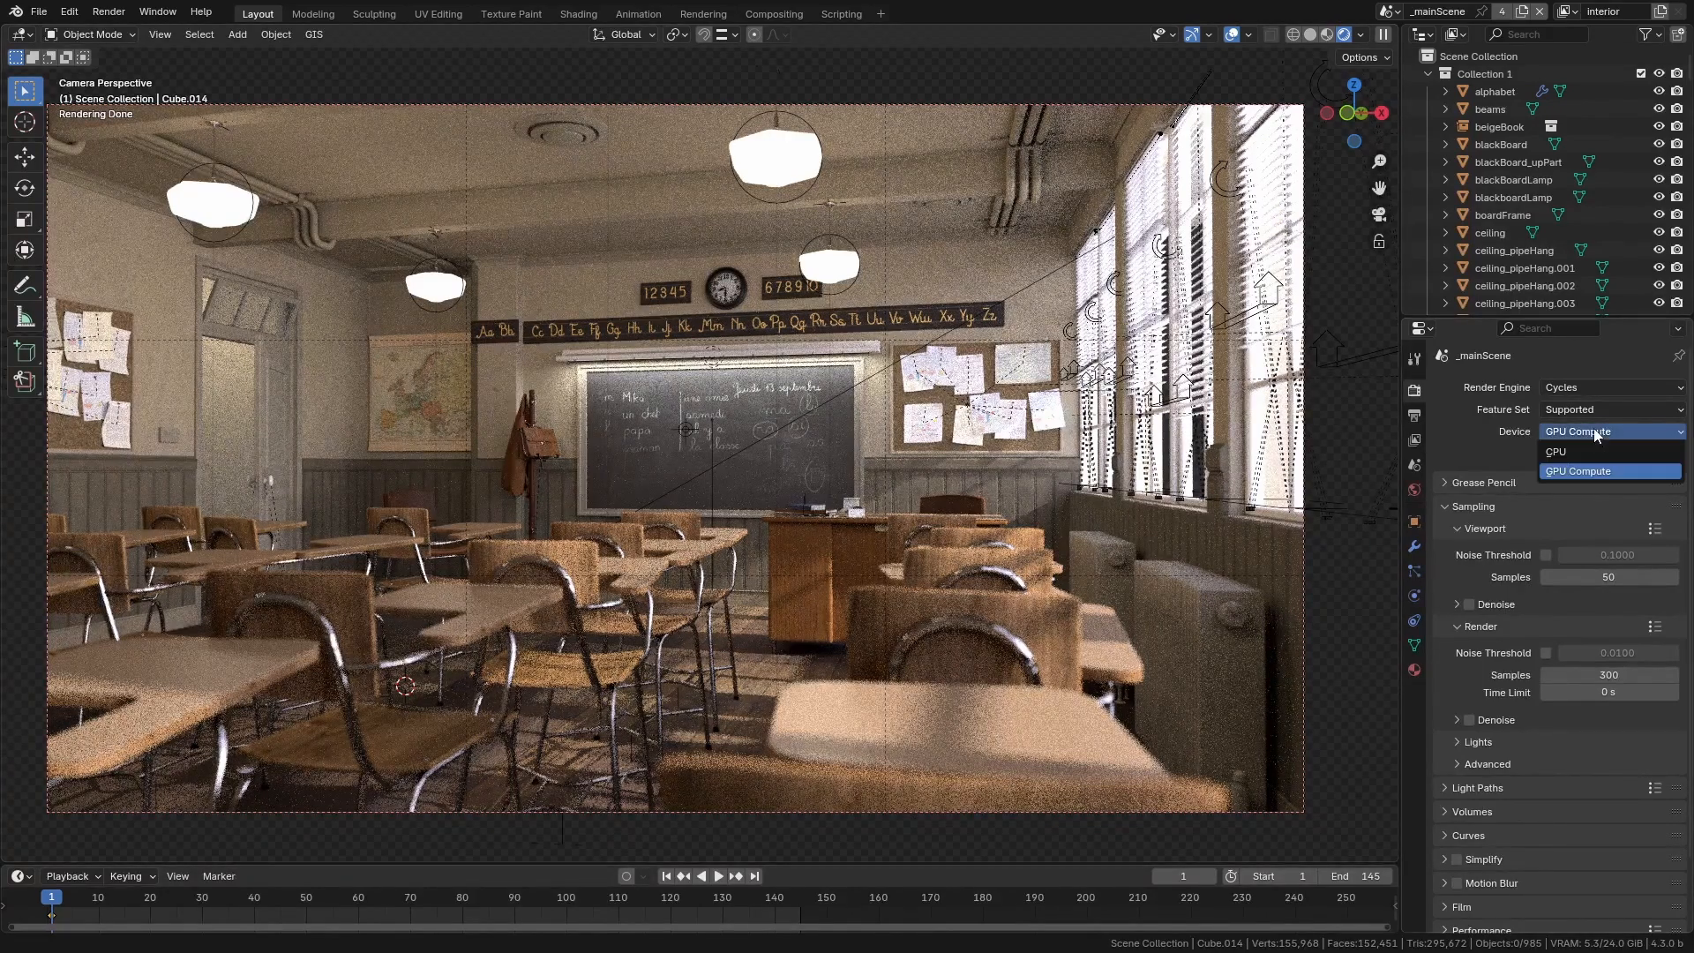
pyautogui.click(1556, 451)
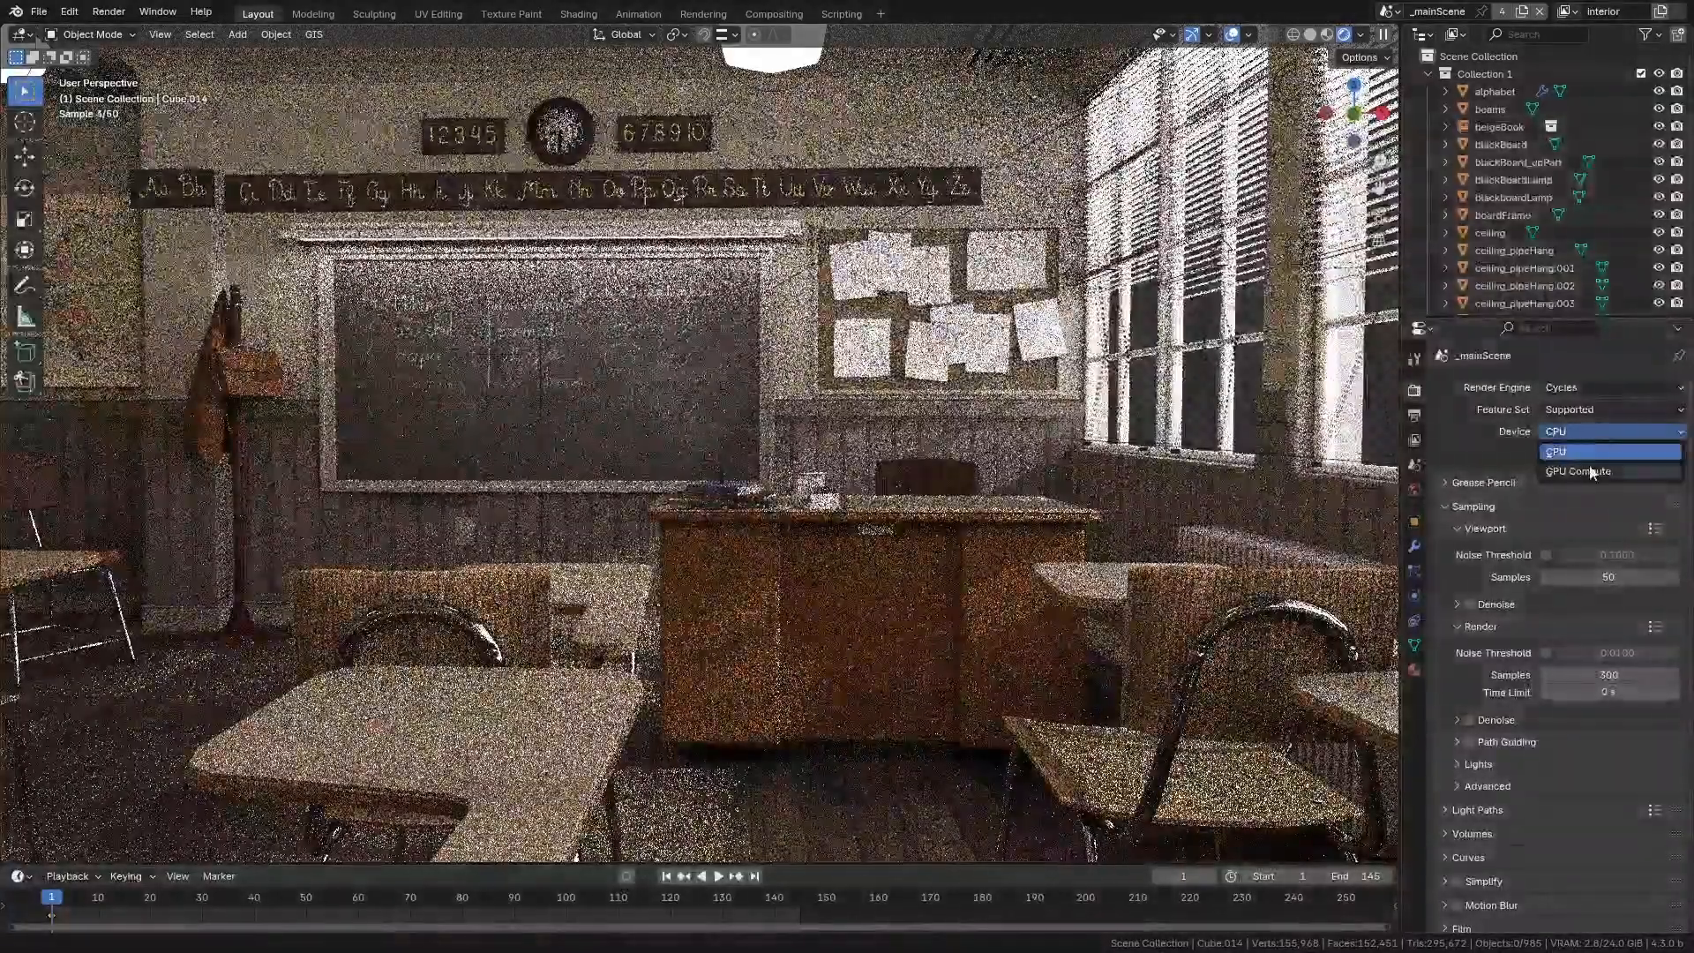
pyautogui.click(1577, 471)
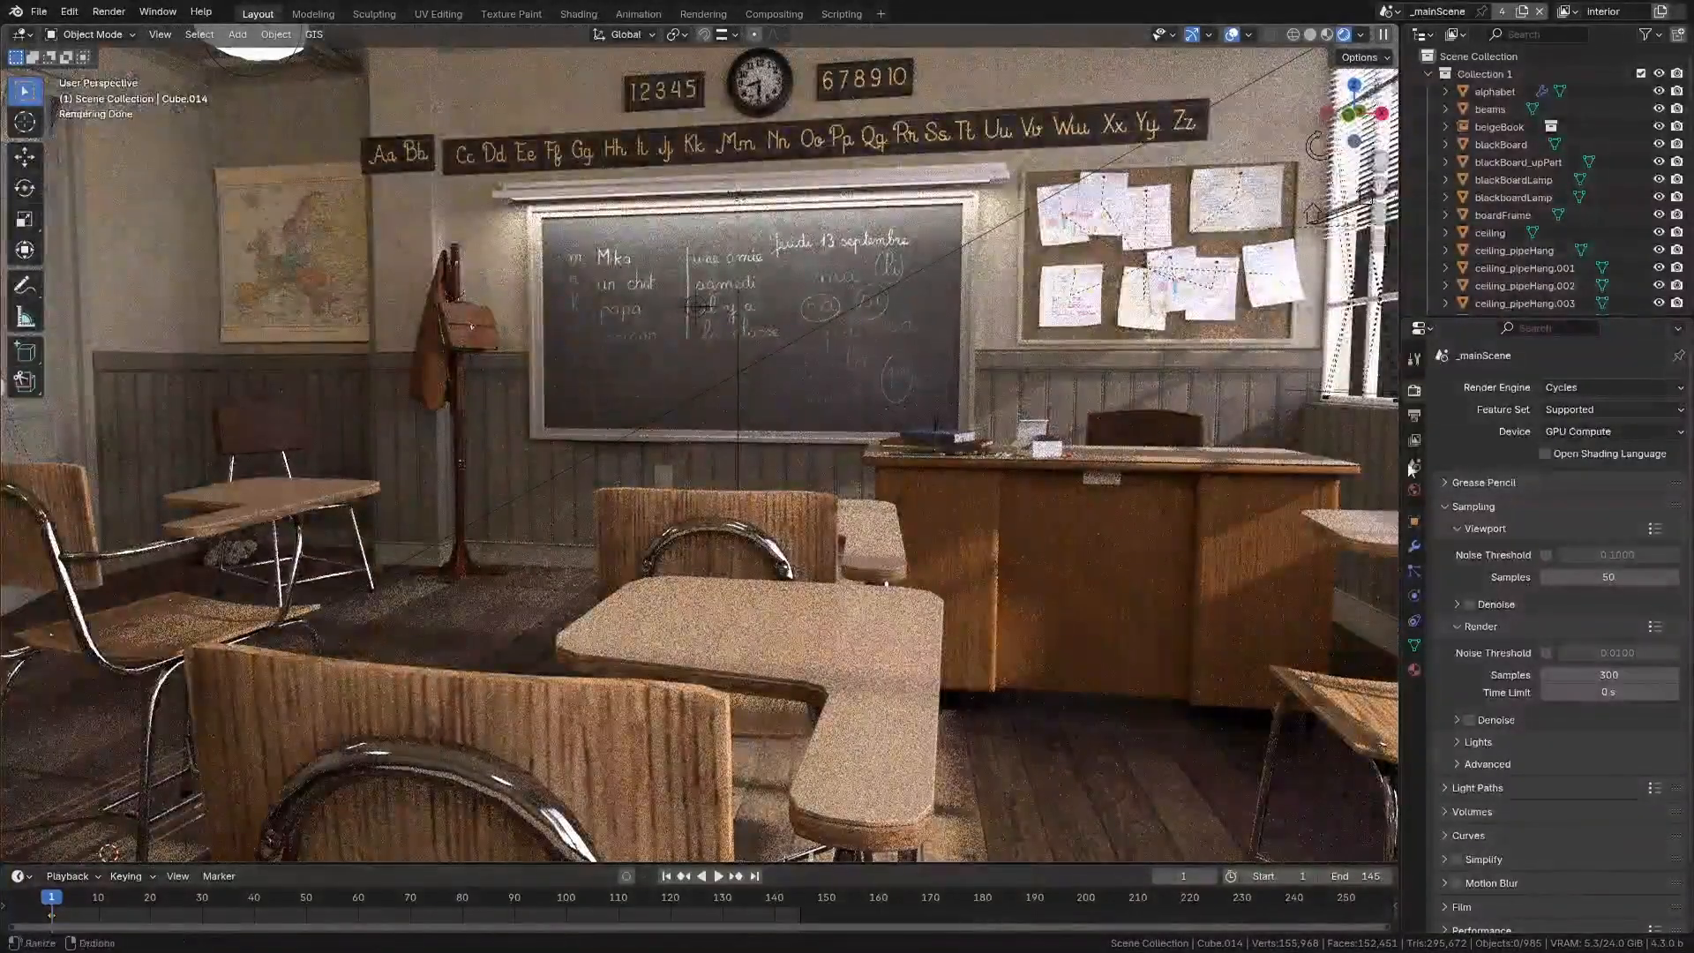
# In Preferences > System, compare the CUDA and OptiX render device lists
pyautogui.click(67, 11)
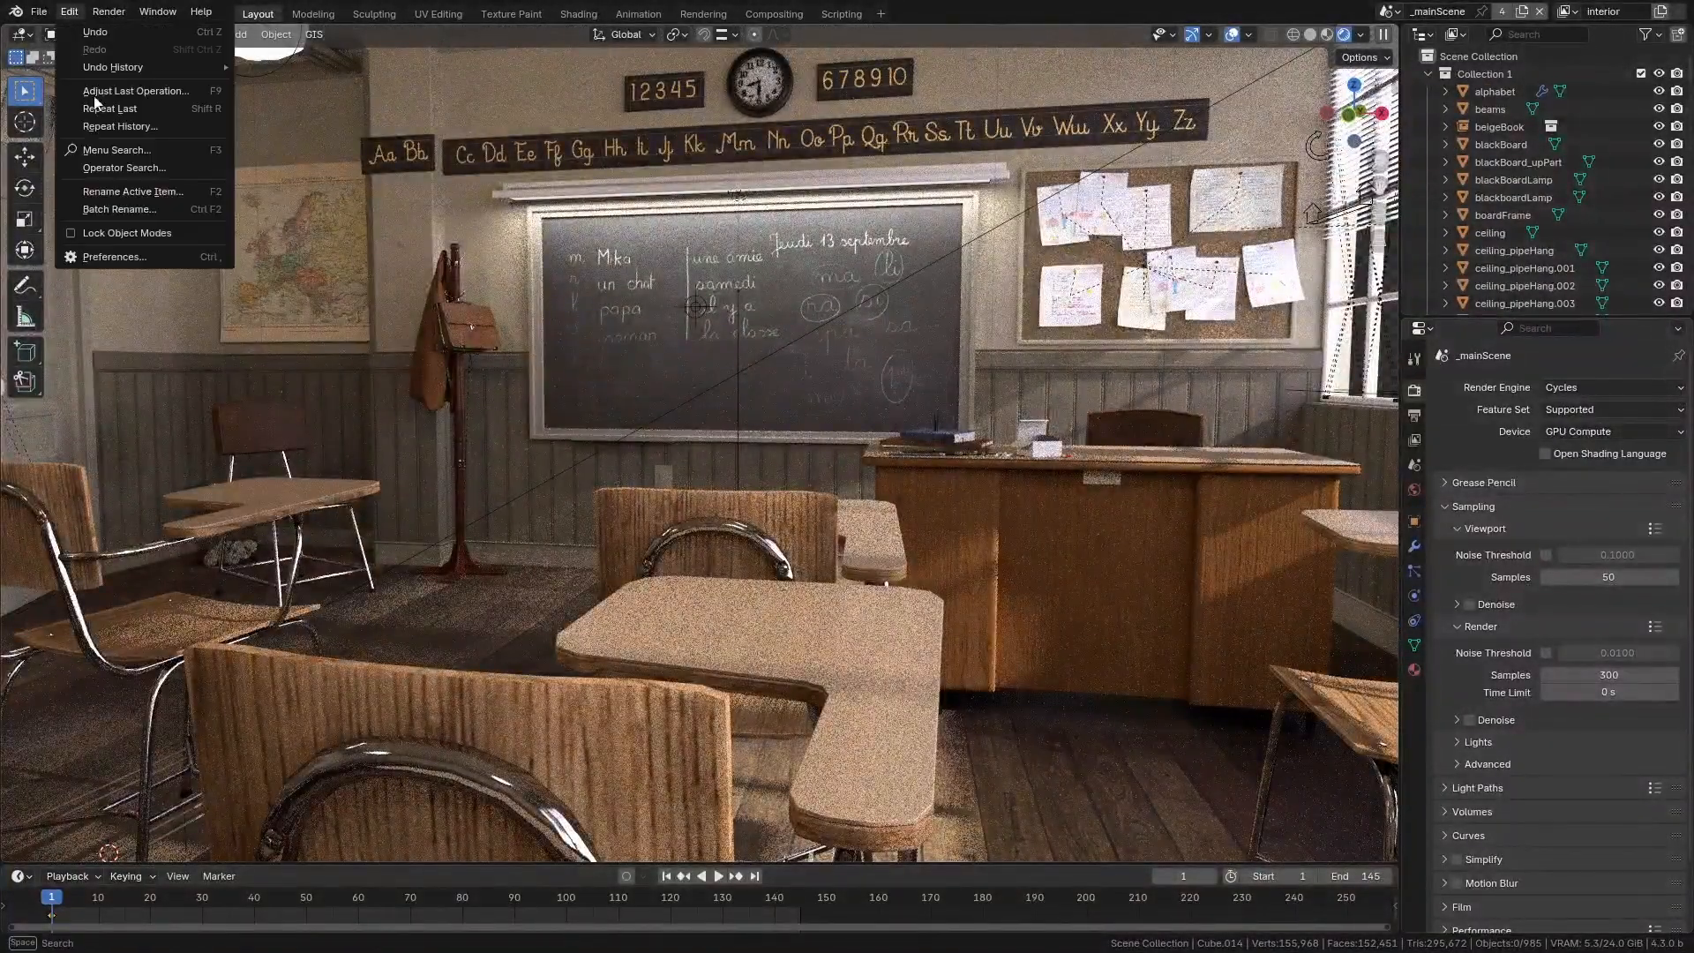
pyautogui.click(112, 258)
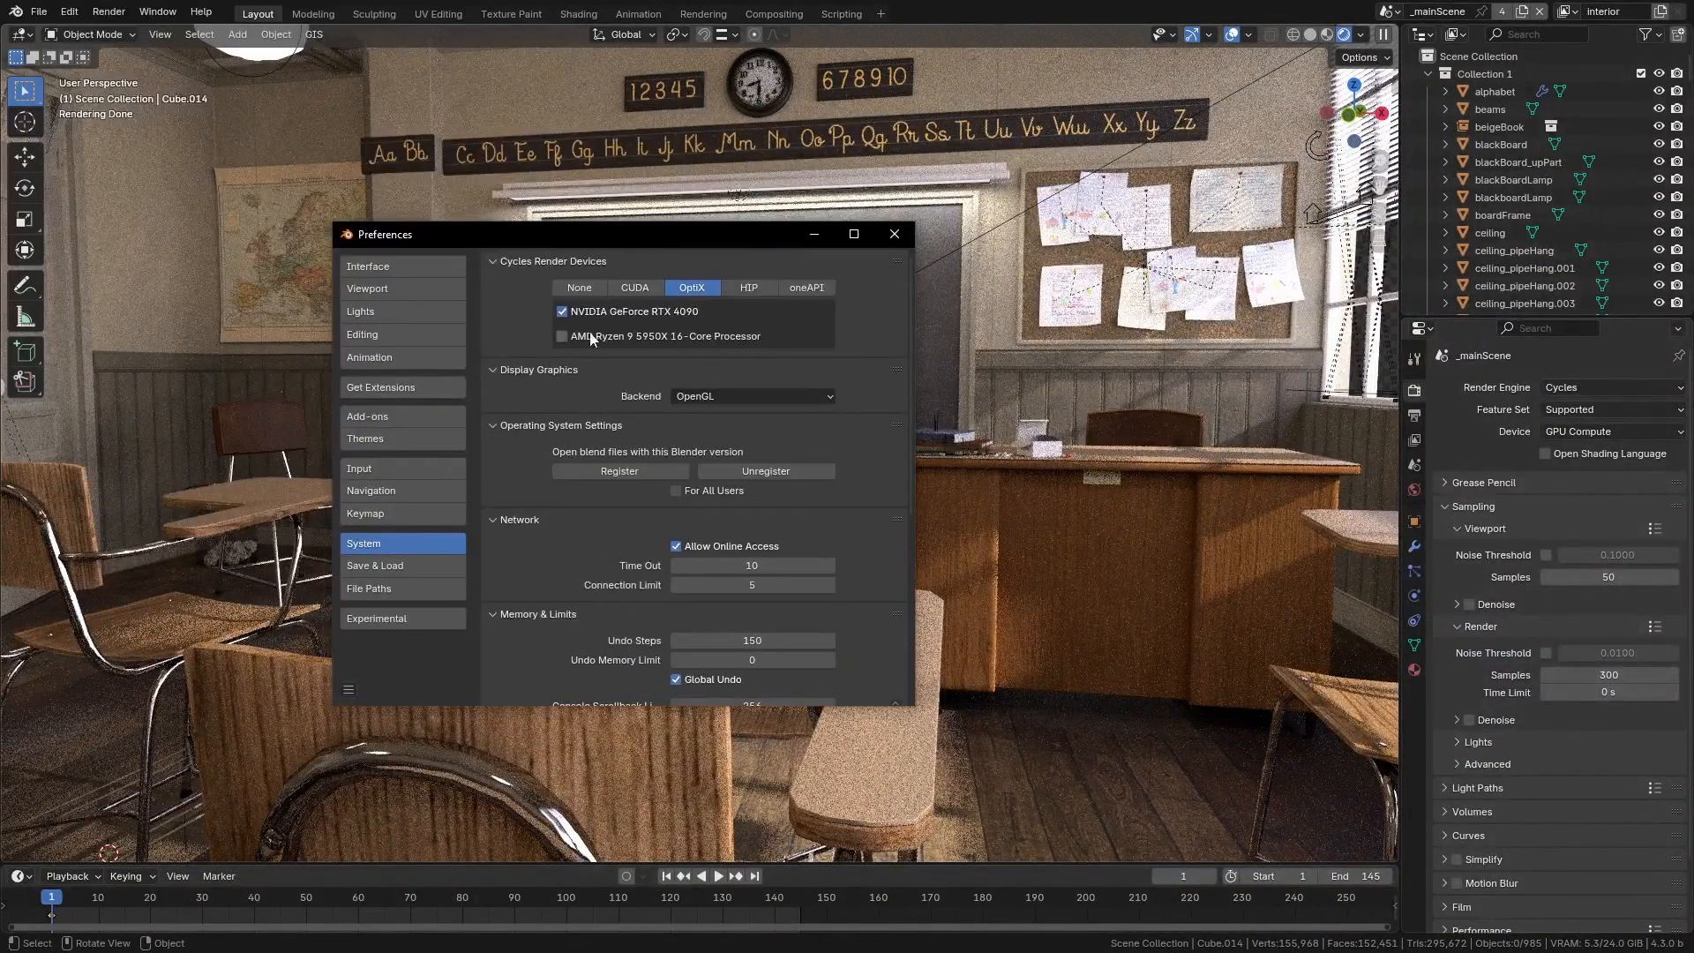
pyautogui.moveTo(635, 288)
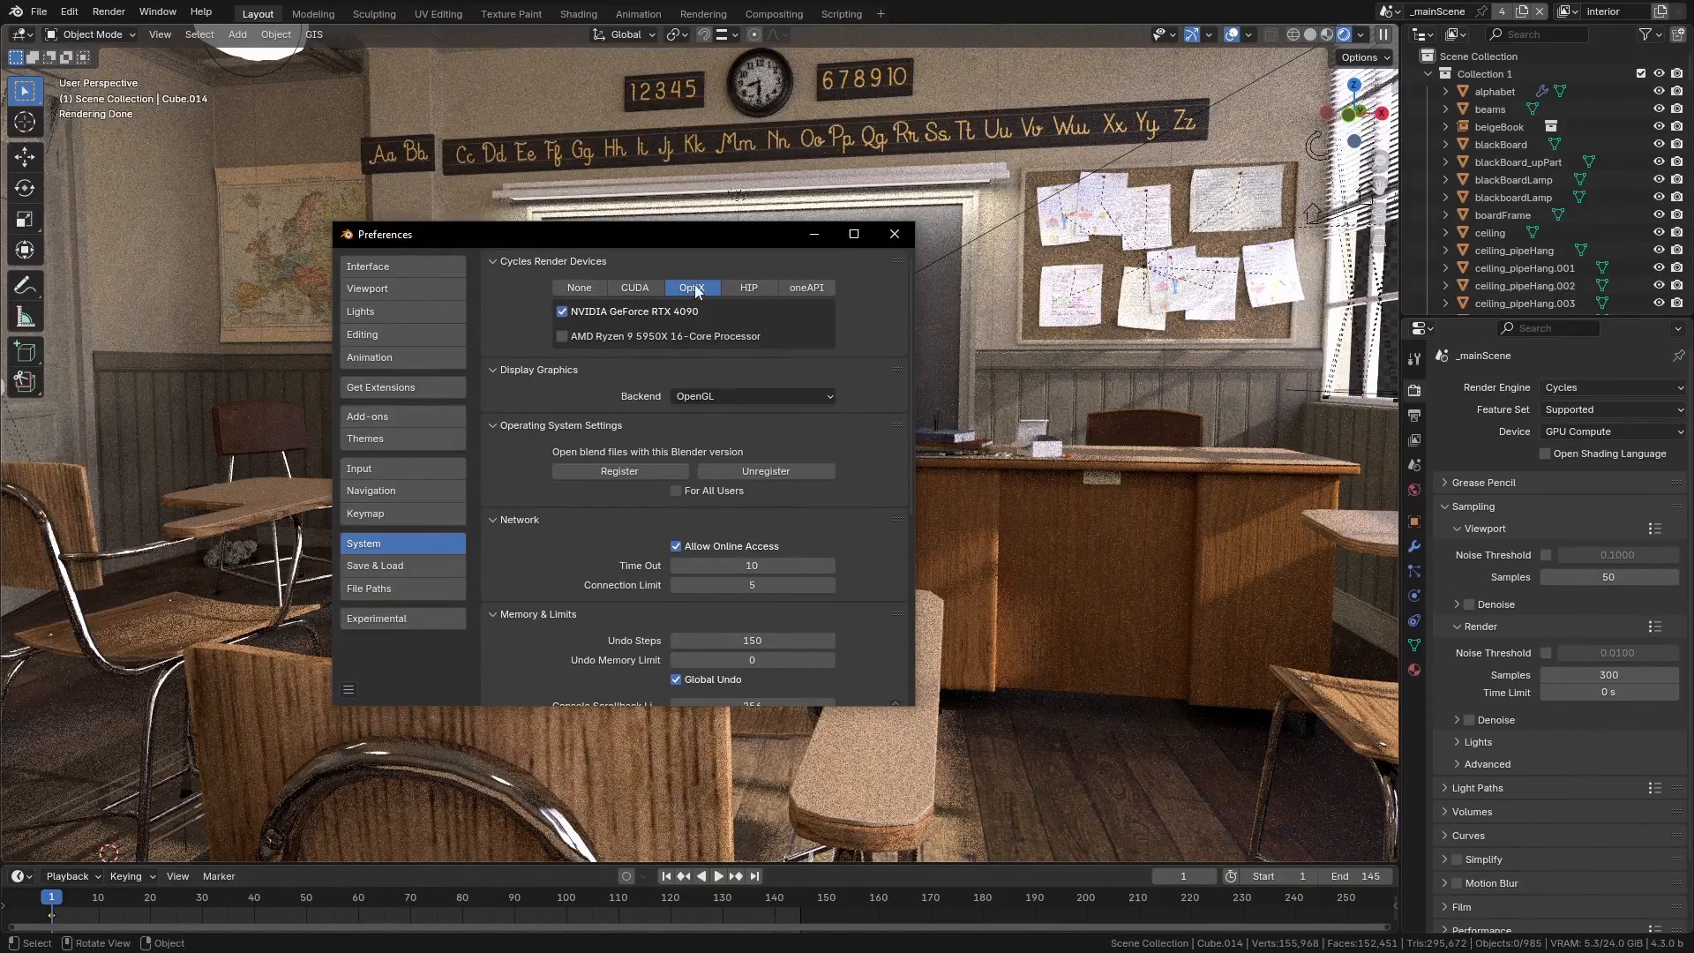
pyautogui.click(636, 288)
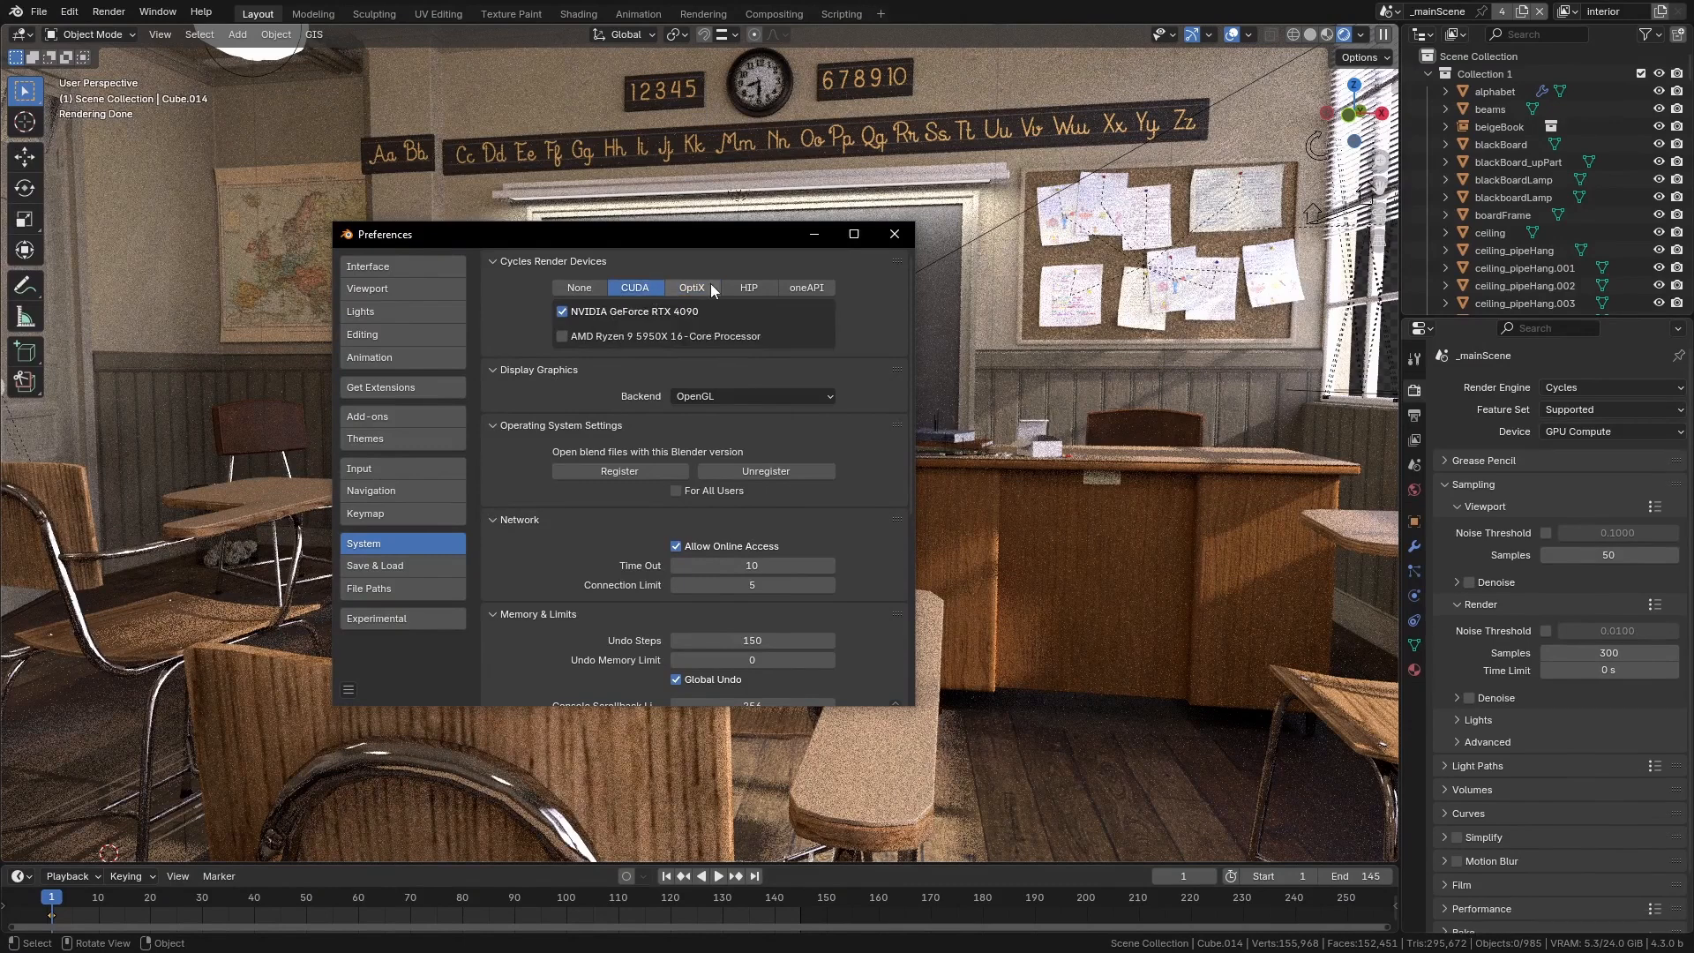
pyautogui.click(691, 285)
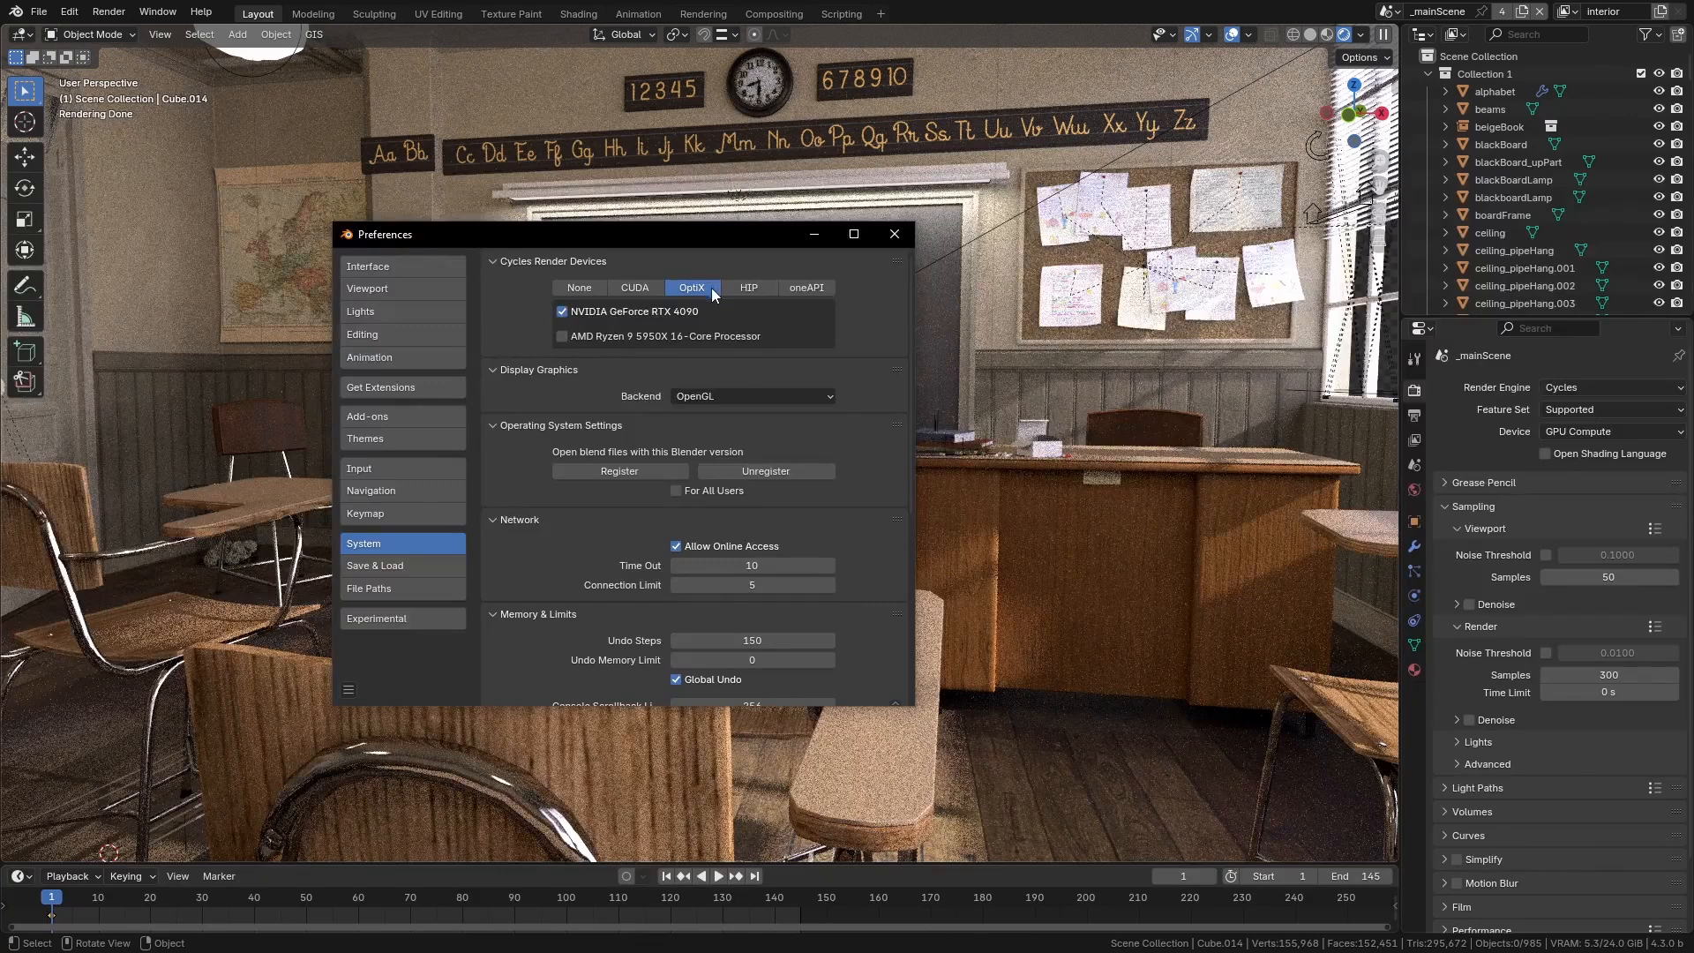
pyautogui.moveTo(701, 298)
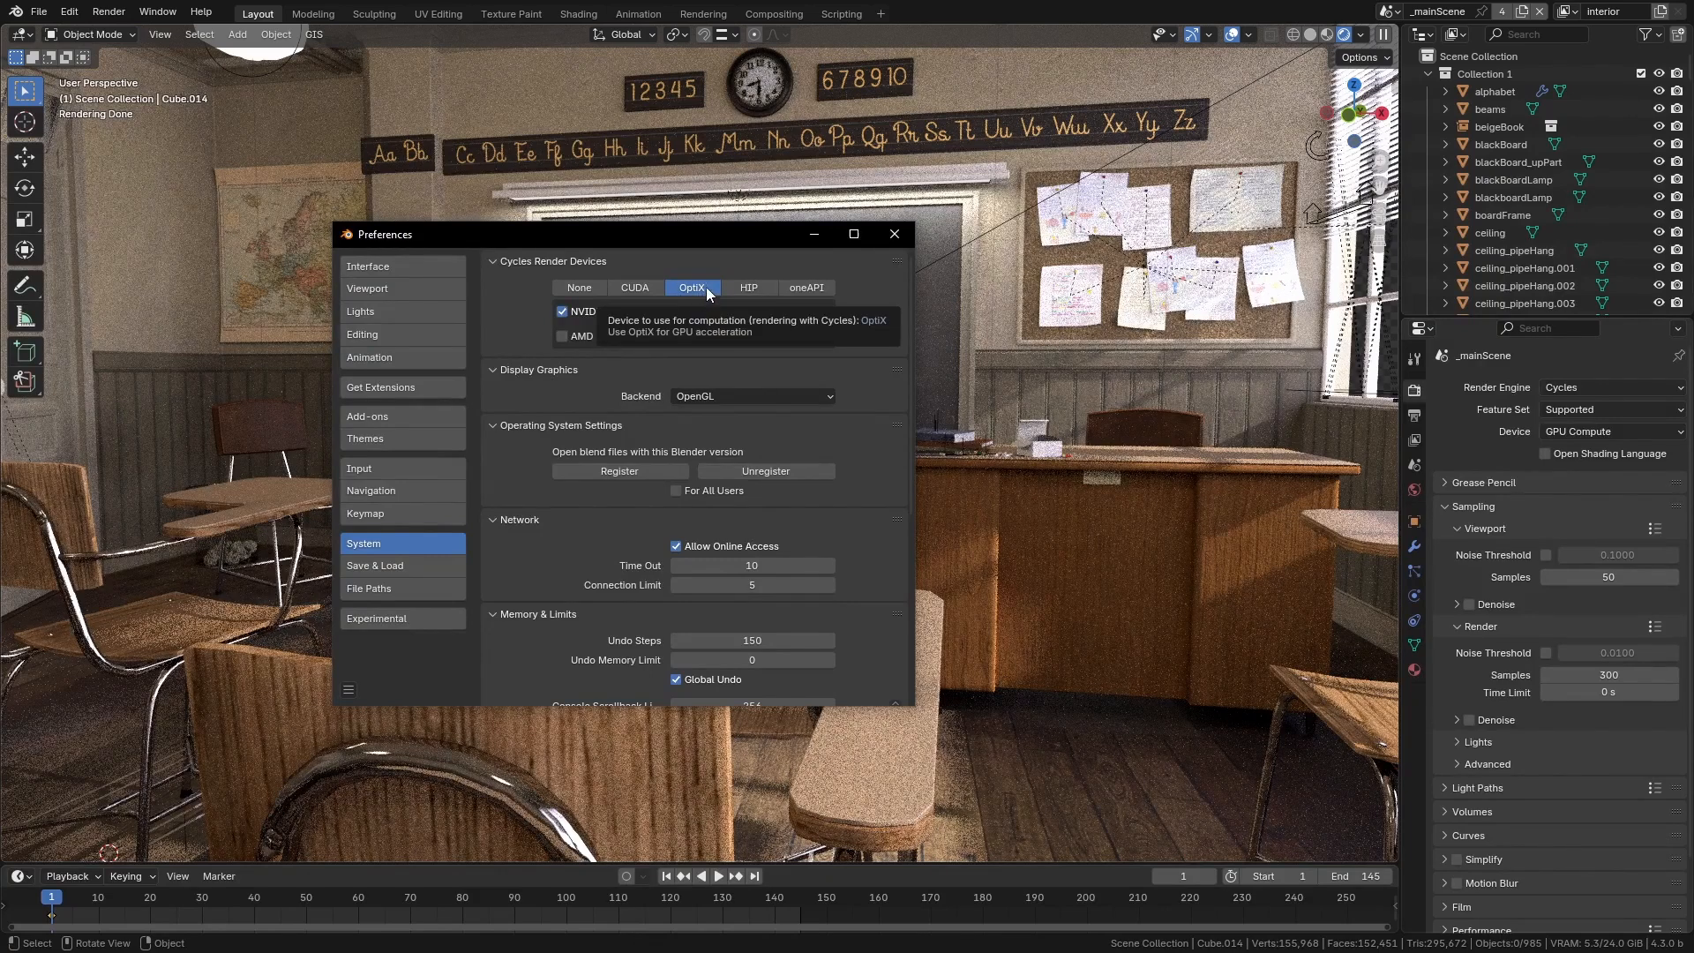
# Check HIP and oneAPI for compatible GPUs, then settle on OptiX with the RTX 4090
pyautogui.click(748, 288)
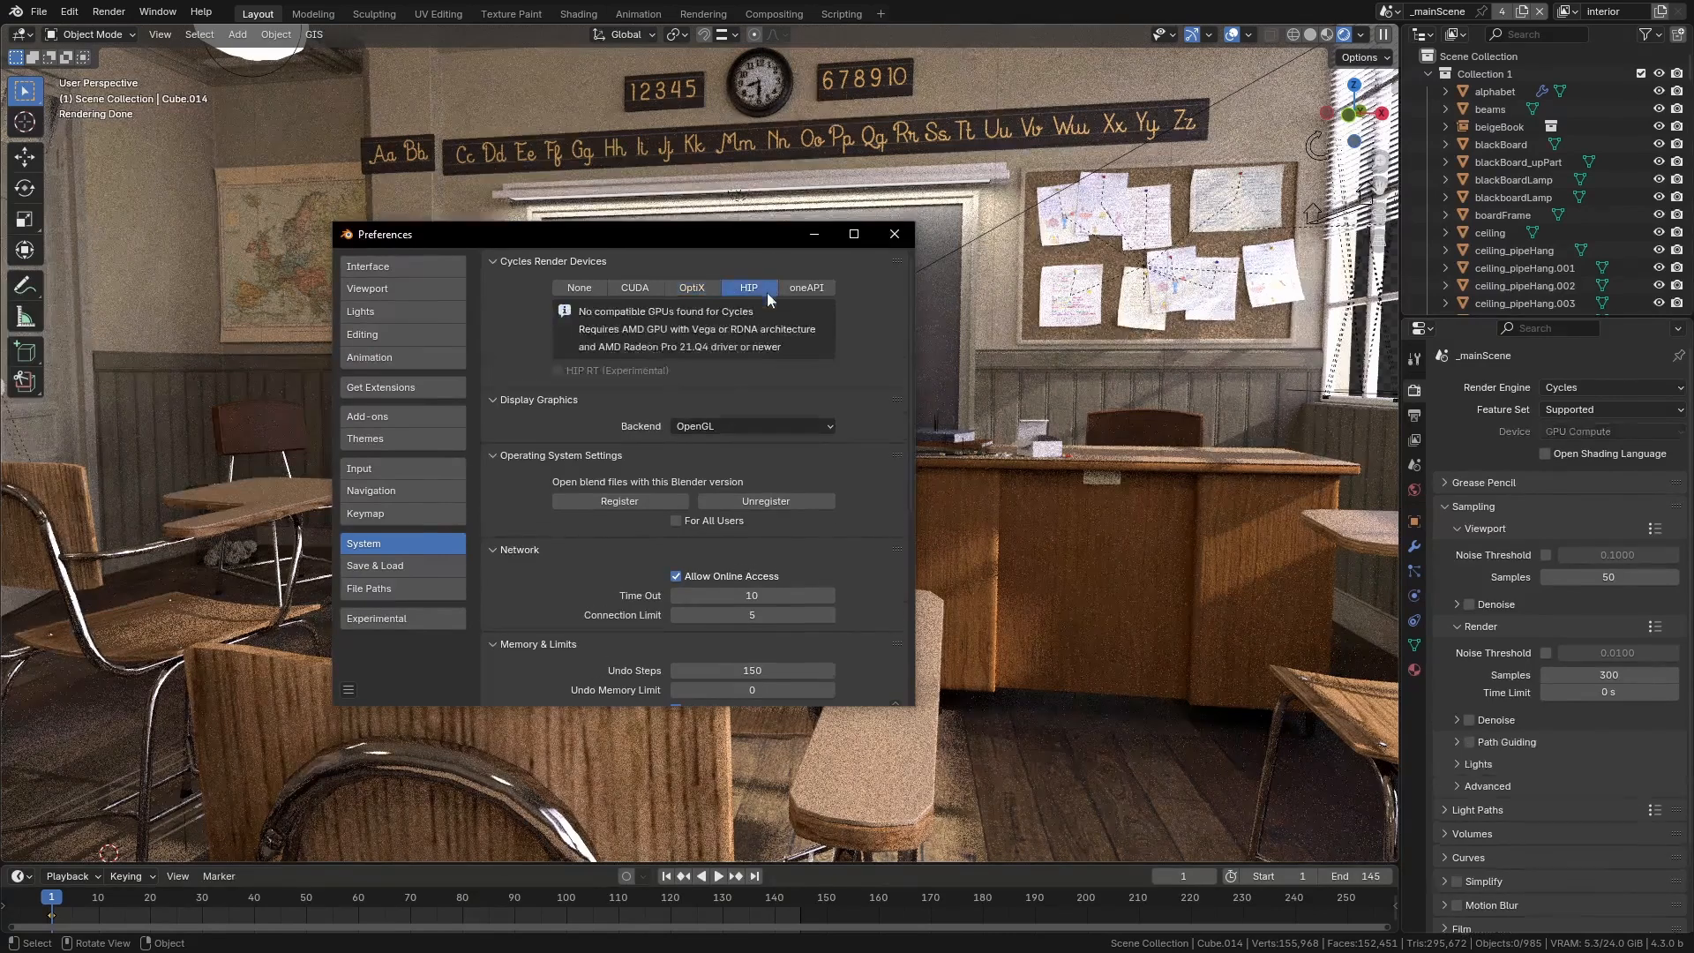
pyautogui.moveTo(759, 298)
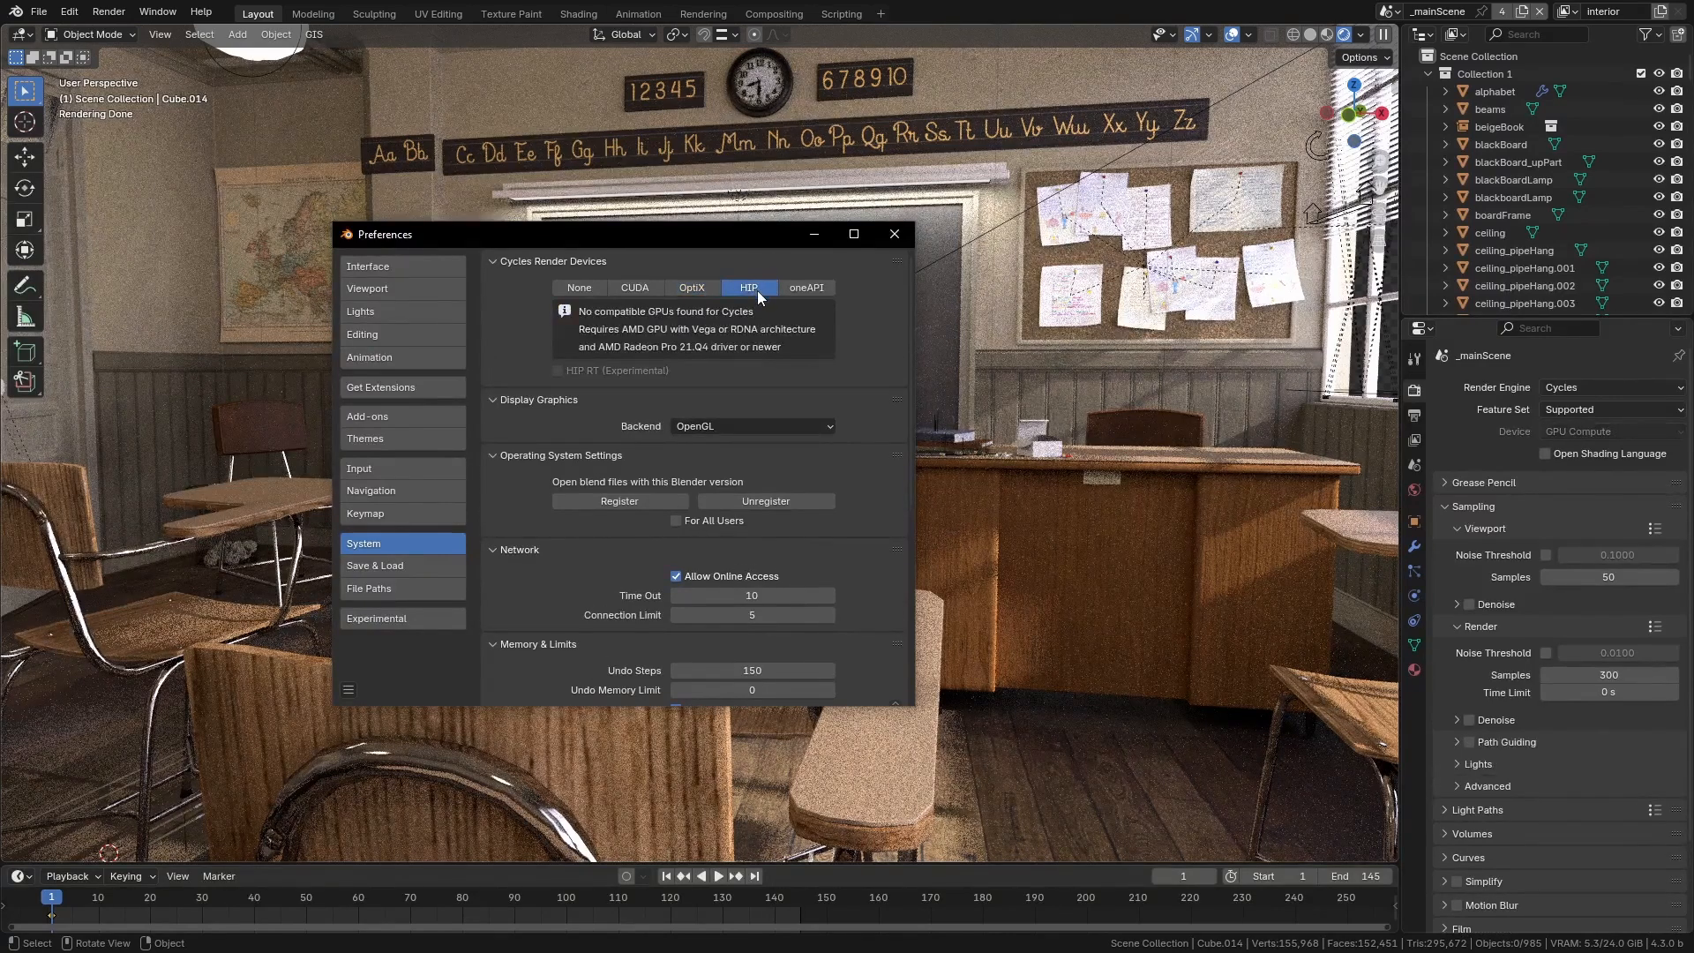
pyautogui.moveTo(727, 319)
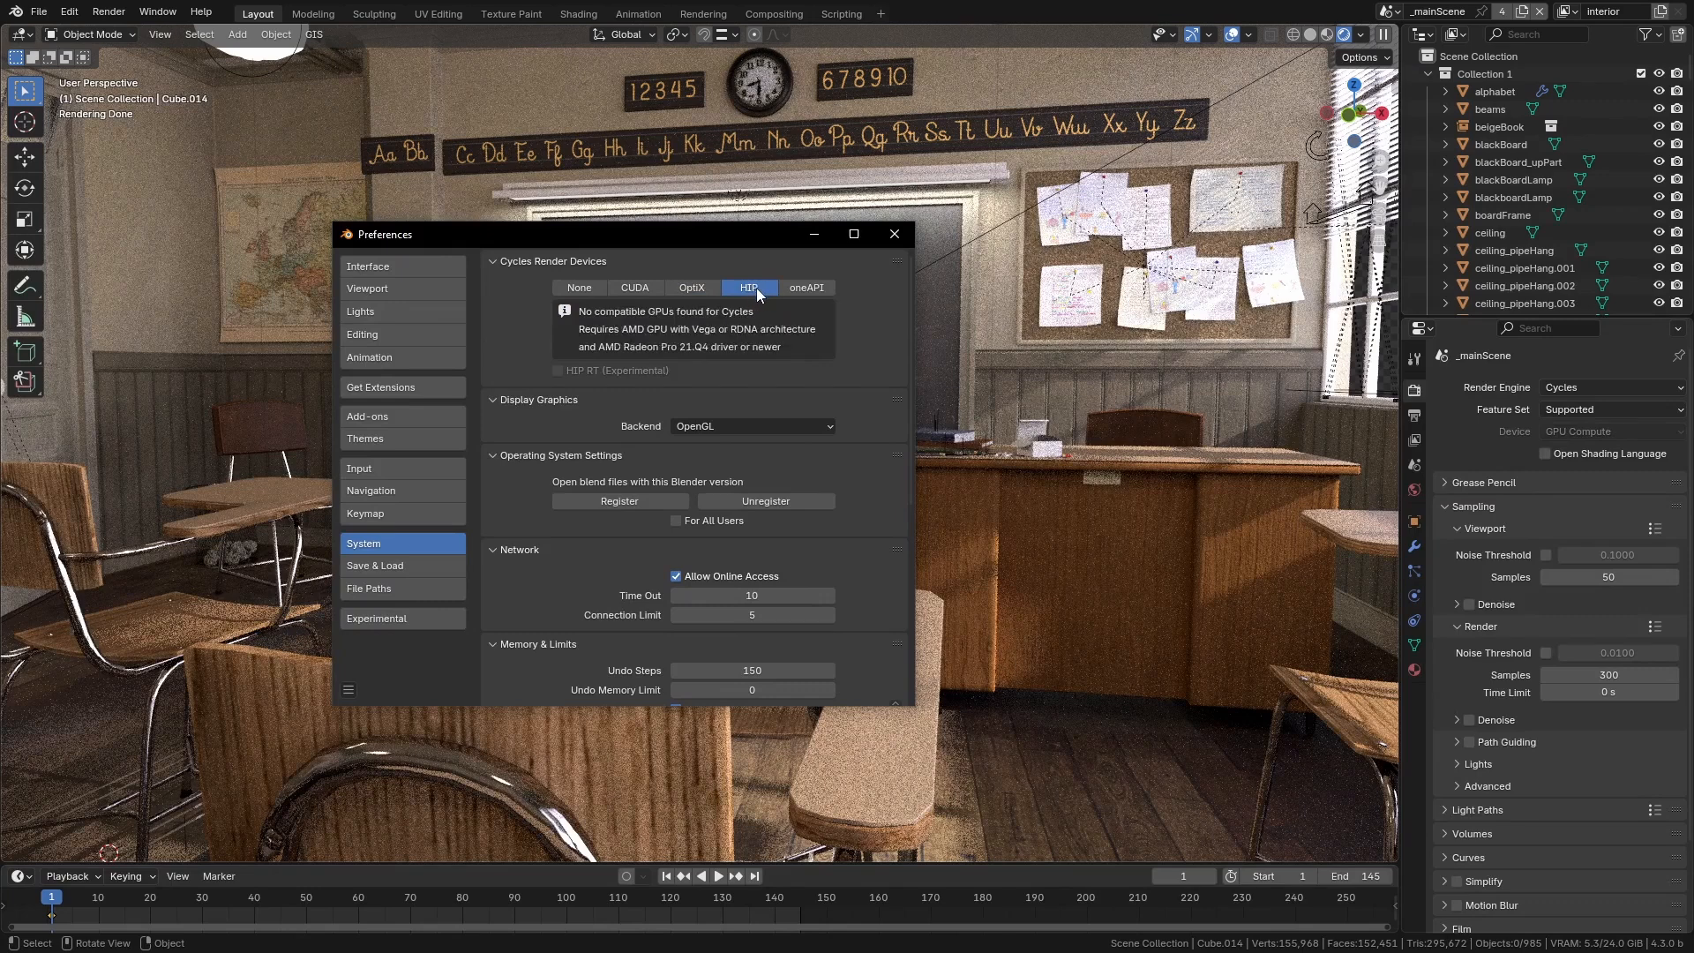
pyautogui.click(805, 286)
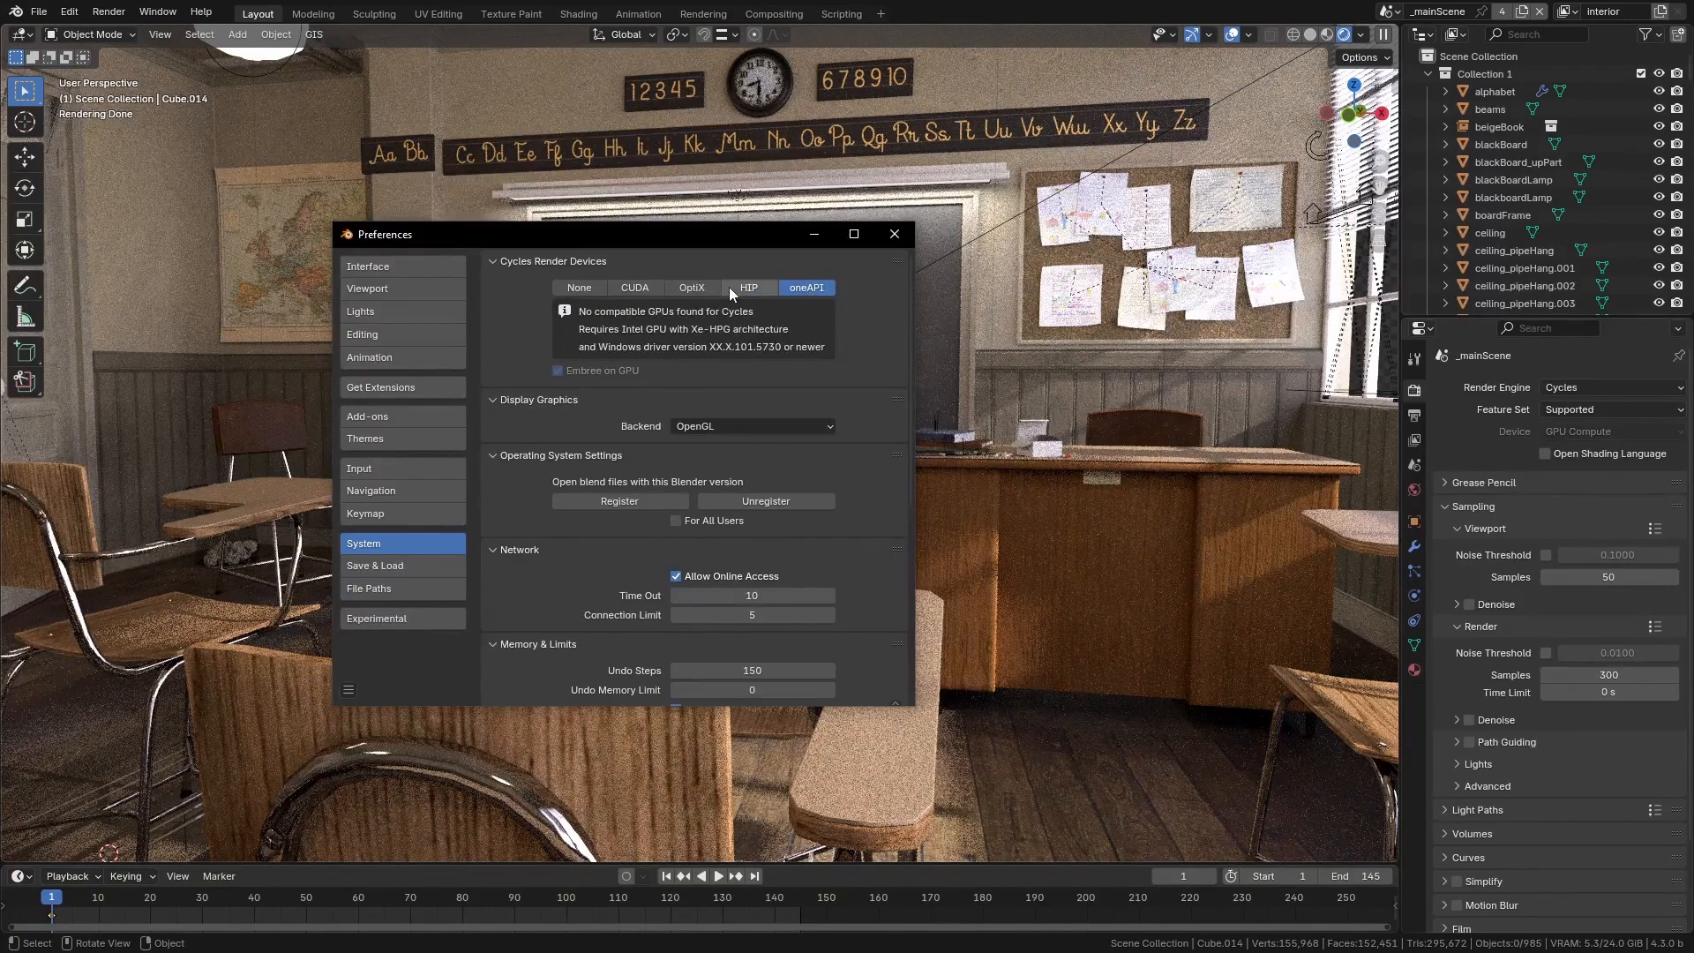
pyautogui.click(691, 286)
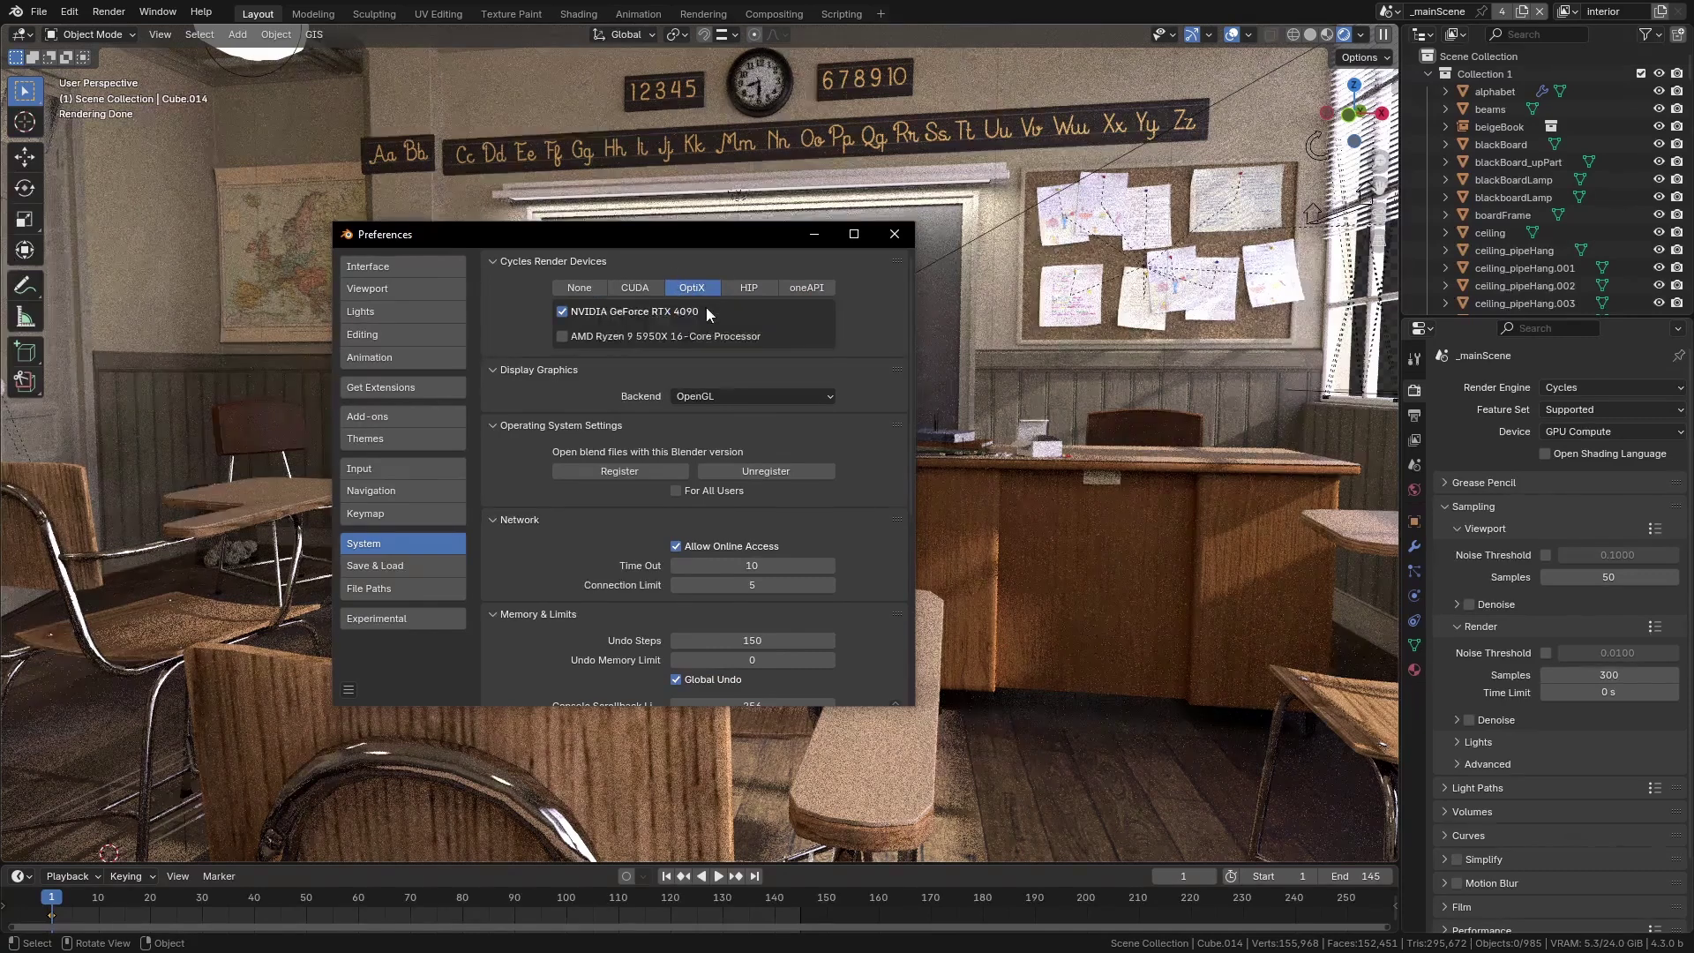
pyautogui.moveTo(649, 240)
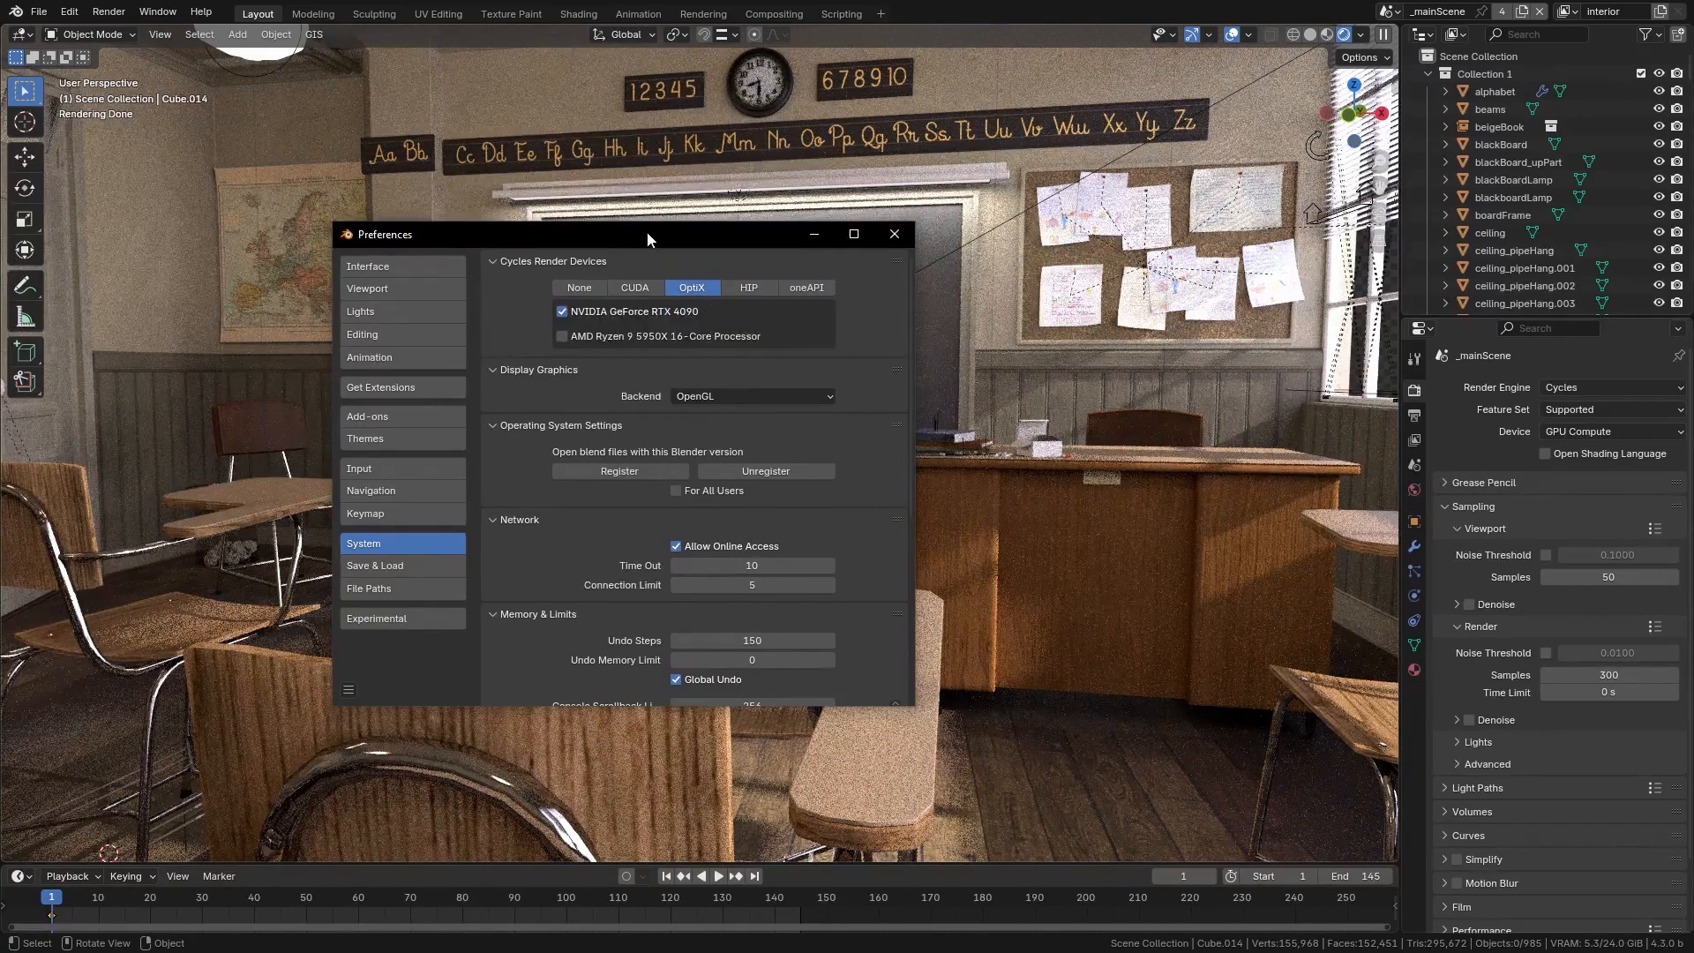
# Reposition the Preferences window and add the AMD Ryzen CPU as a render device
pyautogui.moveTo(647, 235); pyautogui.dragTo(711, 258)
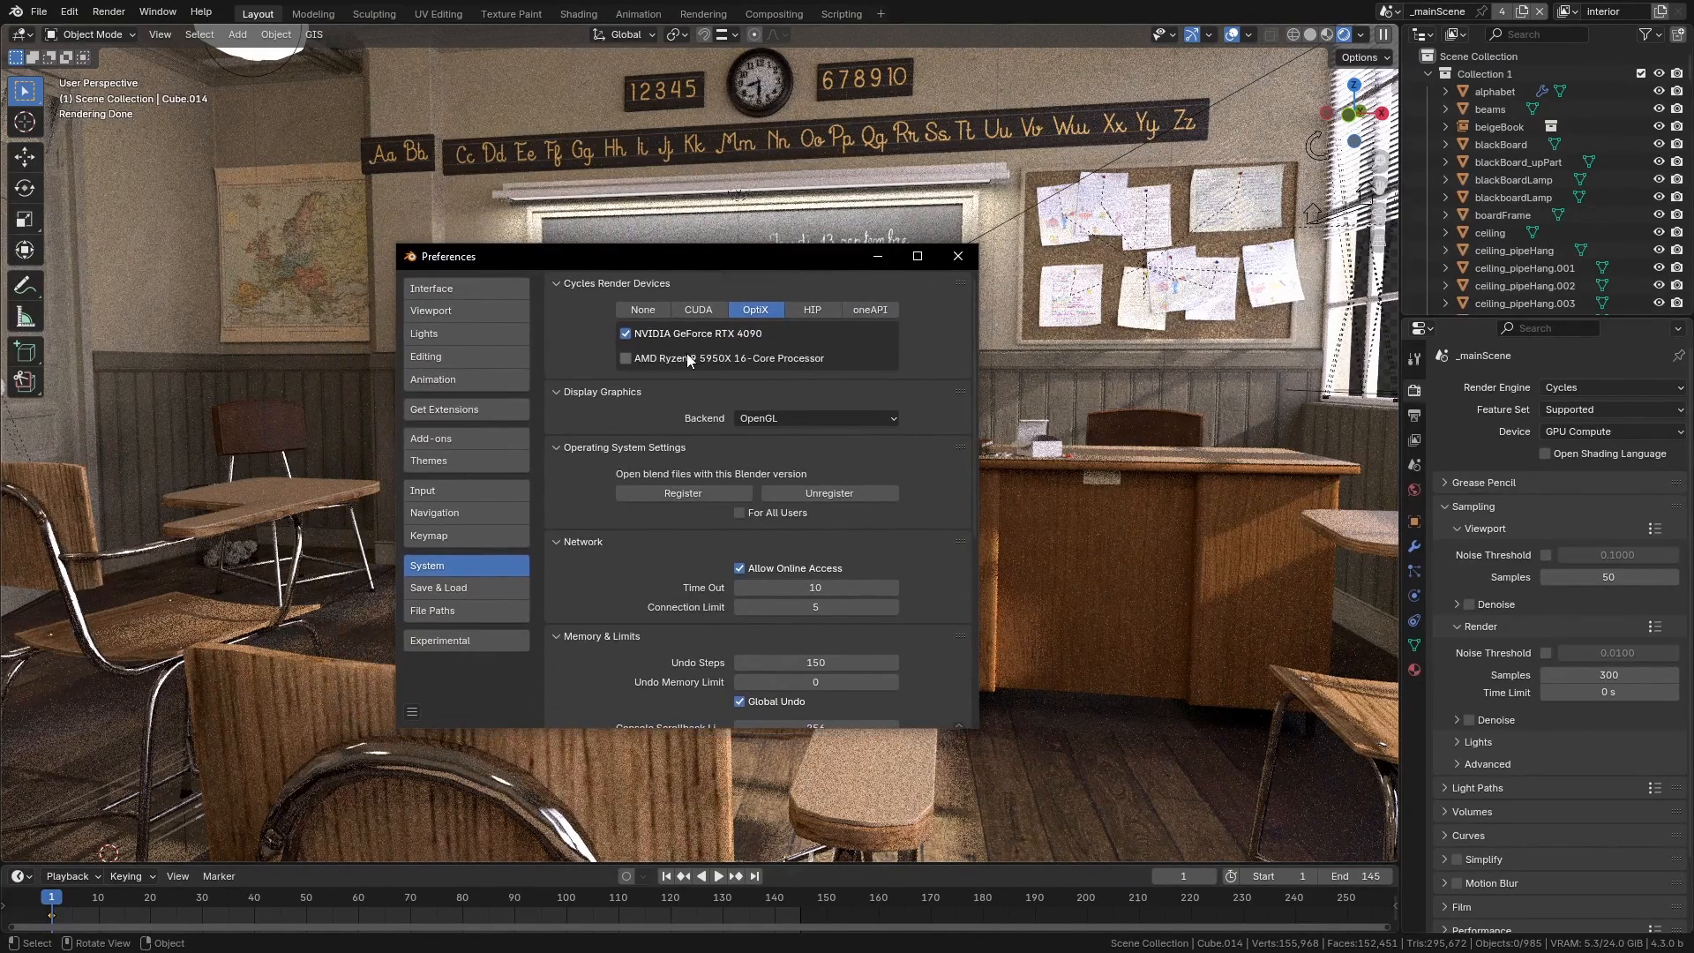
pyautogui.click(625, 334)
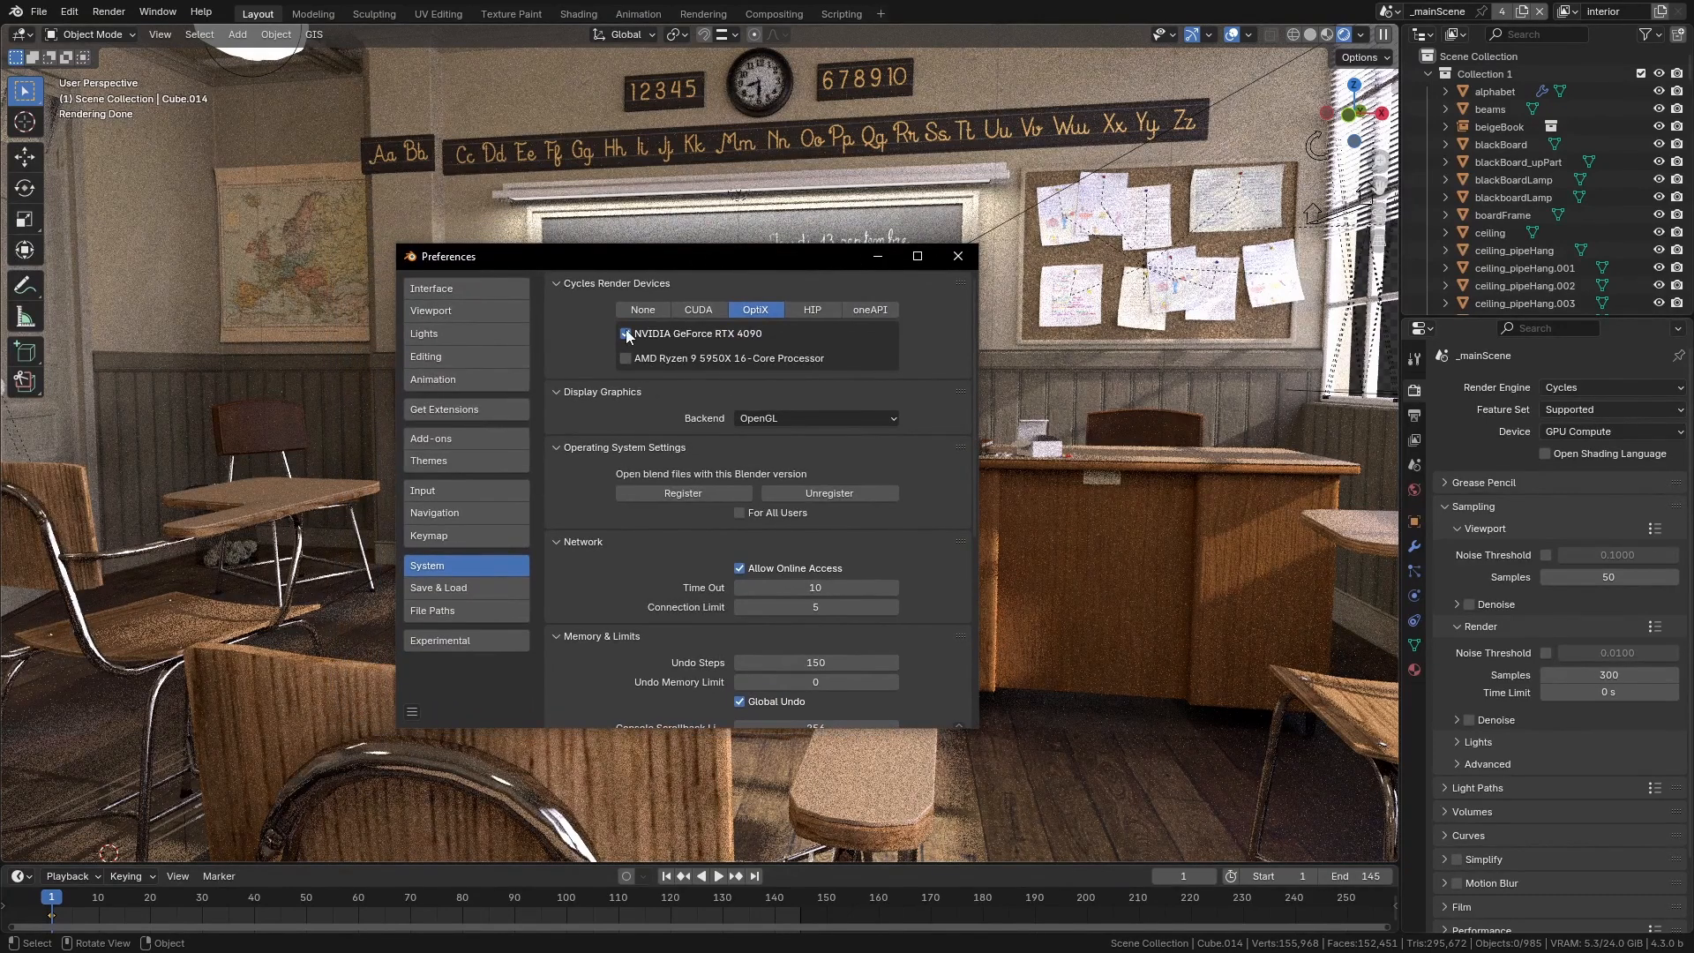
pyautogui.click(624, 333)
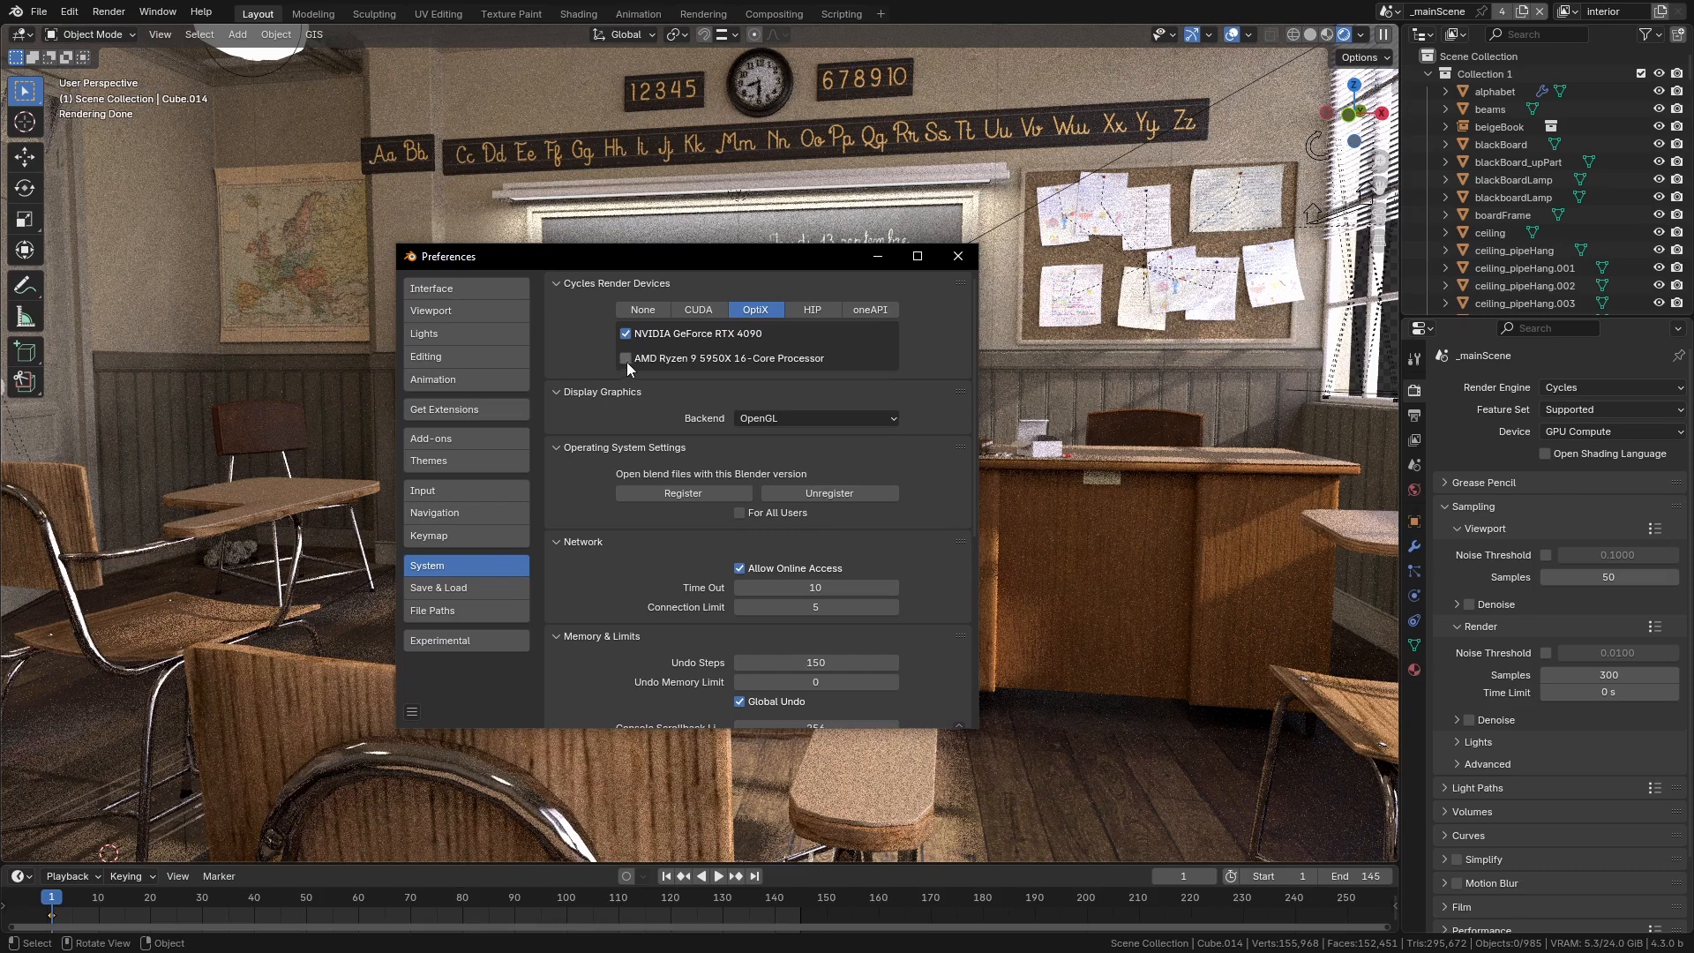
pyautogui.click(625, 358)
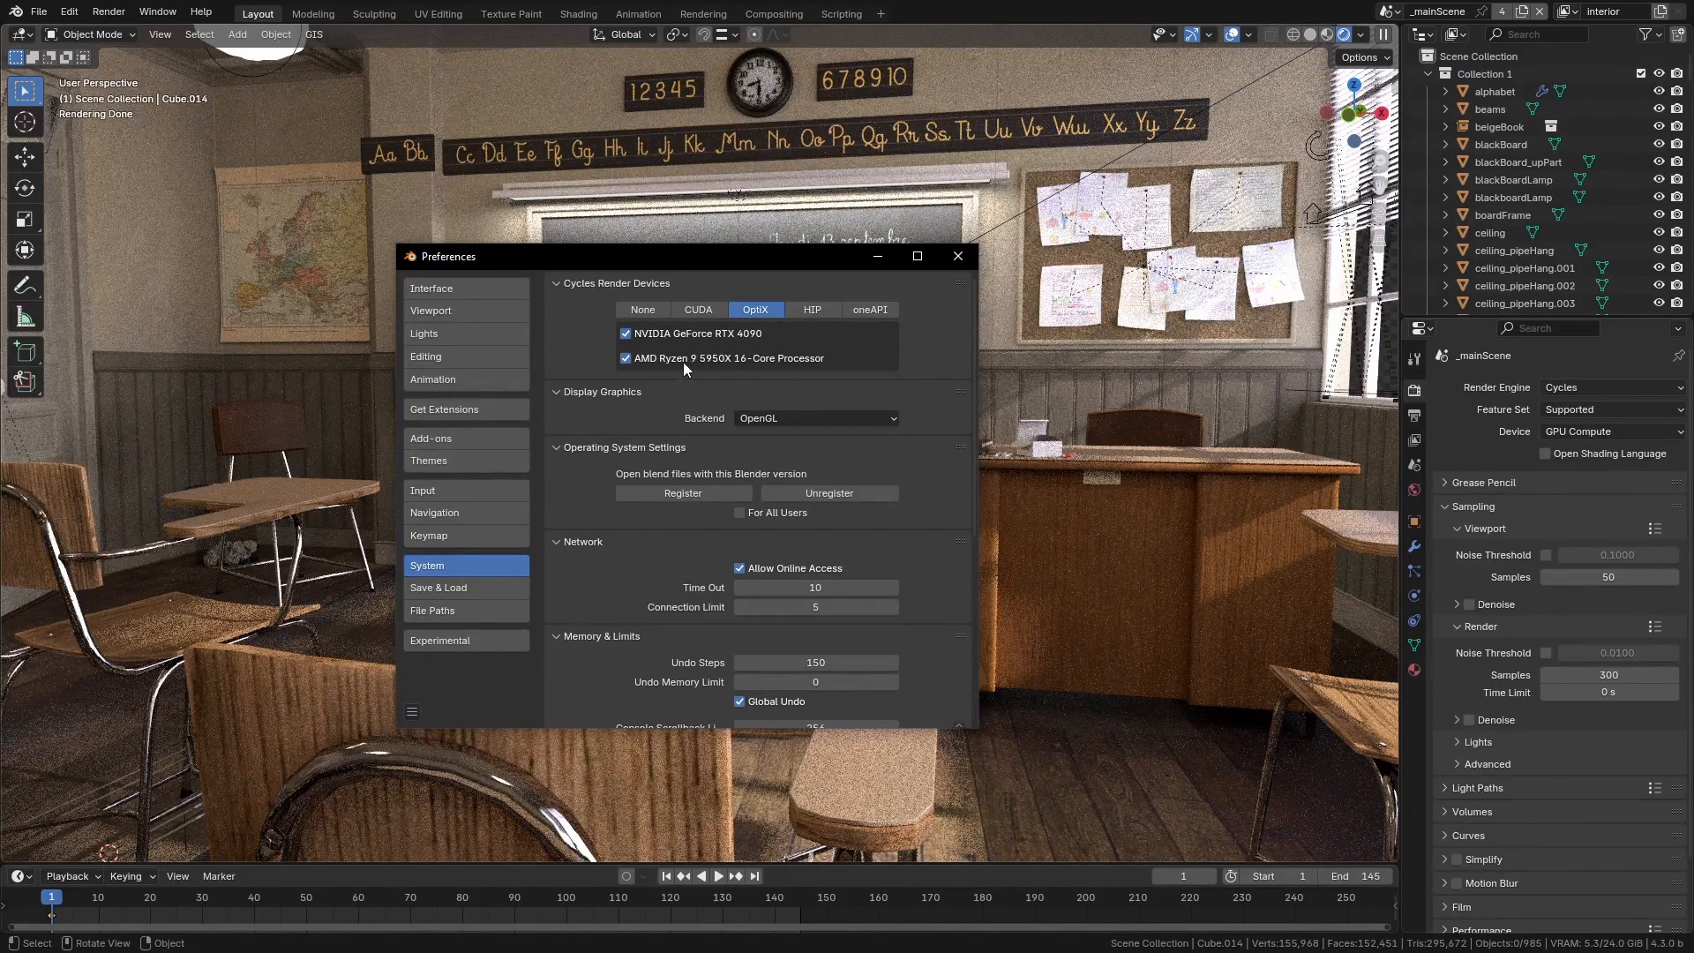
pyautogui.moveTo(743, 347)
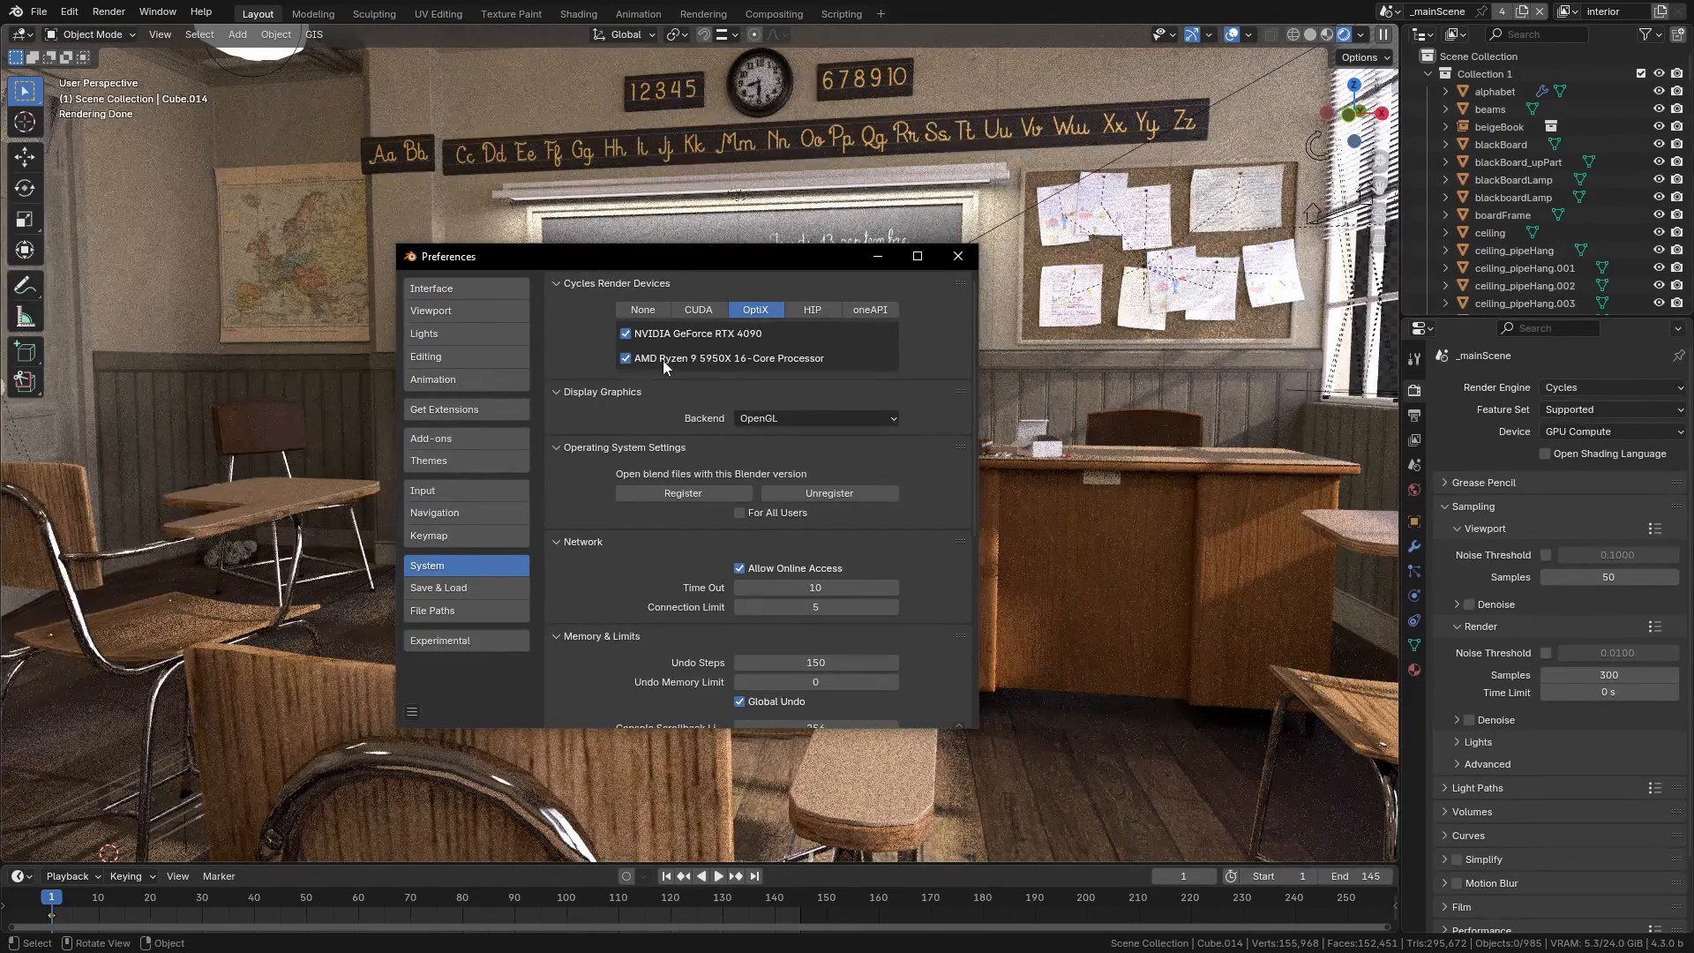
# Remove the AMD Ryzen CPU again, leaving only the RTX 4090, and close Preferences
pyautogui.click(625, 358)
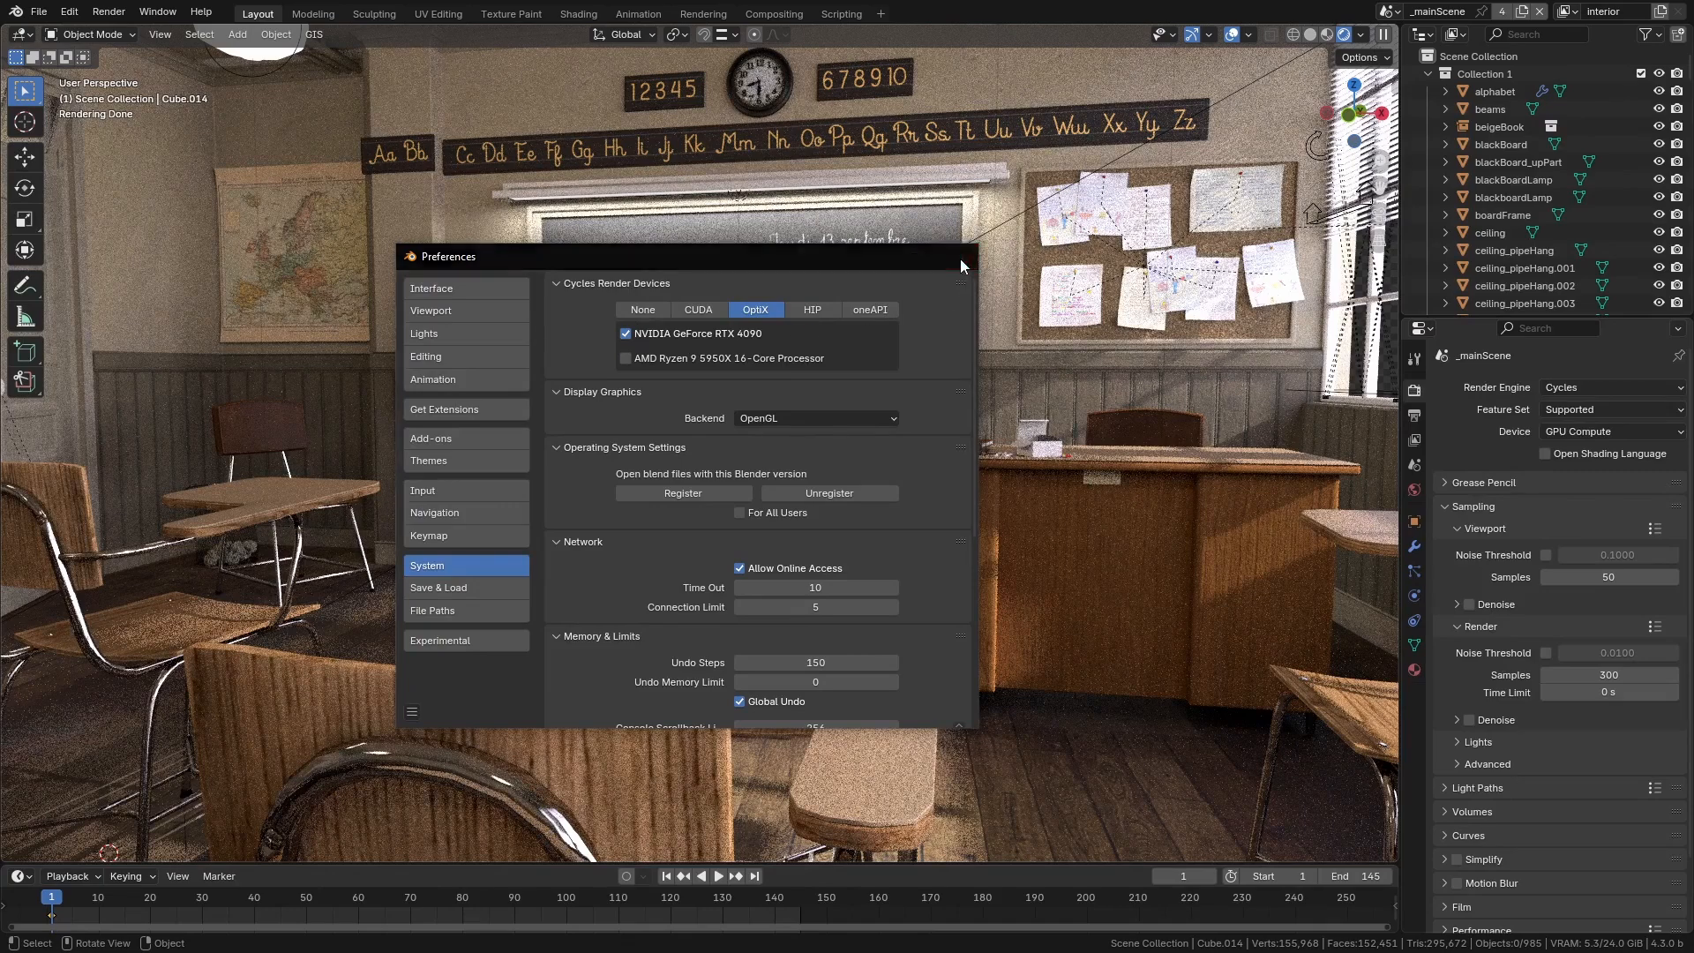
pyautogui.click(963, 265)
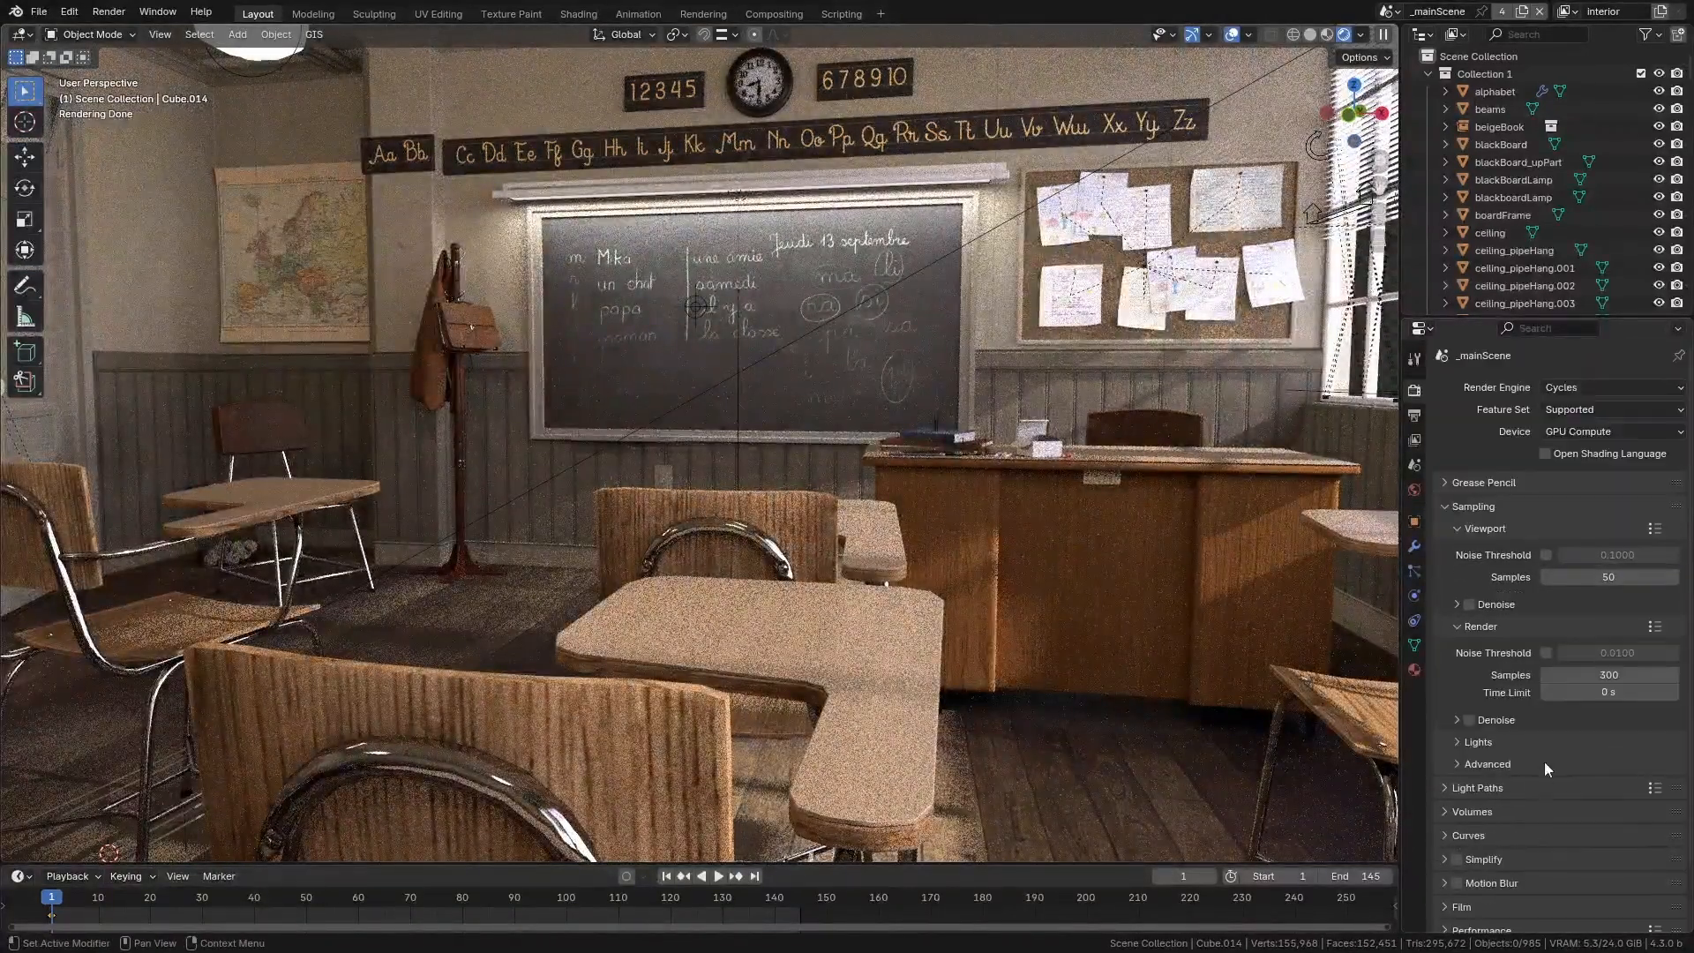
pyautogui.moveTo(1415, 390)
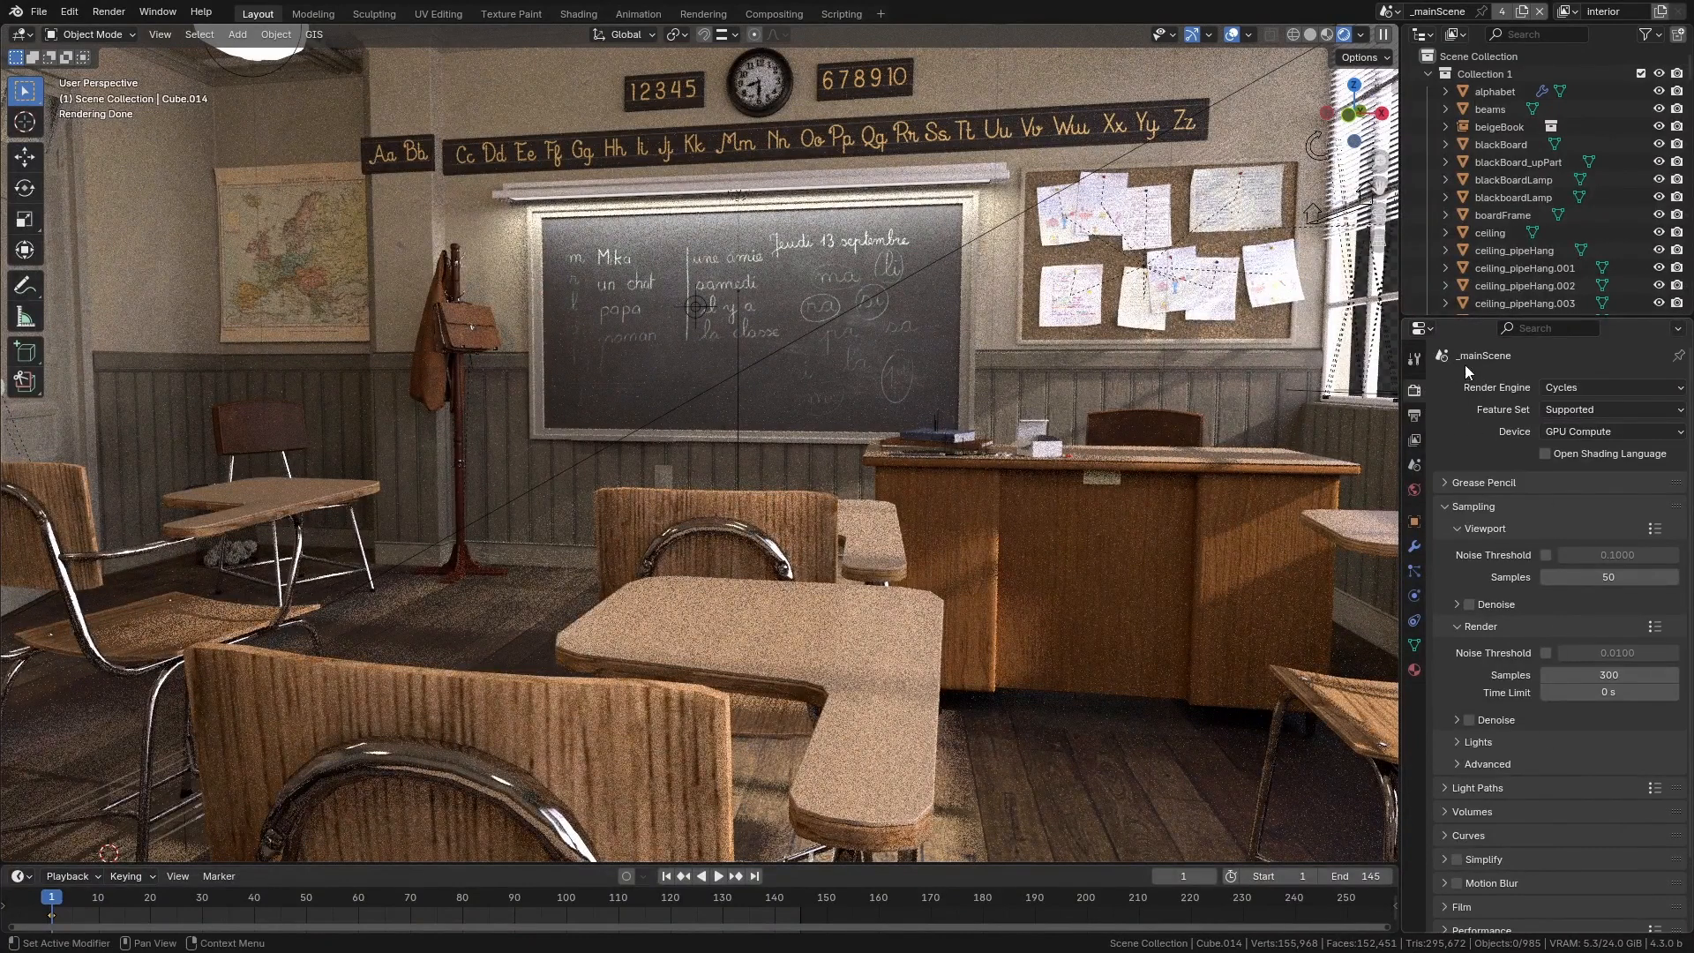
# Enable the 0.01 noise threshold for final renders, keeping 300 max and 0 min samples
pyautogui.scroll(-3)
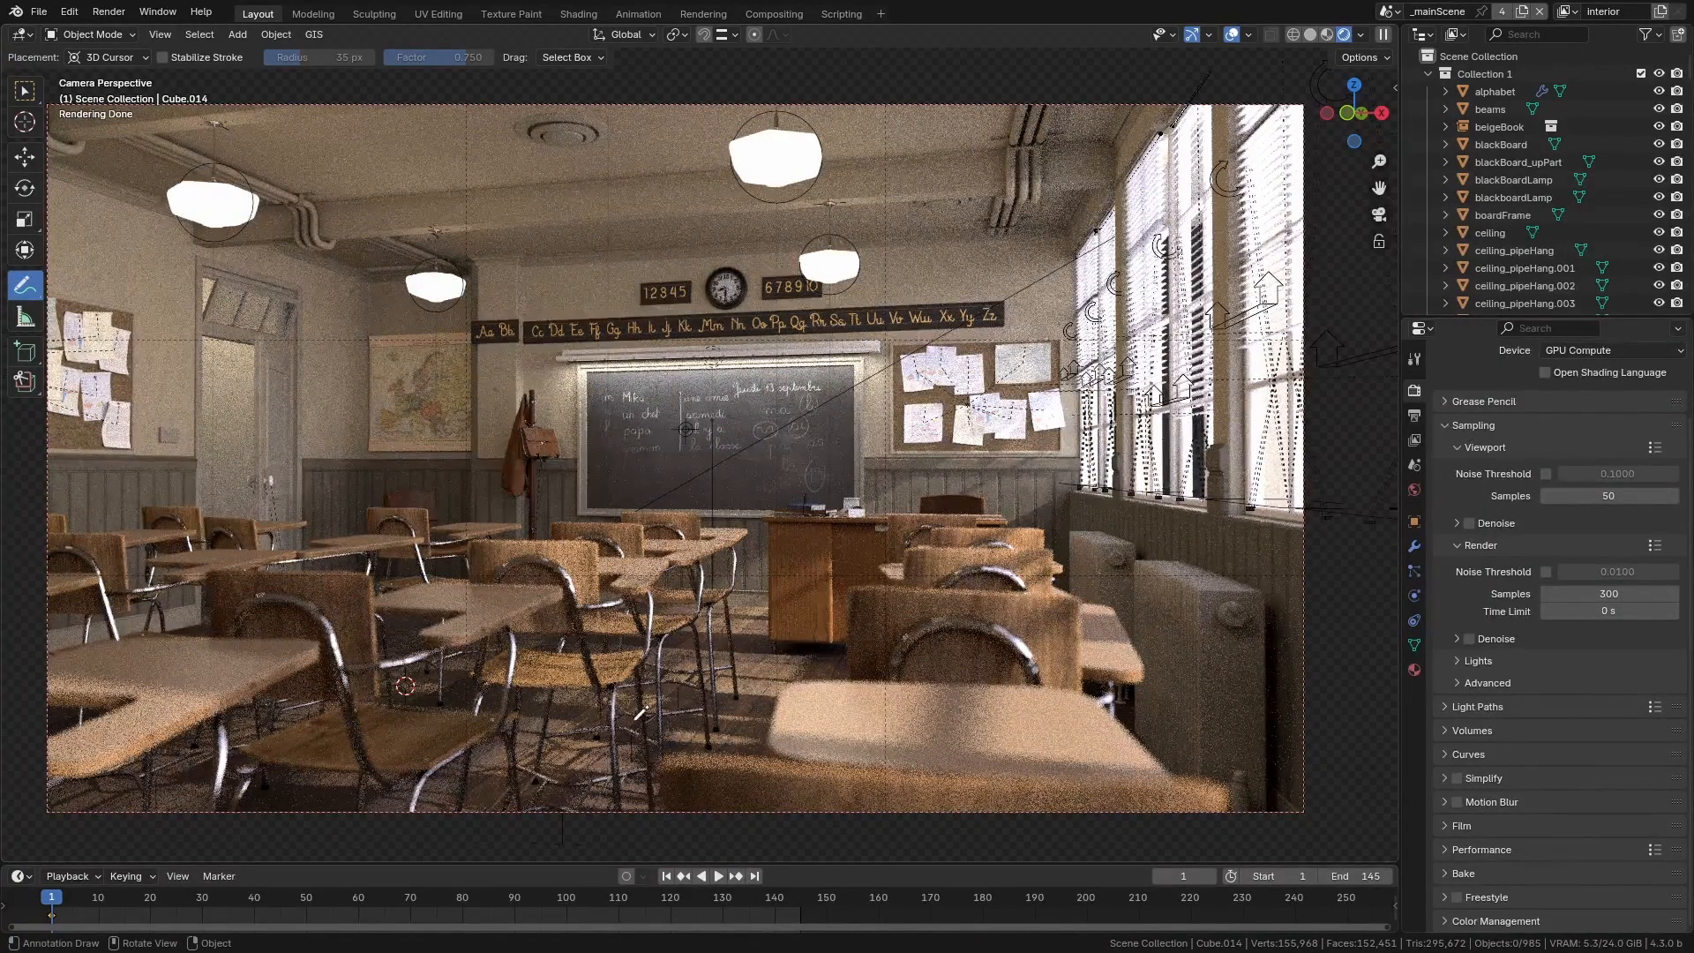
pyautogui.moveTo(681, 464); pyautogui.dragTo(670, 854)
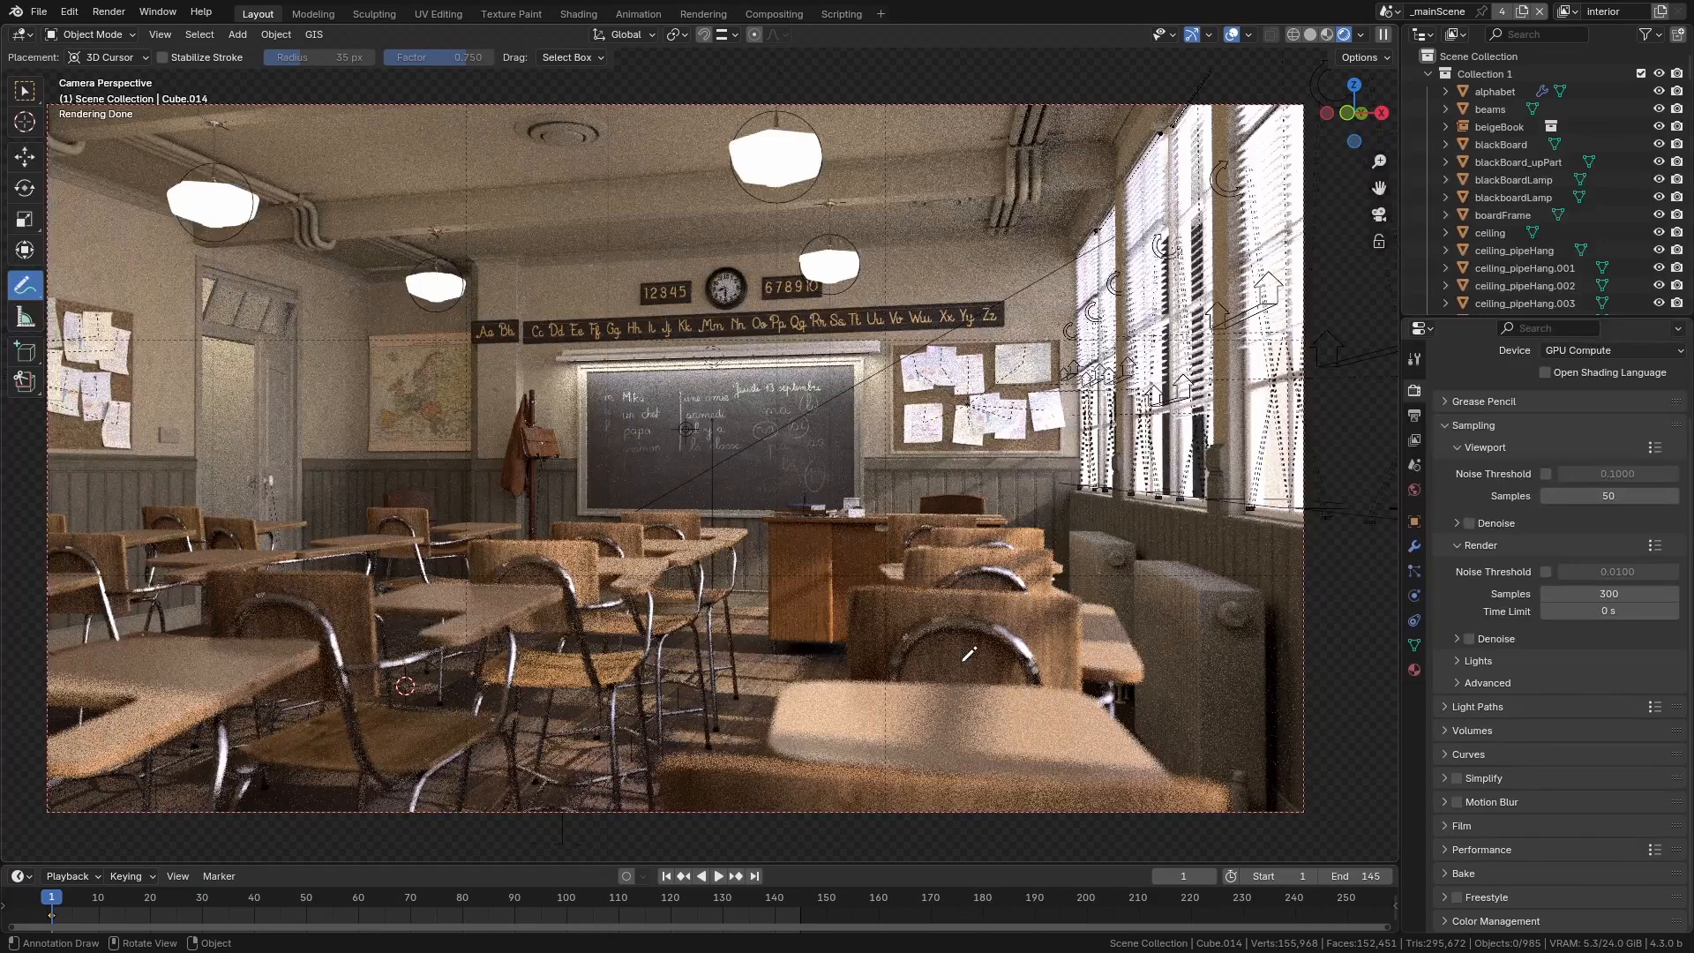
pyautogui.moveTo(1609, 593)
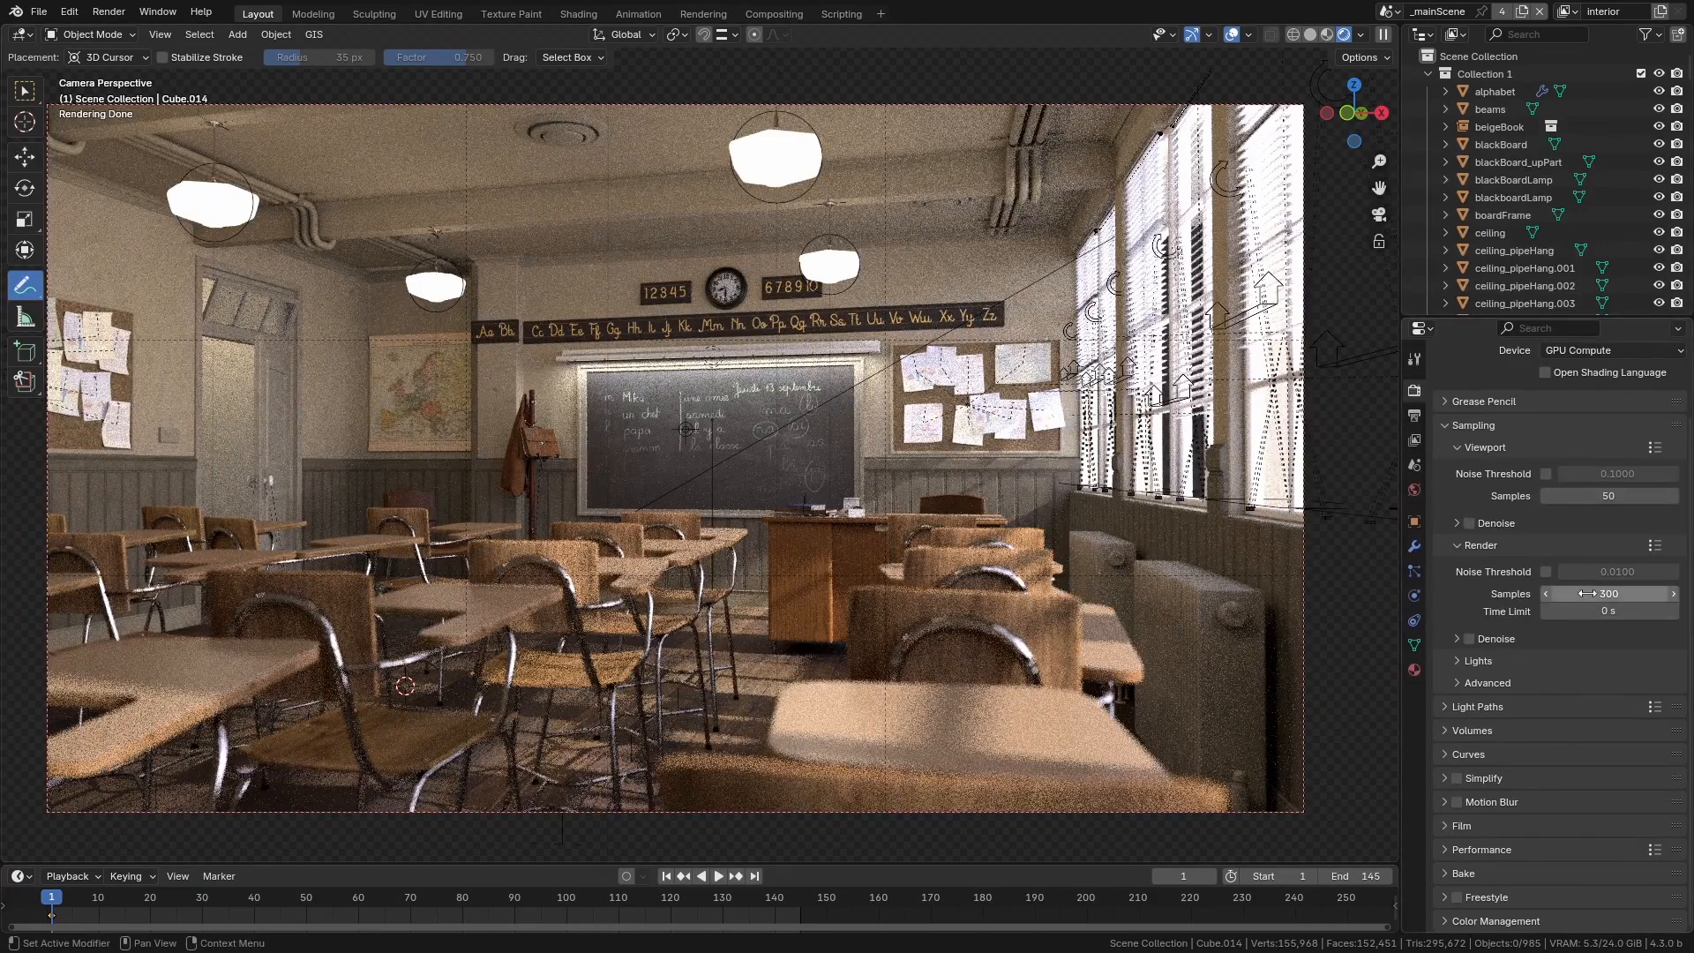
pyautogui.moveTo(1598, 593)
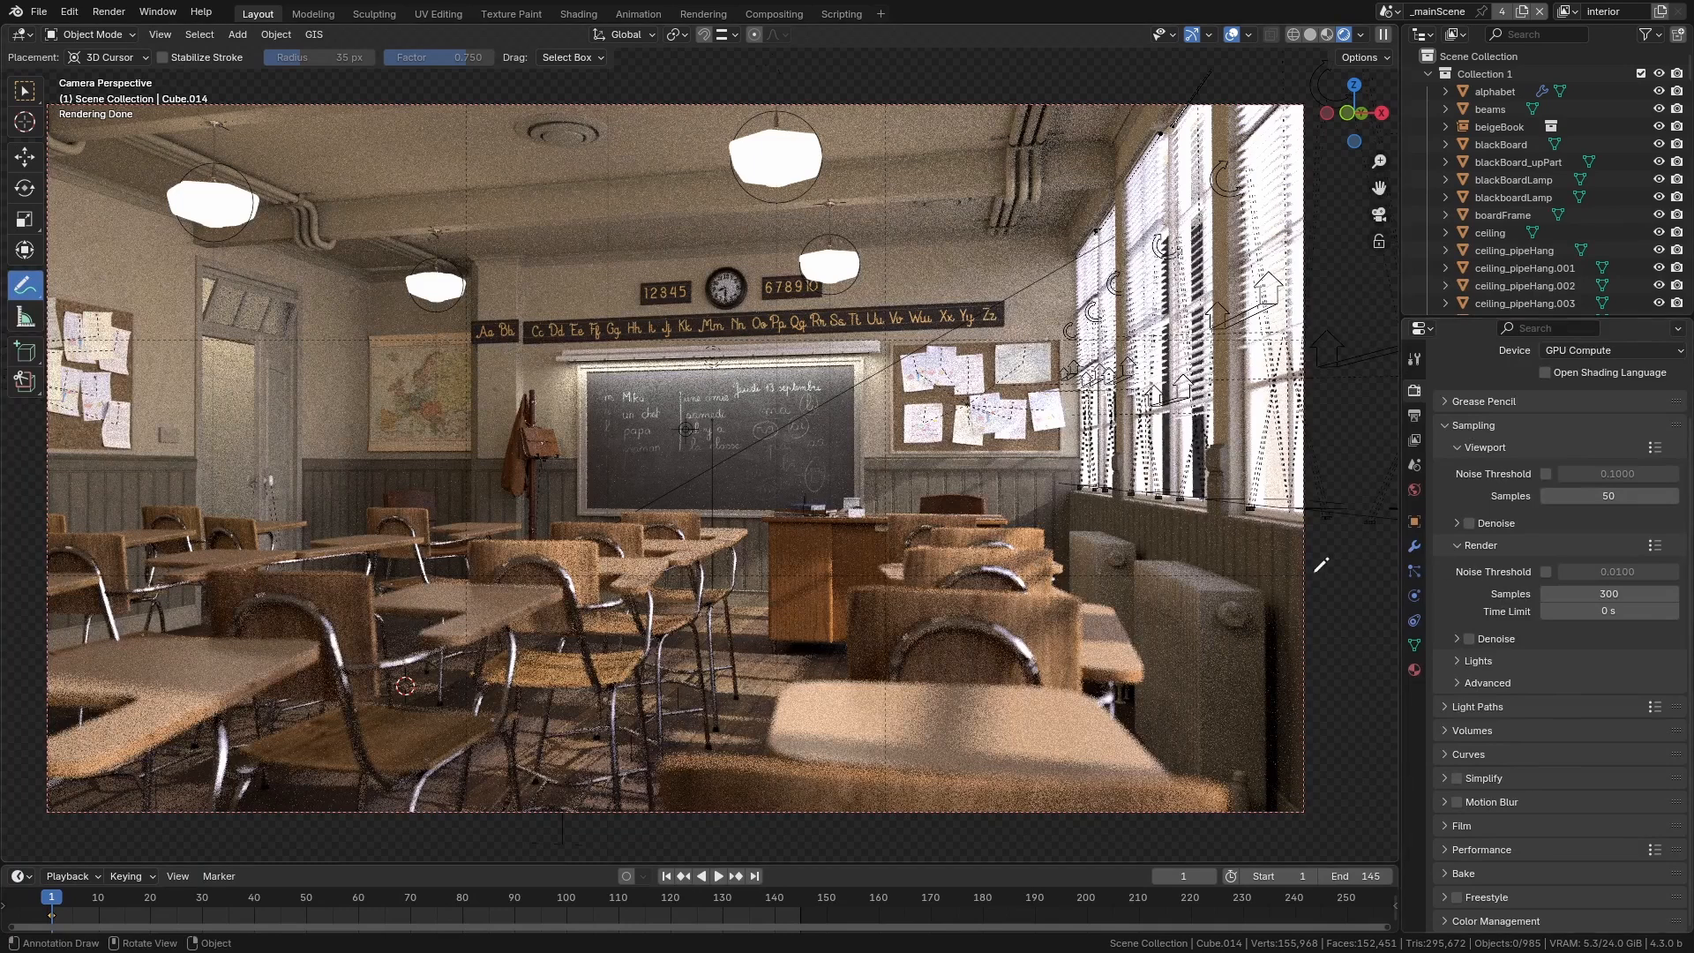
pyautogui.moveTo(1540, 536)
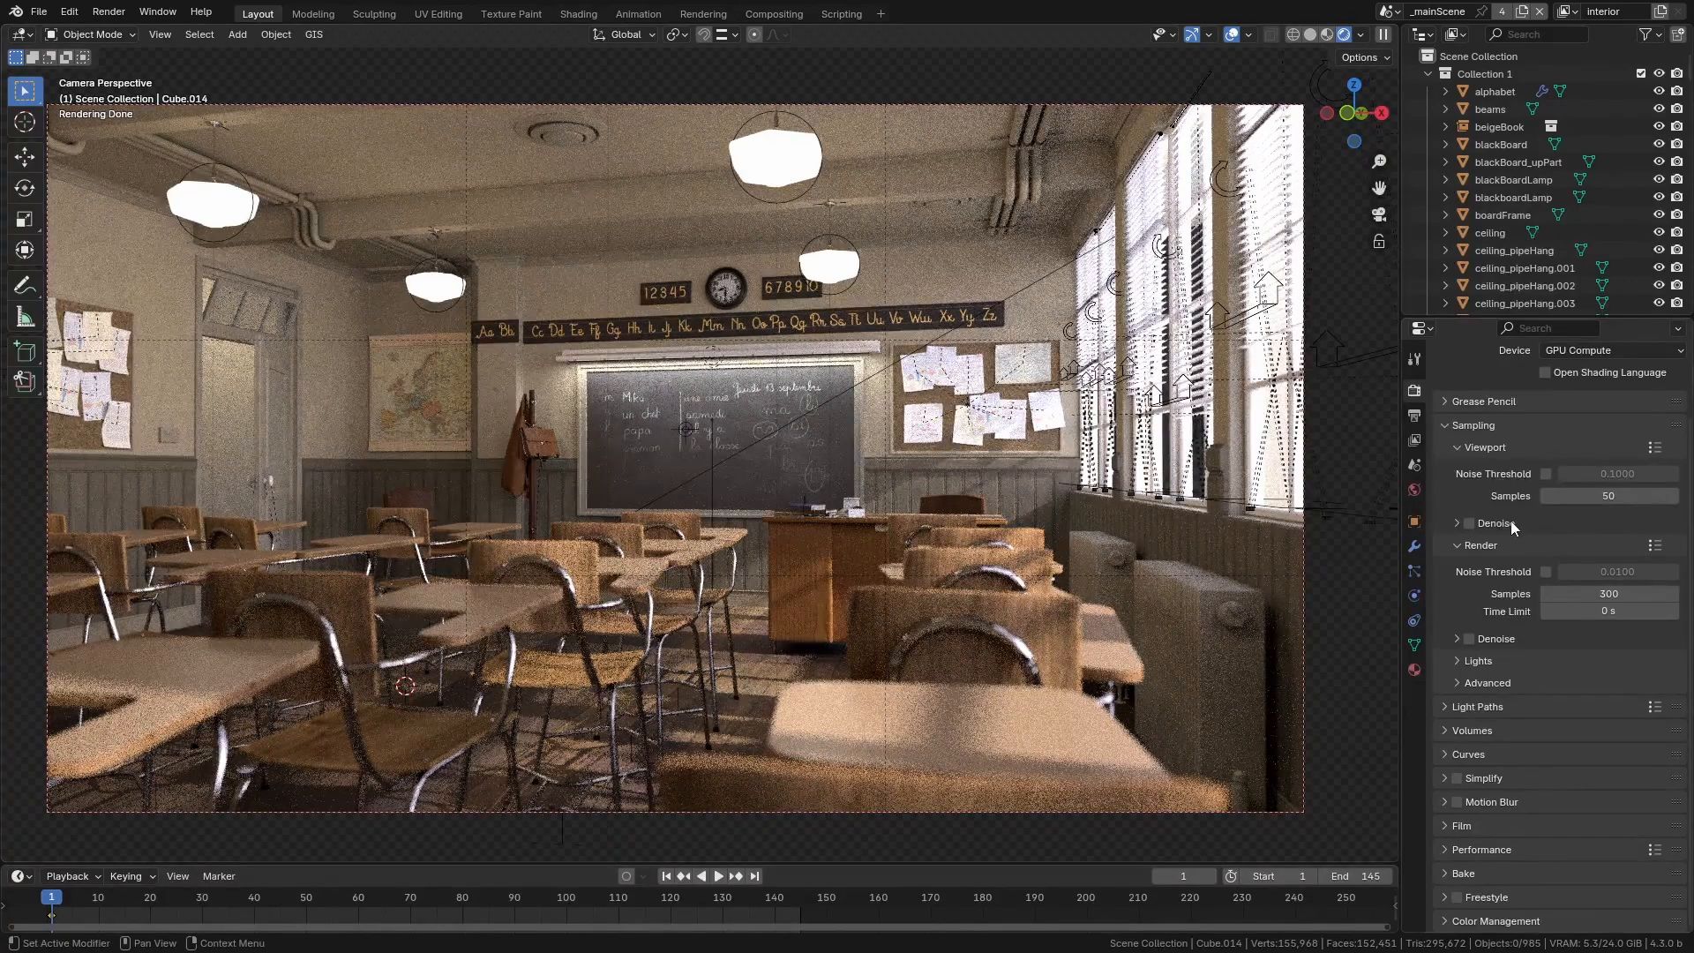
pyautogui.click(1545, 572)
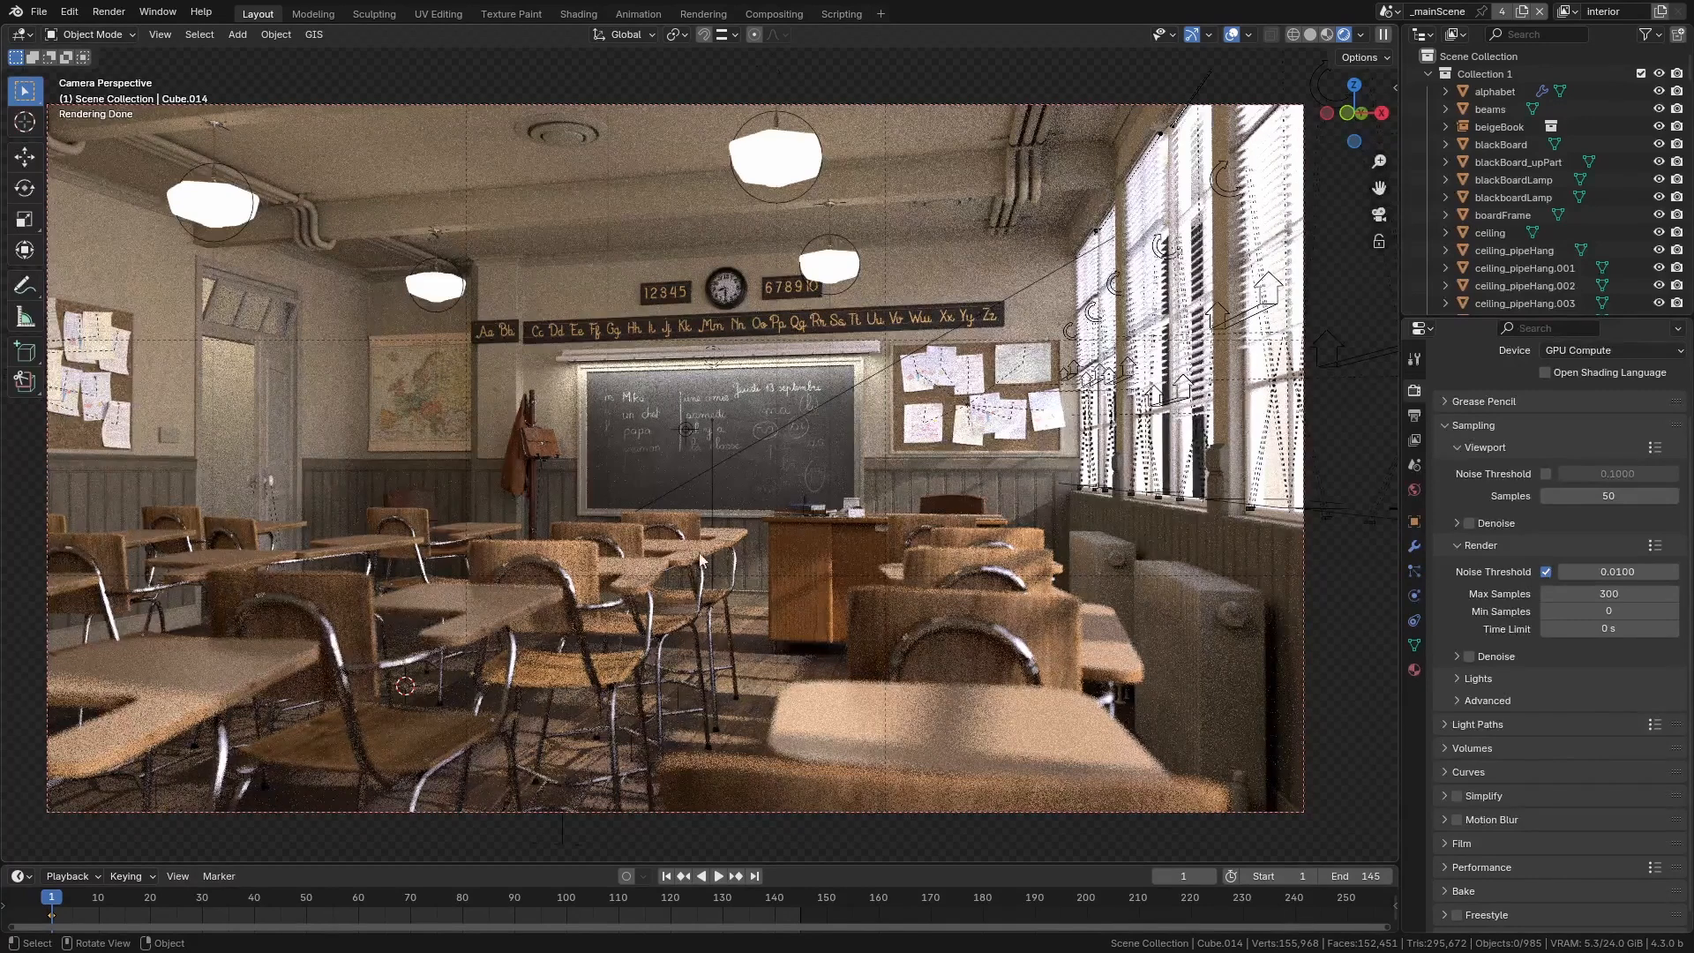
pyautogui.moveTo(646, 405)
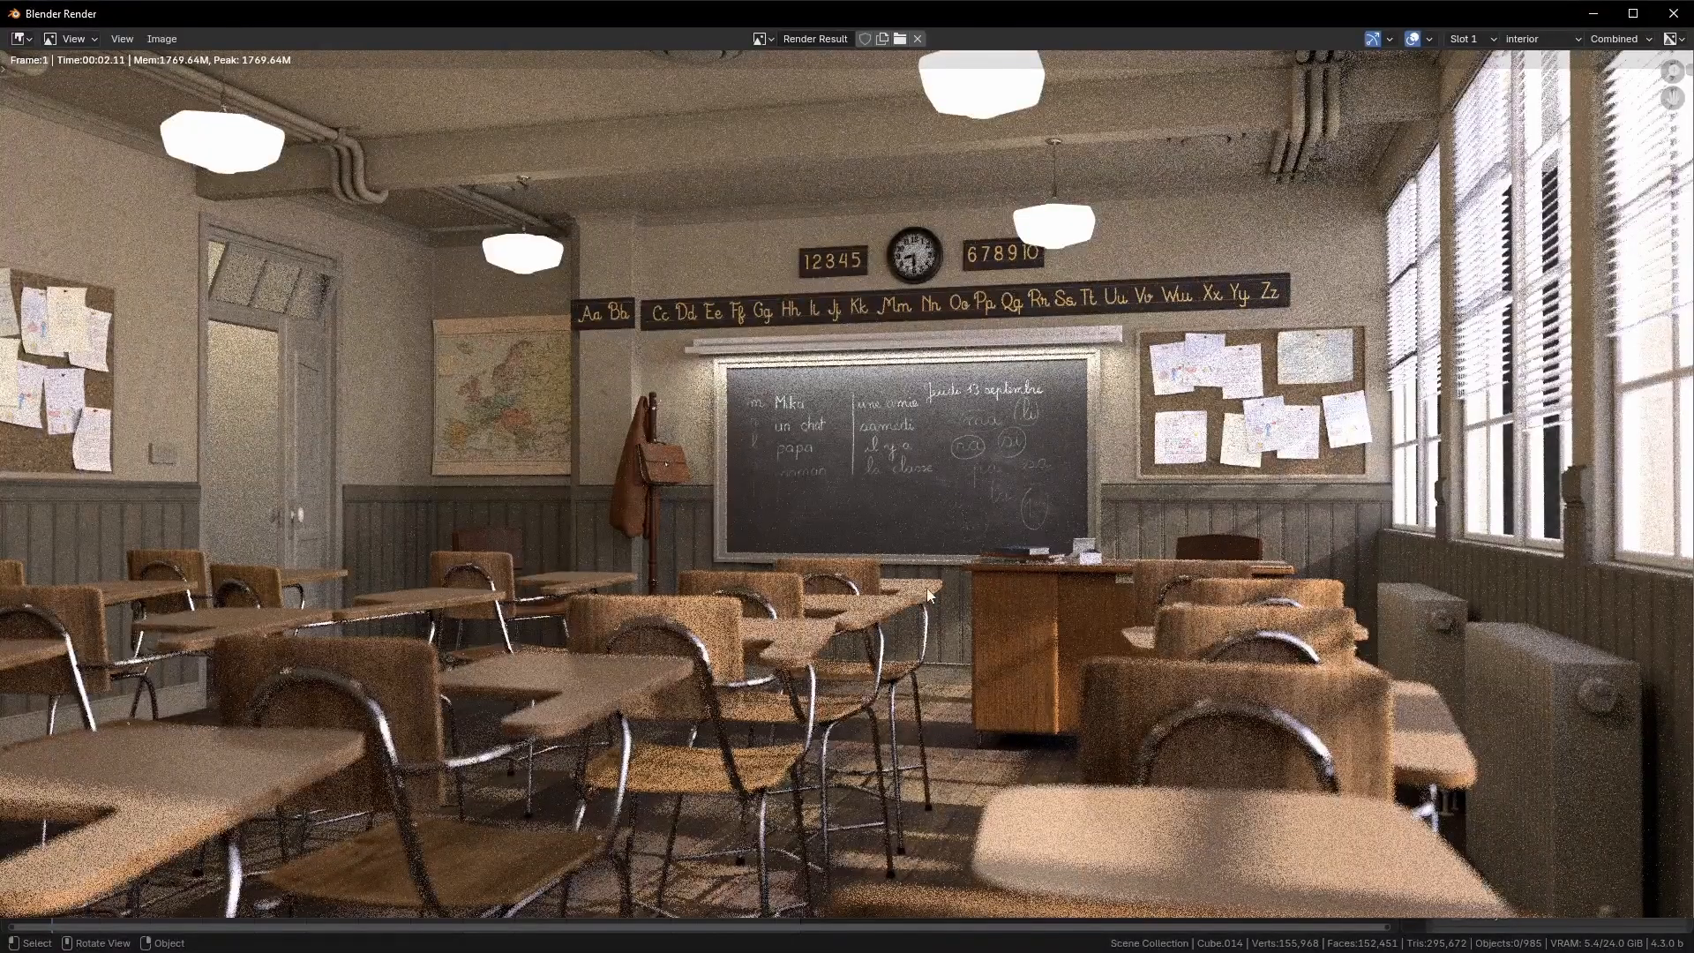
pyautogui.moveTo(554, 346)
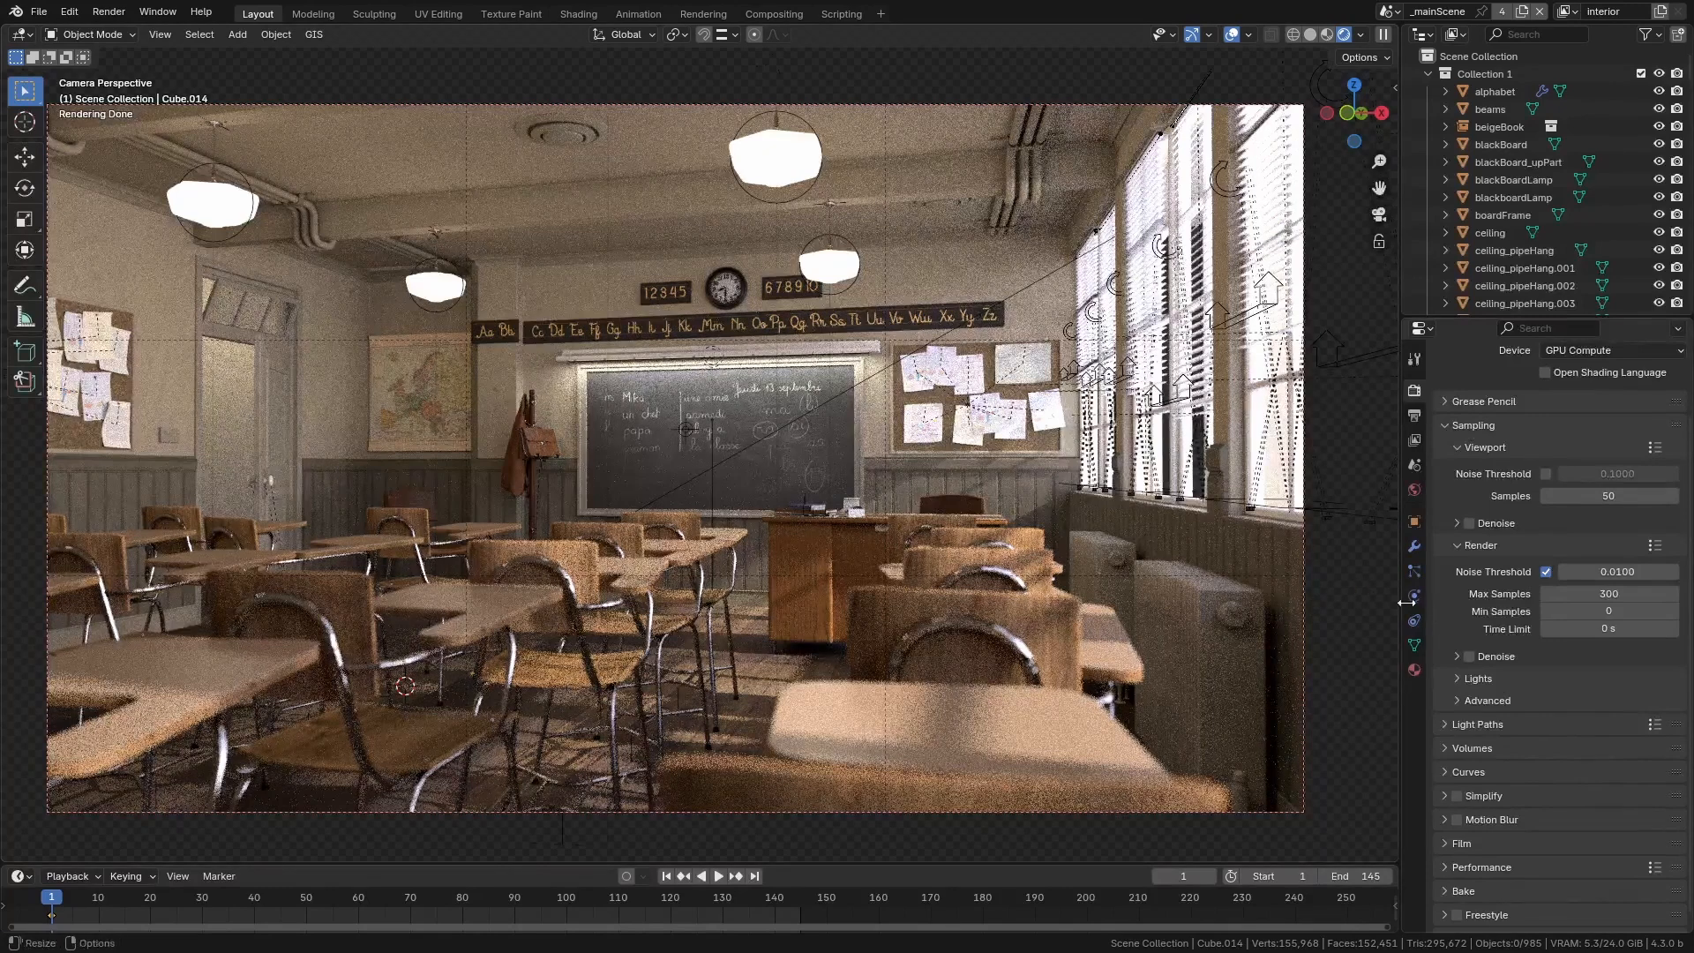
pyautogui.moveTo(1609, 610)
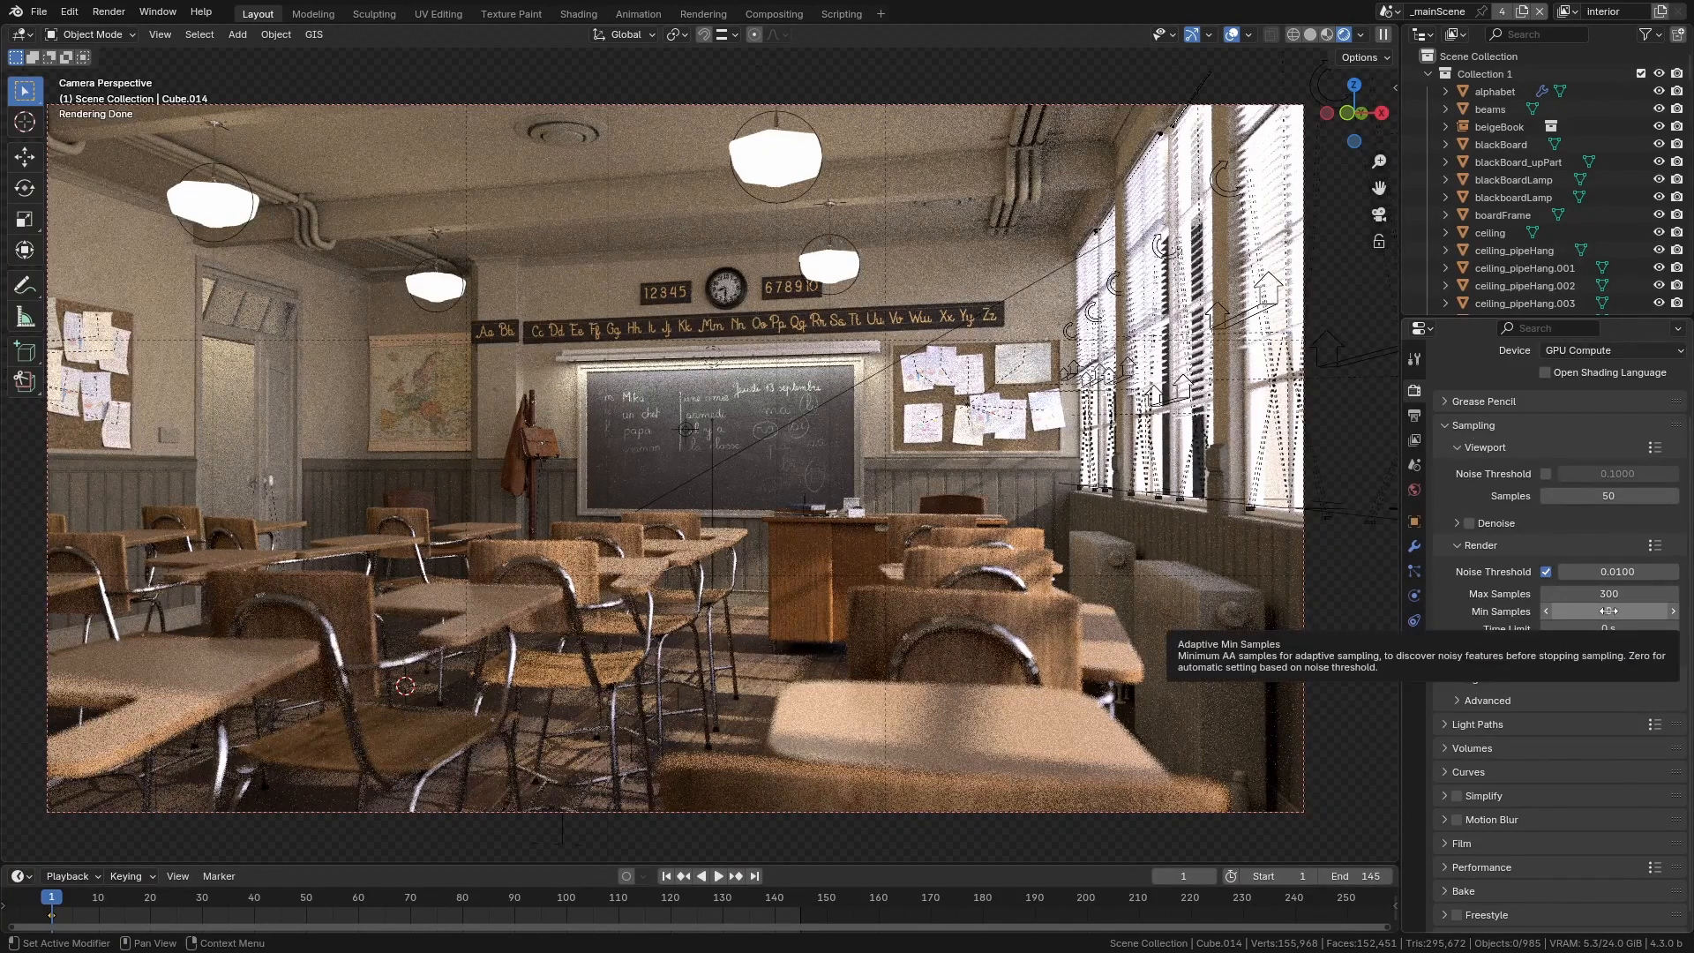
pyautogui.moveTo(1231, 588)
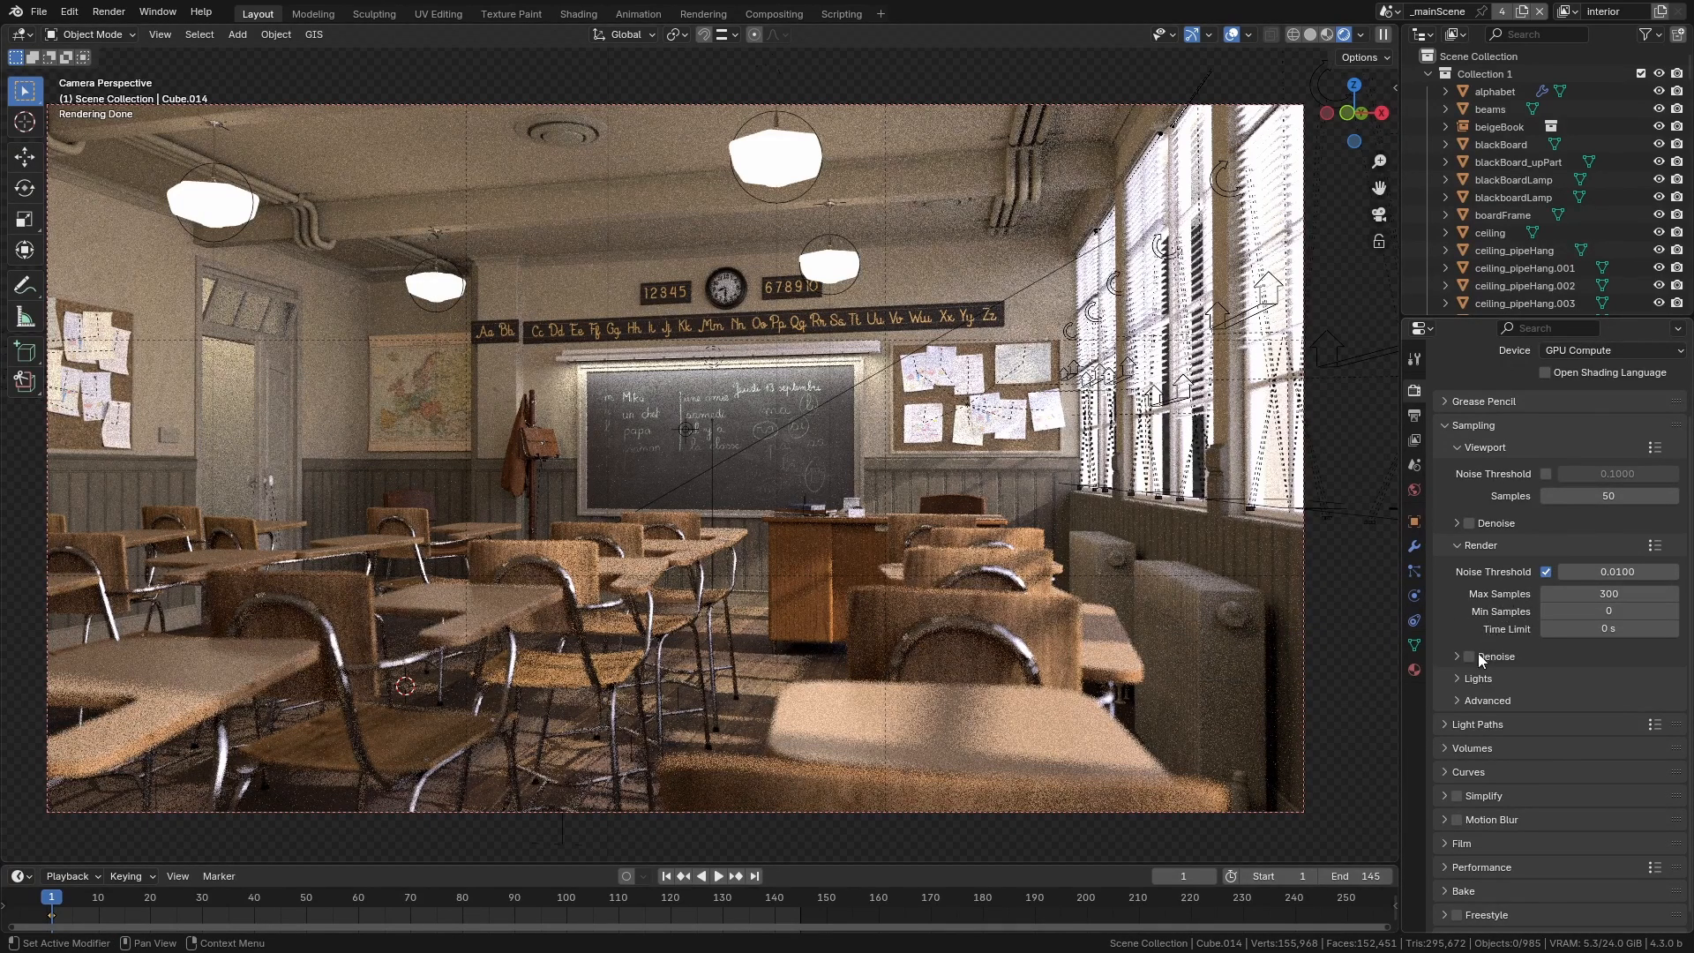
pyautogui.moveTo(1469, 656)
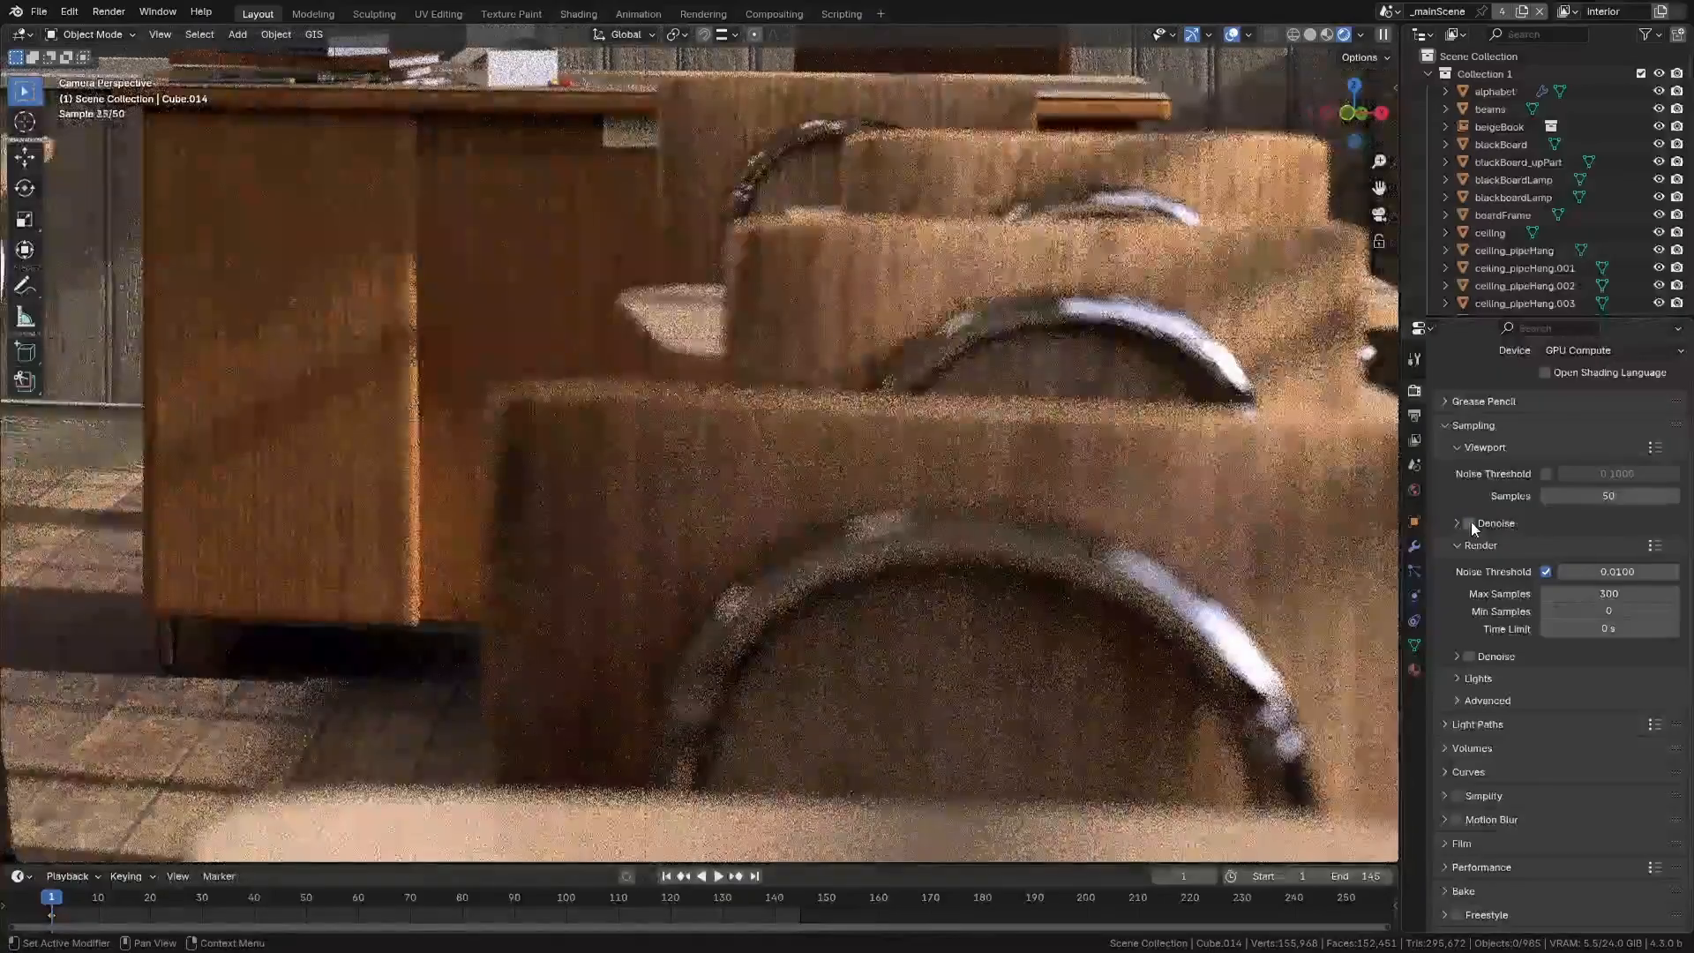
# Enable denoising for the viewport preview of the classroom
pyautogui.click(1468, 522)
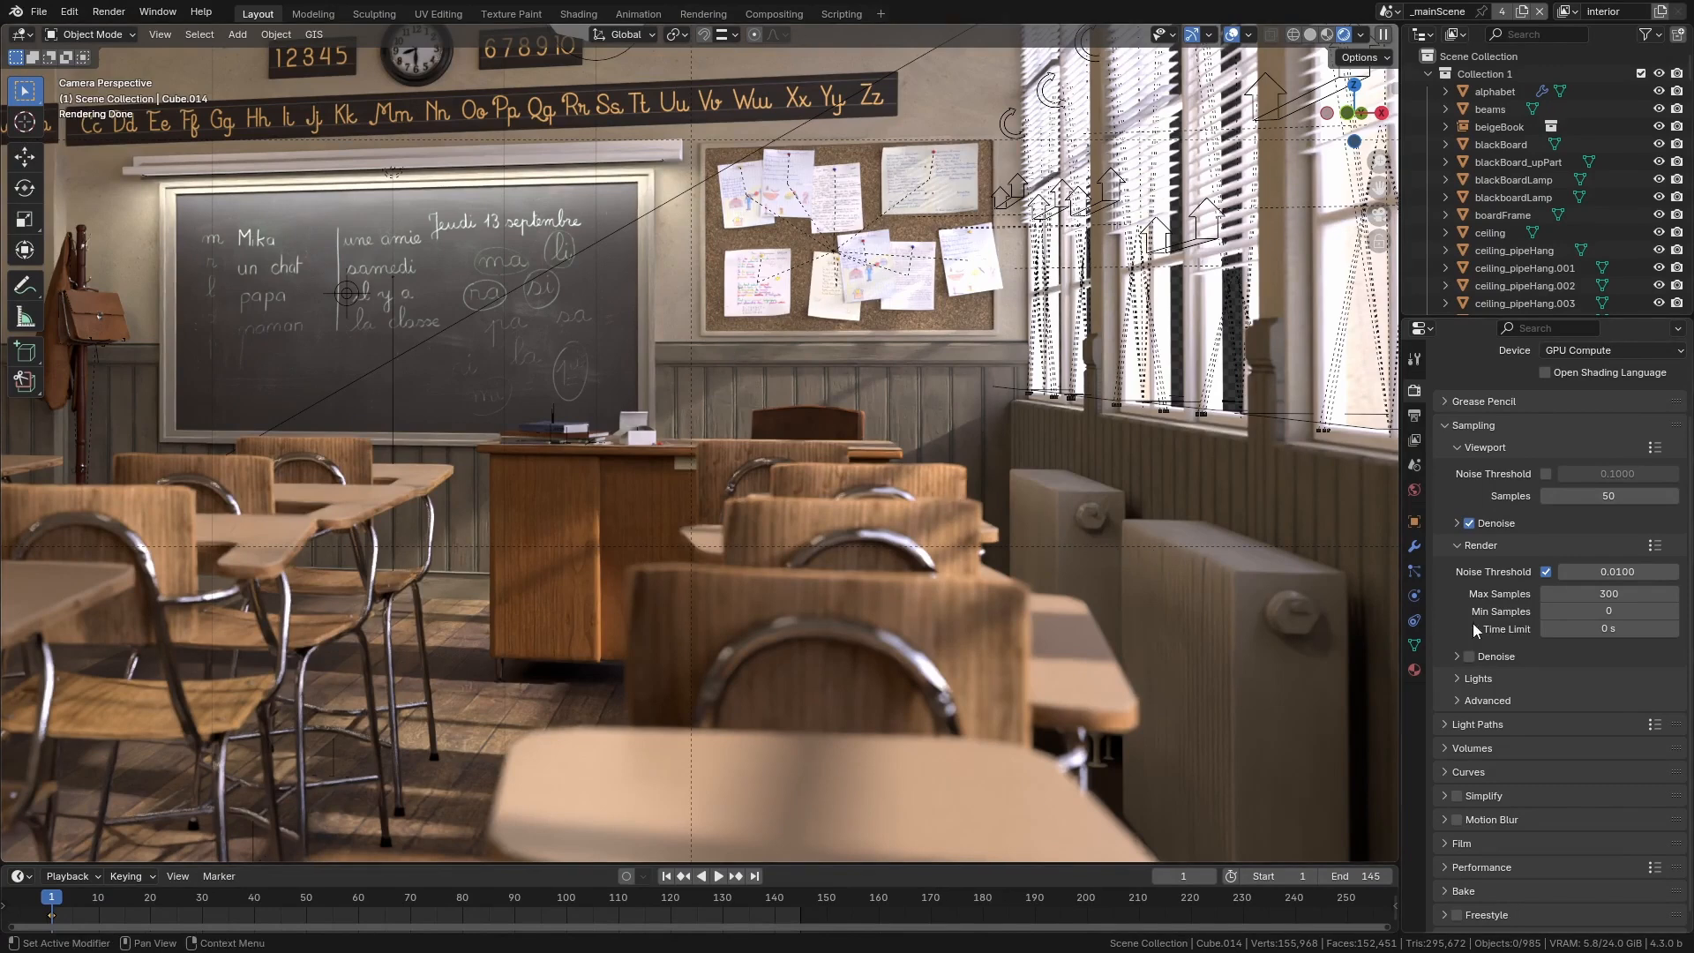
# Set final-render denoising to use OpenImageDenoise
pyautogui.click(1458, 654)
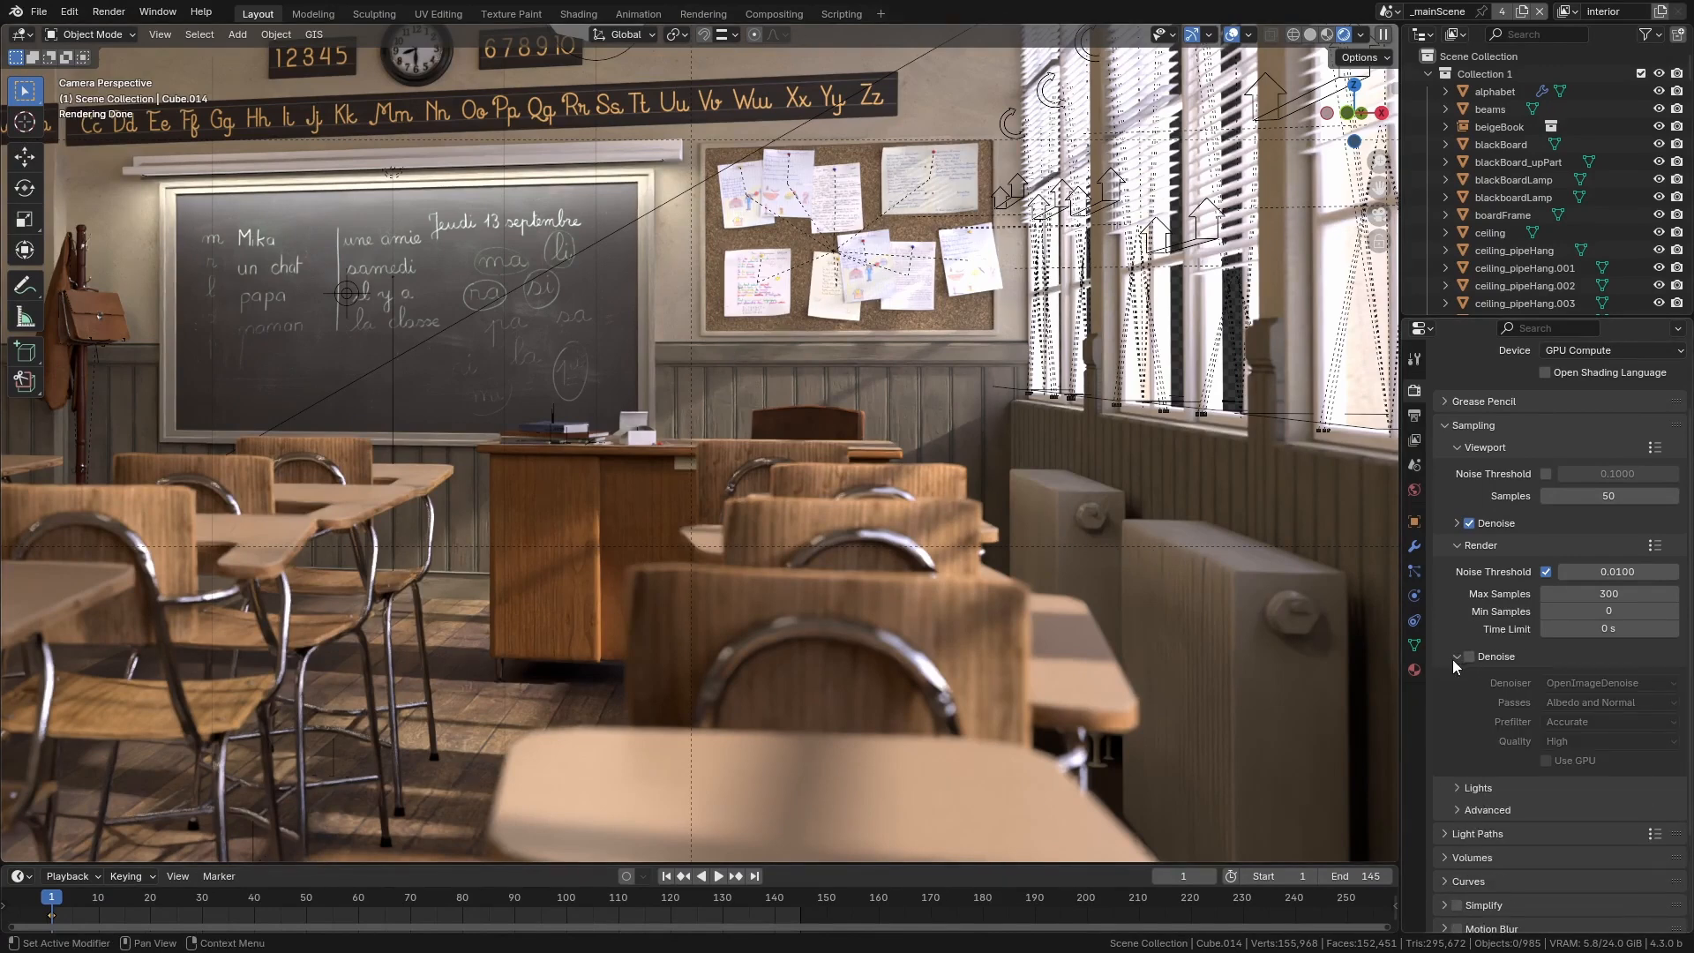
pyautogui.moveTo(1496, 559)
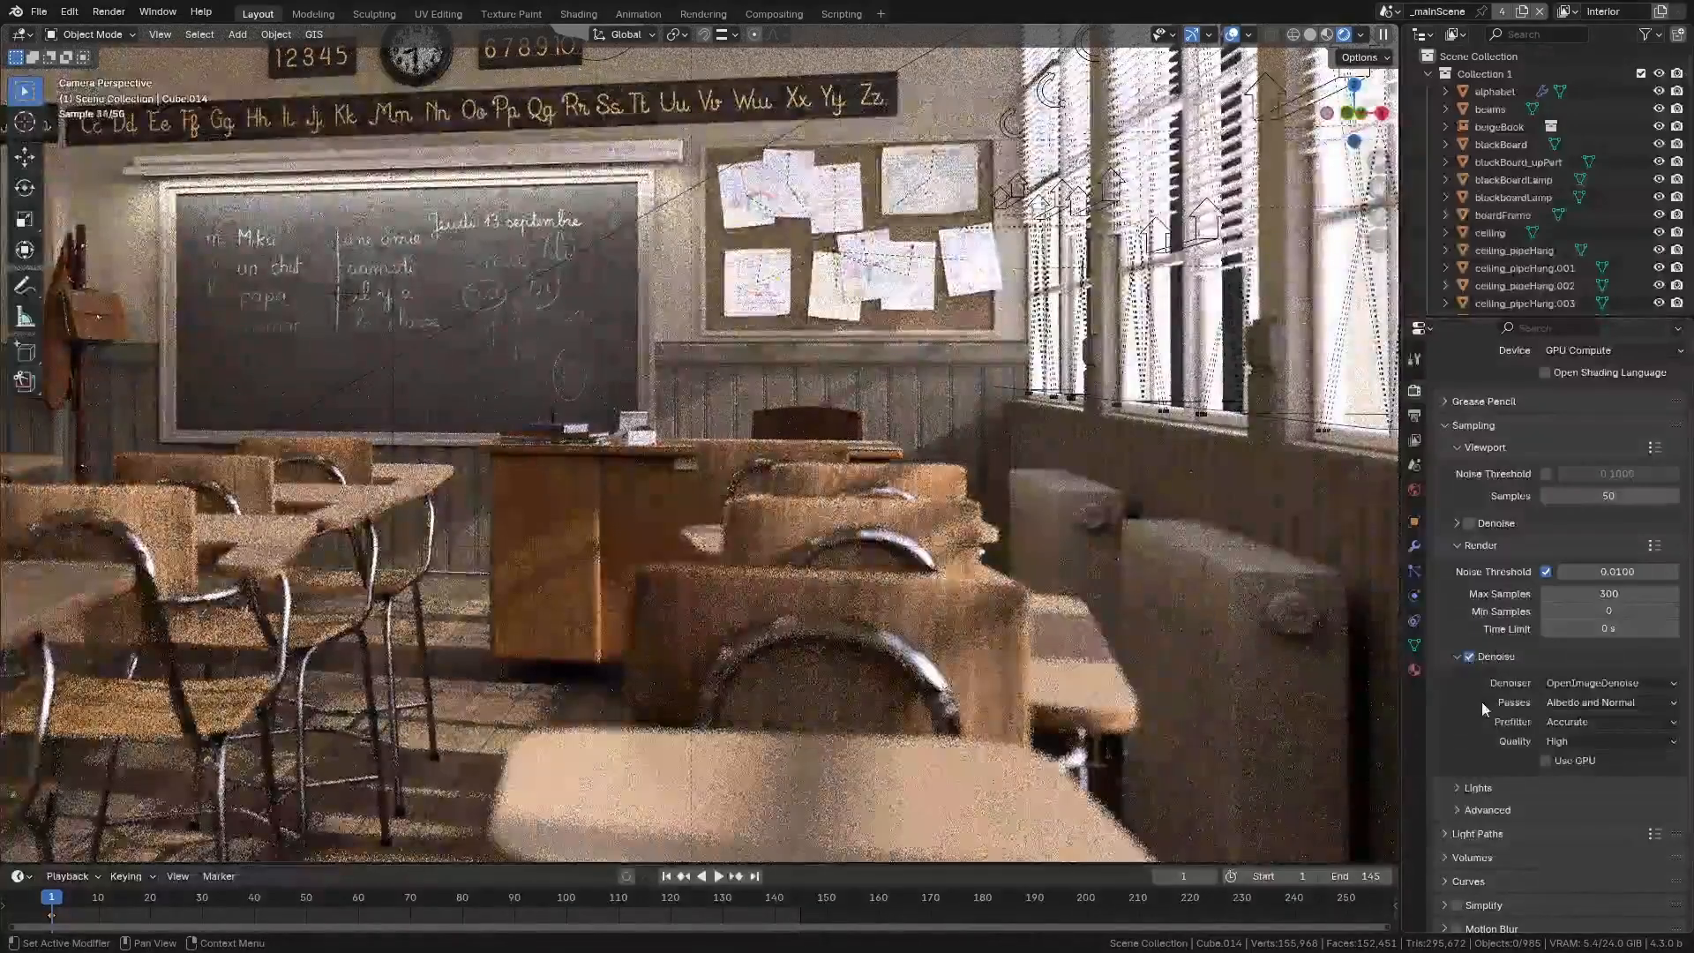
pyautogui.click(1609, 681)
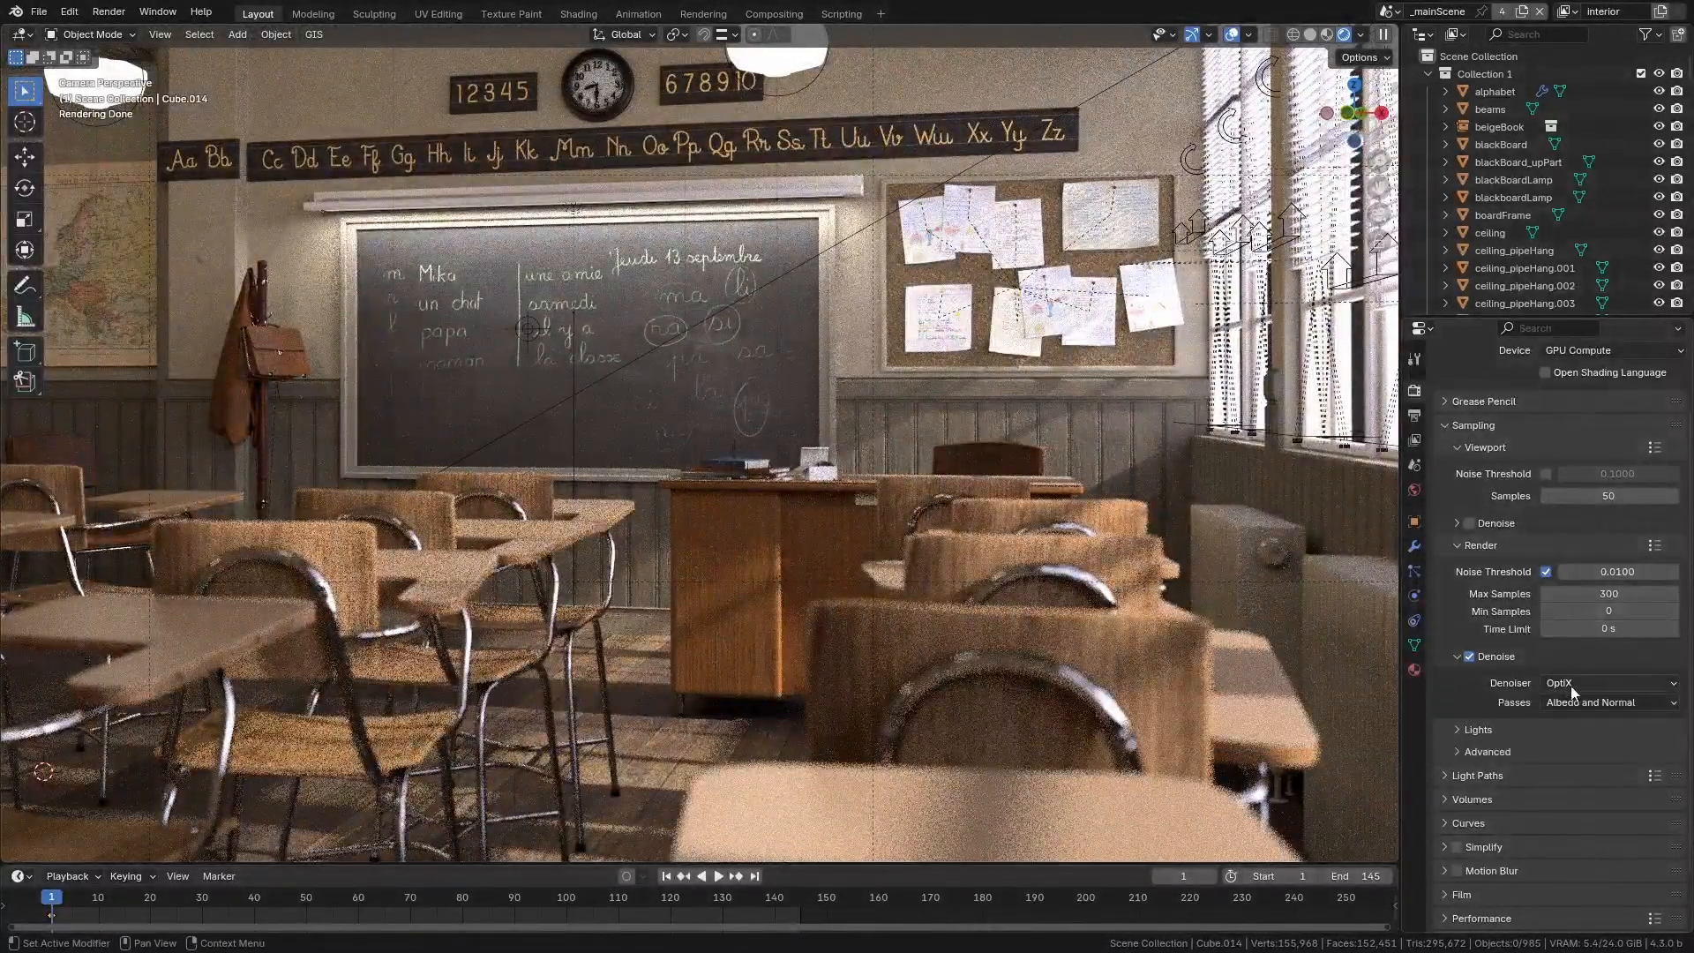
pyautogui.moveTo(1570, 681)
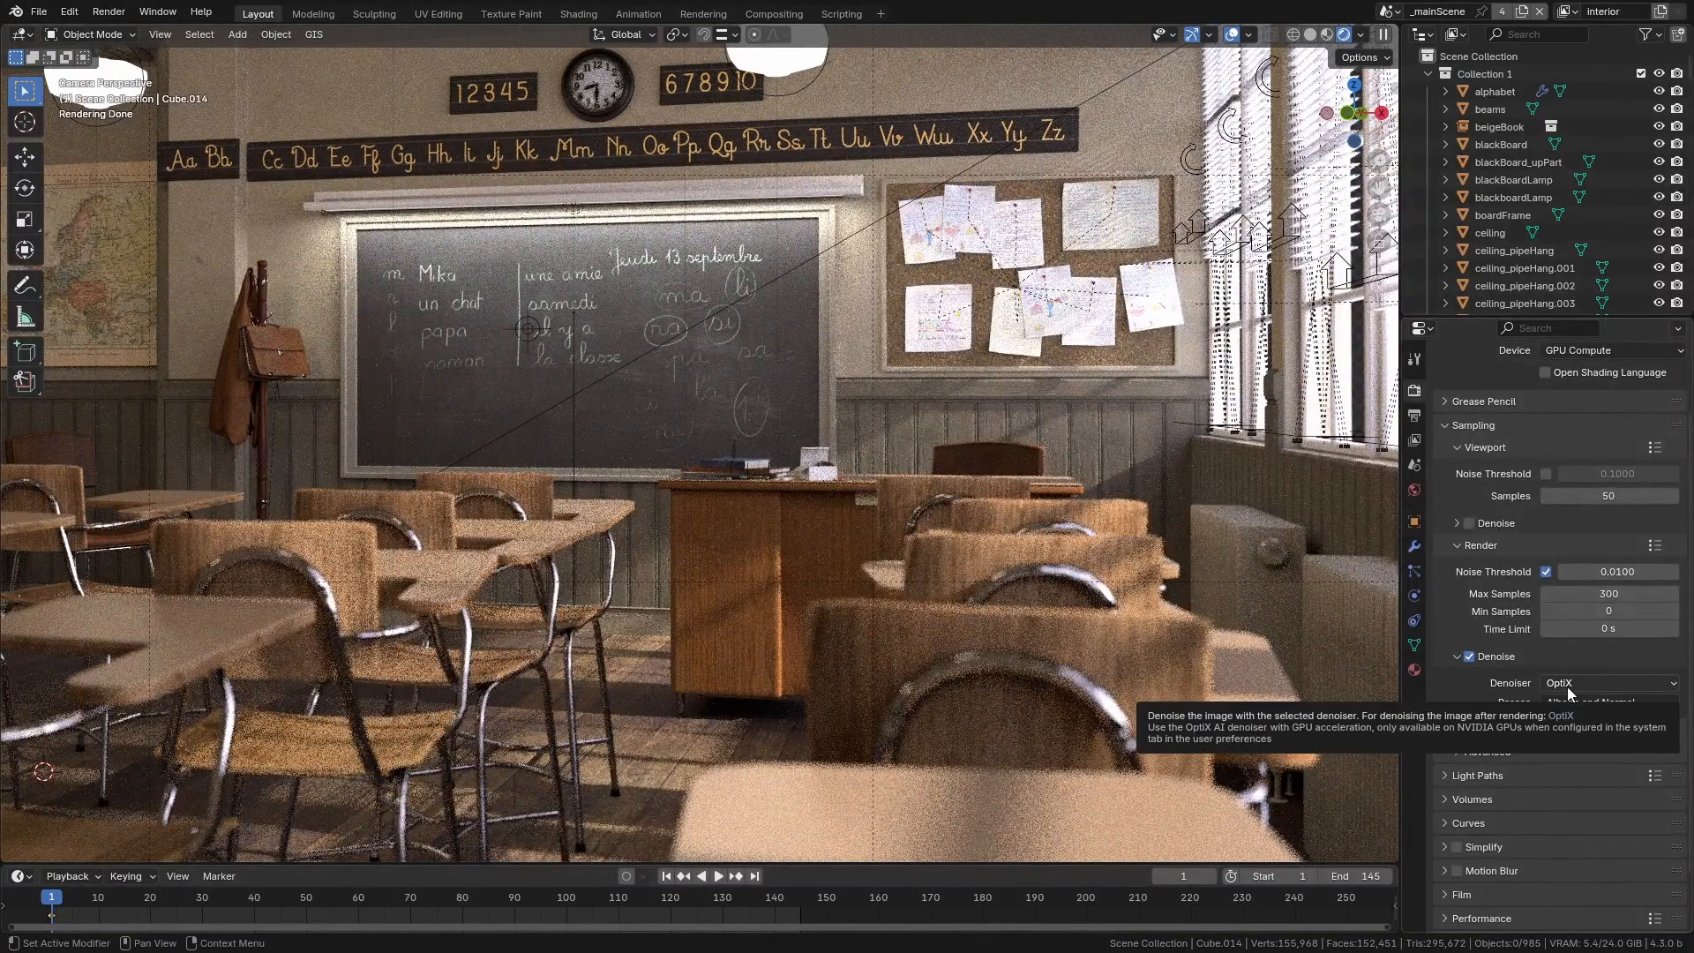
pyautogui.click(1609, 681)
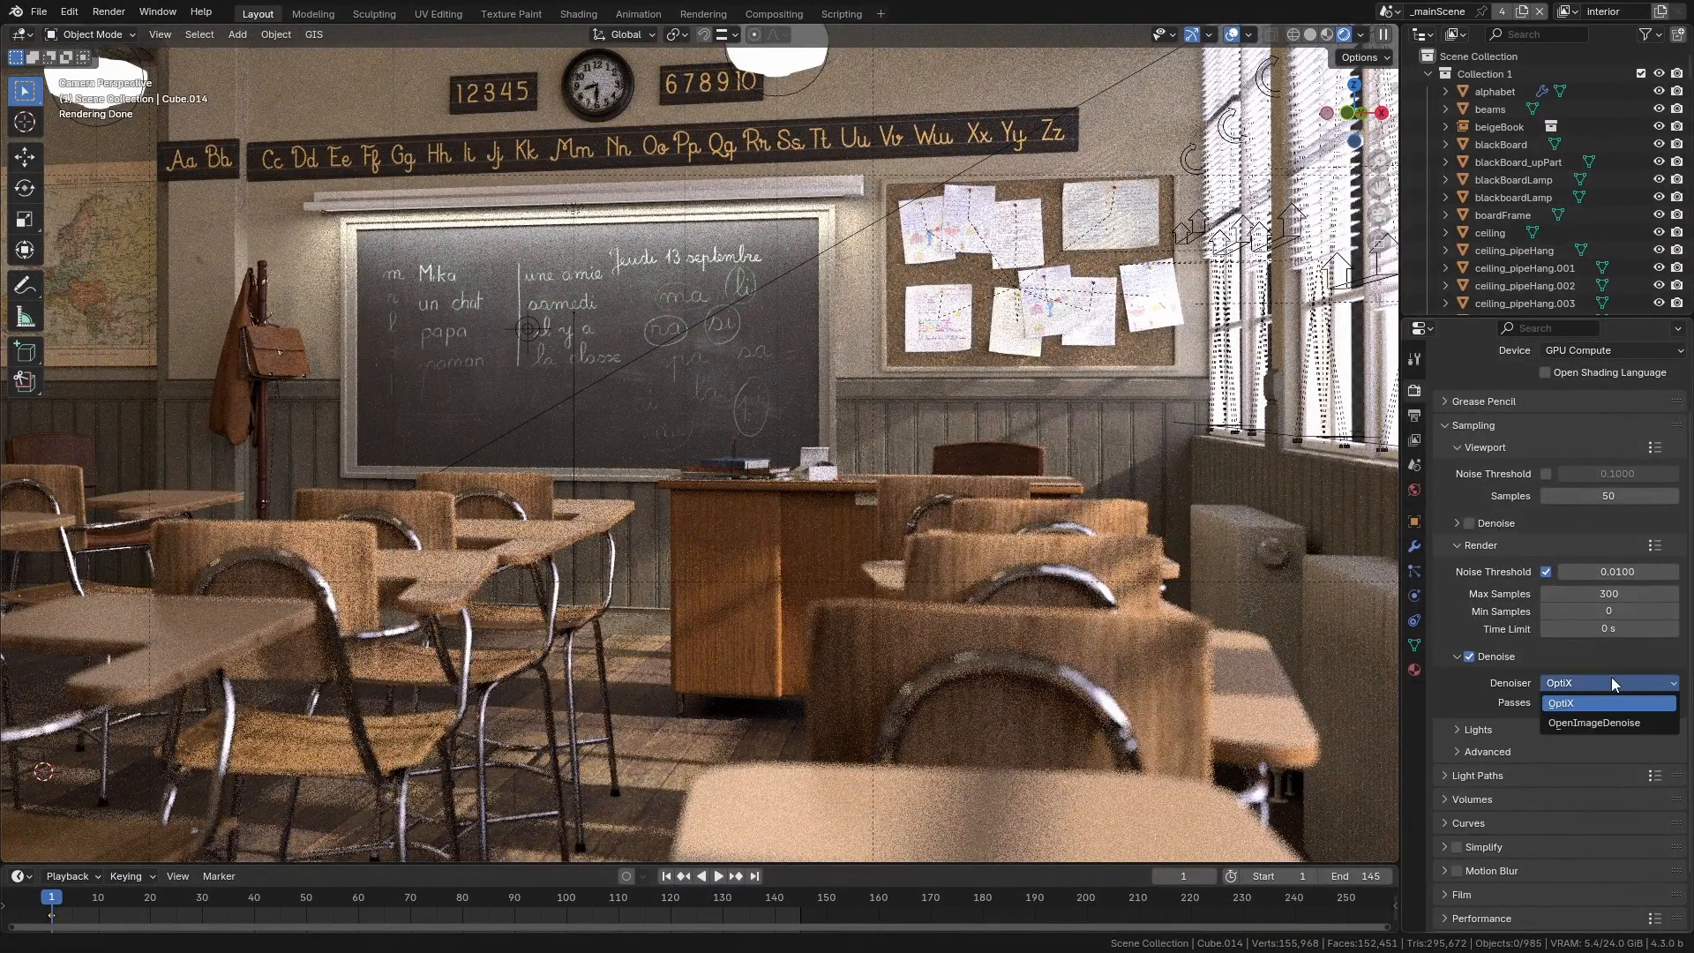
pyautogui.click(1595, 722)
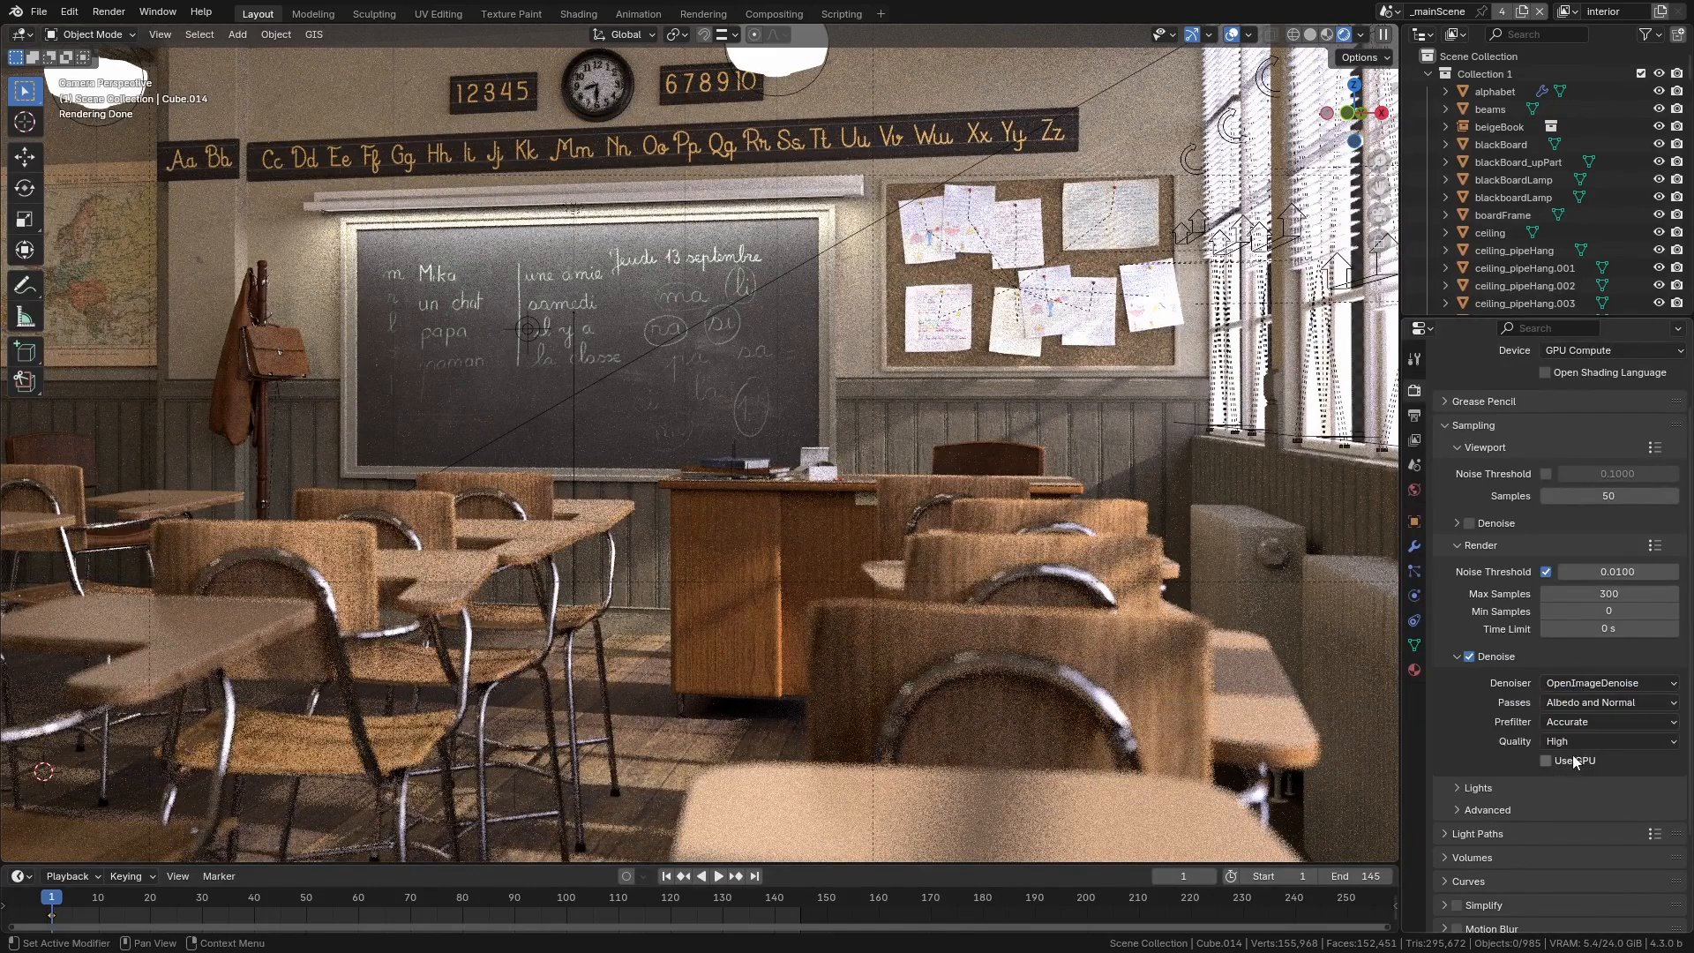
# Run the denoiser on the GPU with accurate prefilter and high quality
pyautogui.click(1545, 761)
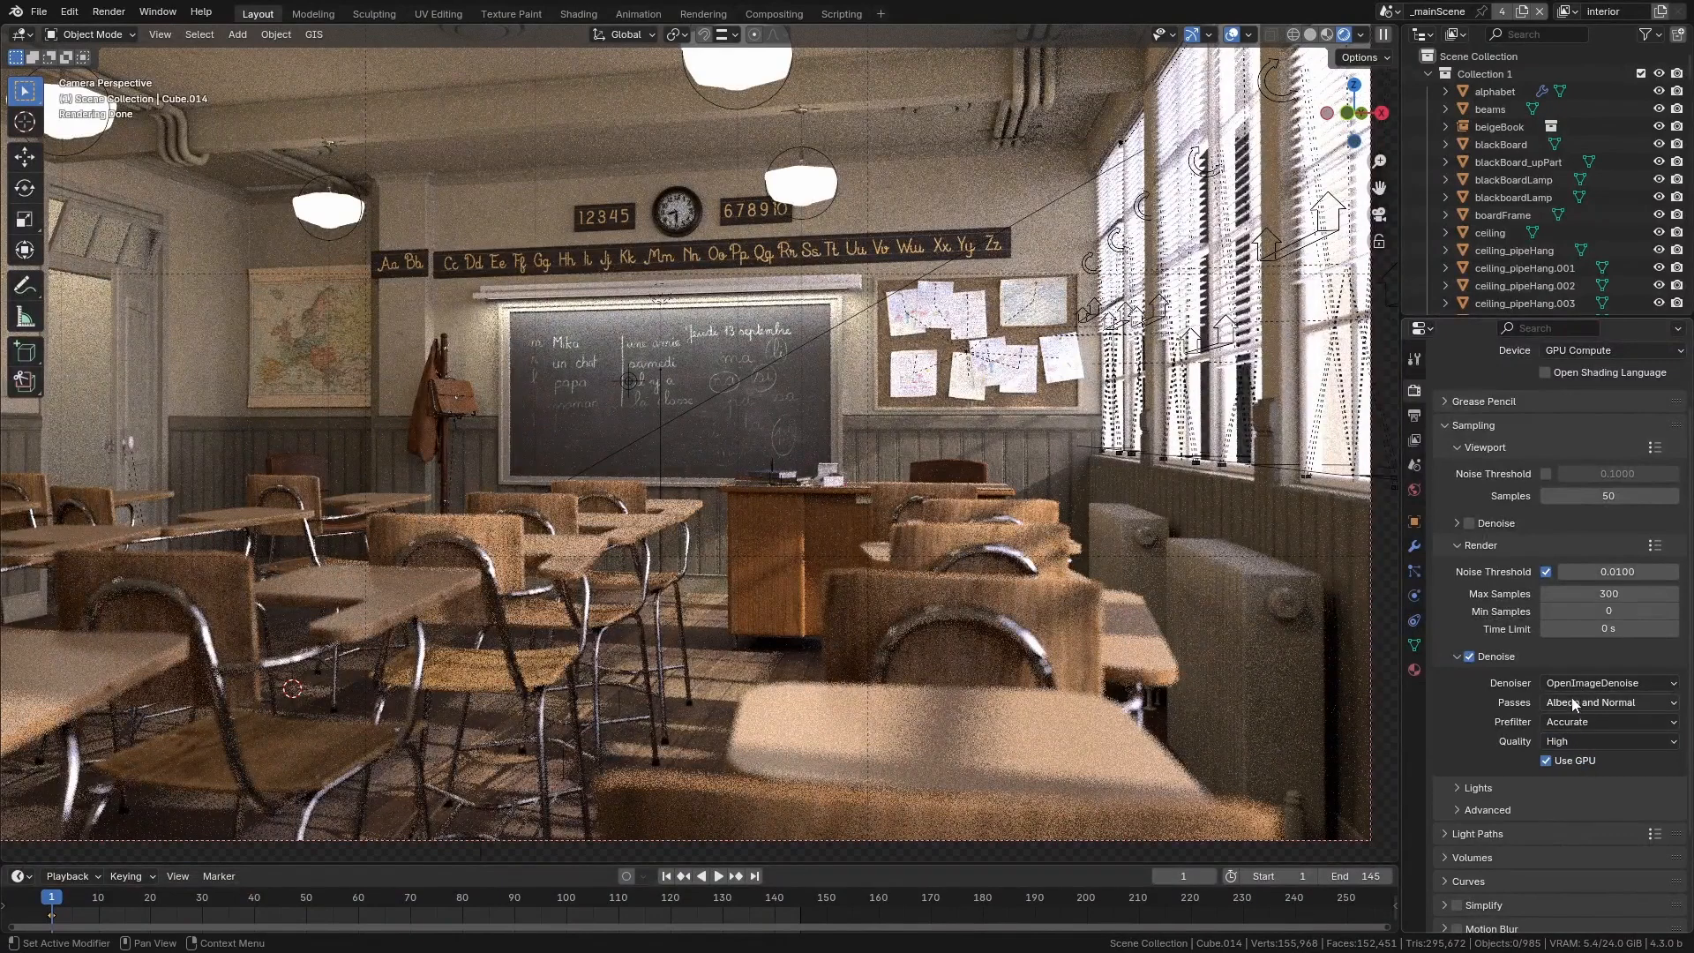
pyautogui.moveTo(1563, 721)
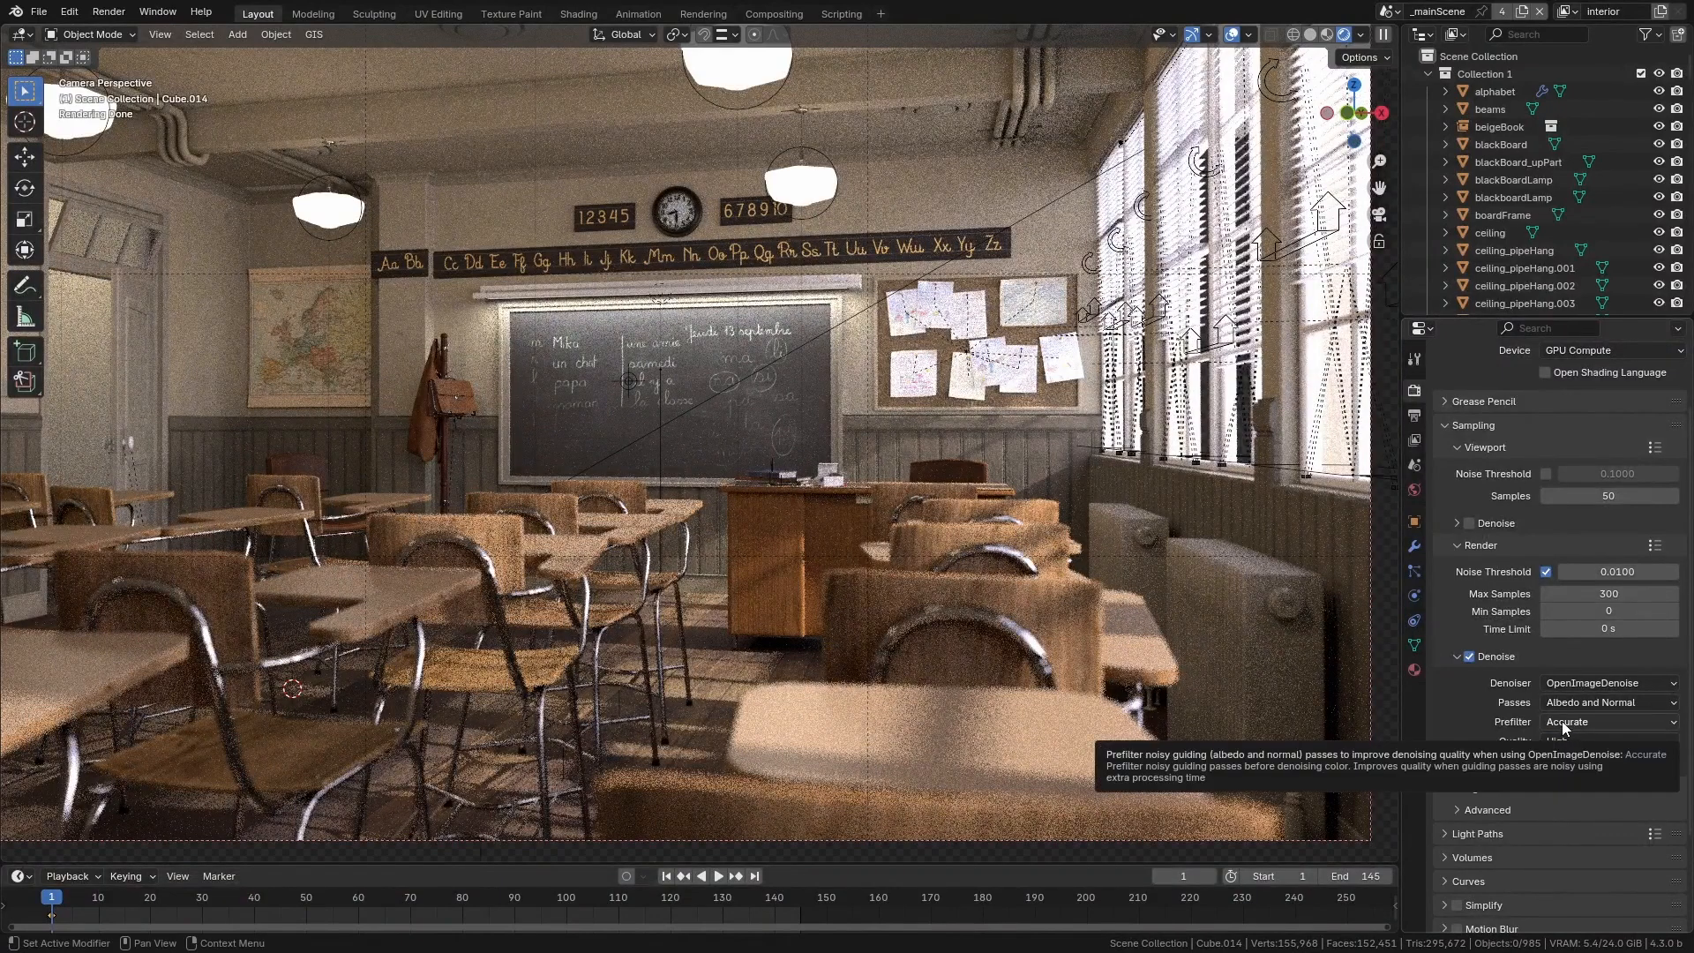
pyautogui.moveTo(1486, 704)
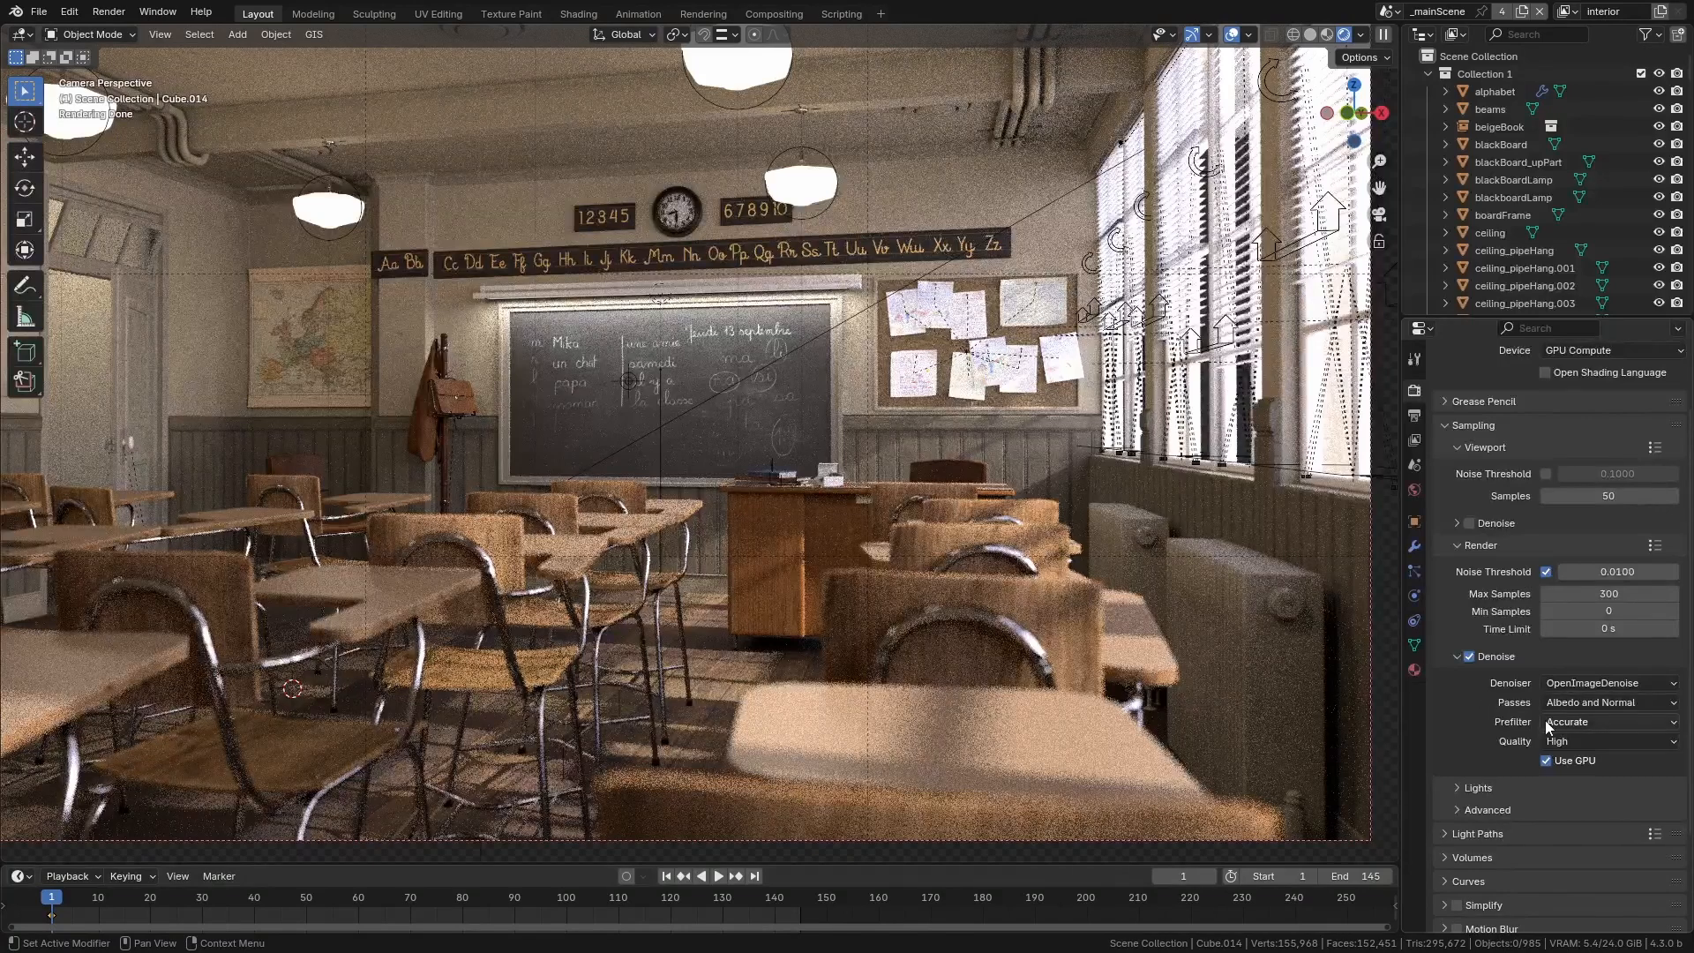
pyautogui.click(1609, 721)
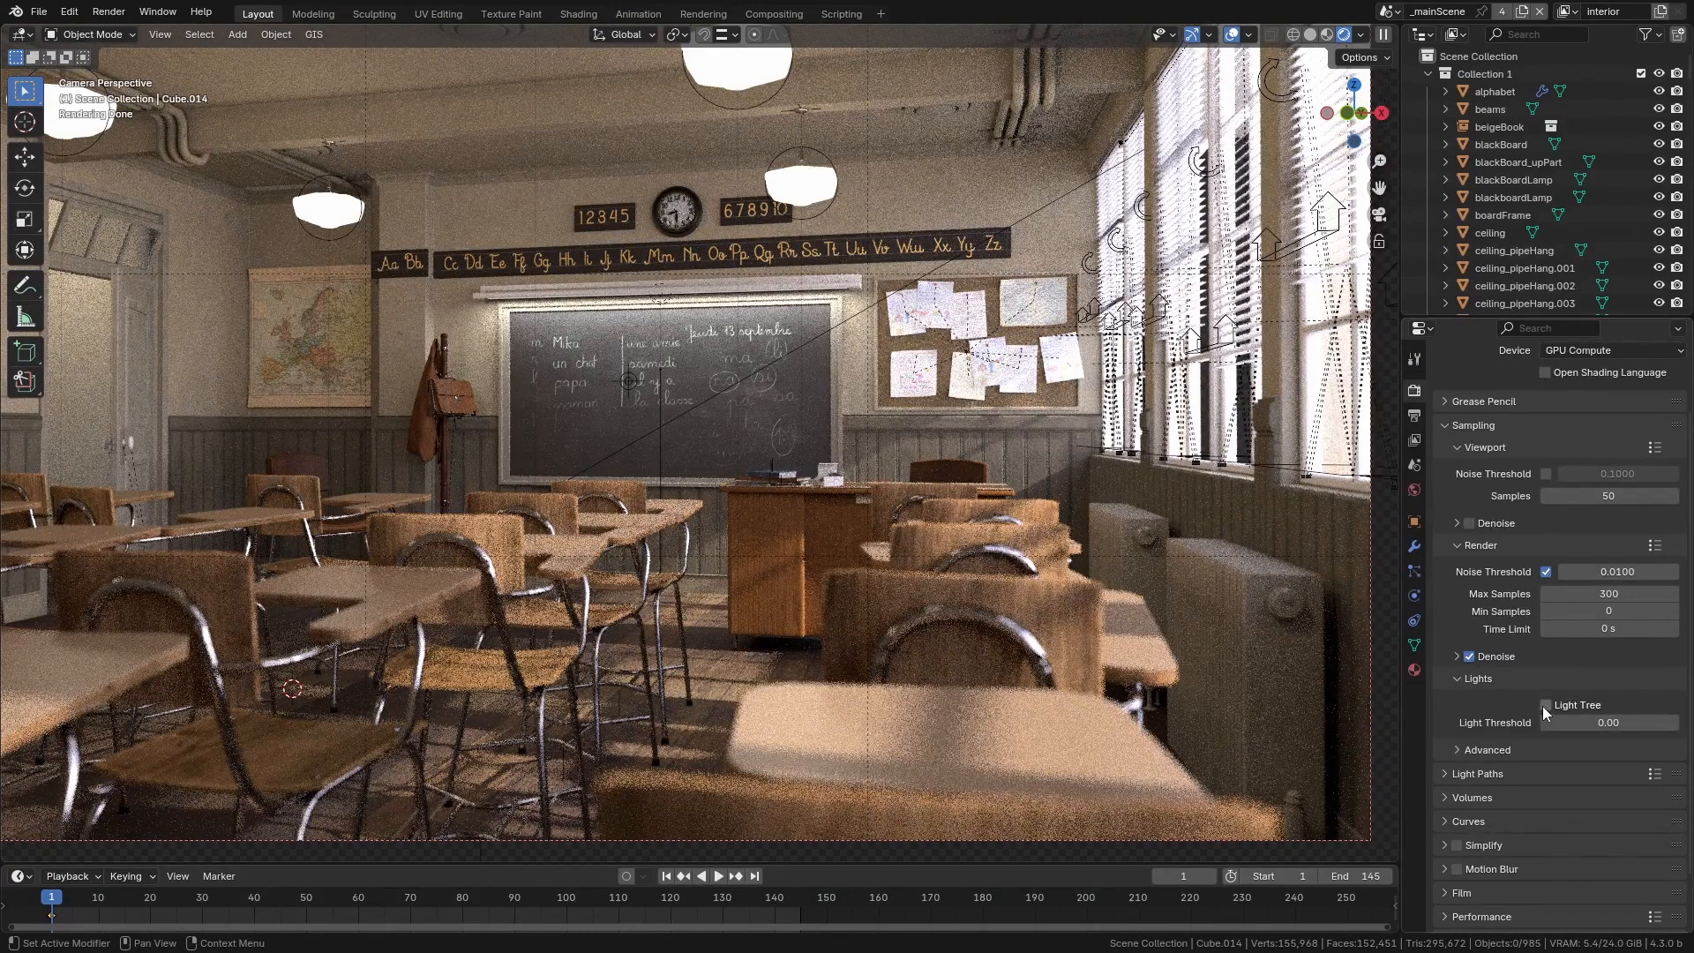
# Reveal the advanced sampling options and the Light Paths panel with bounces and clamping
pyautogui.click(1457, 748)
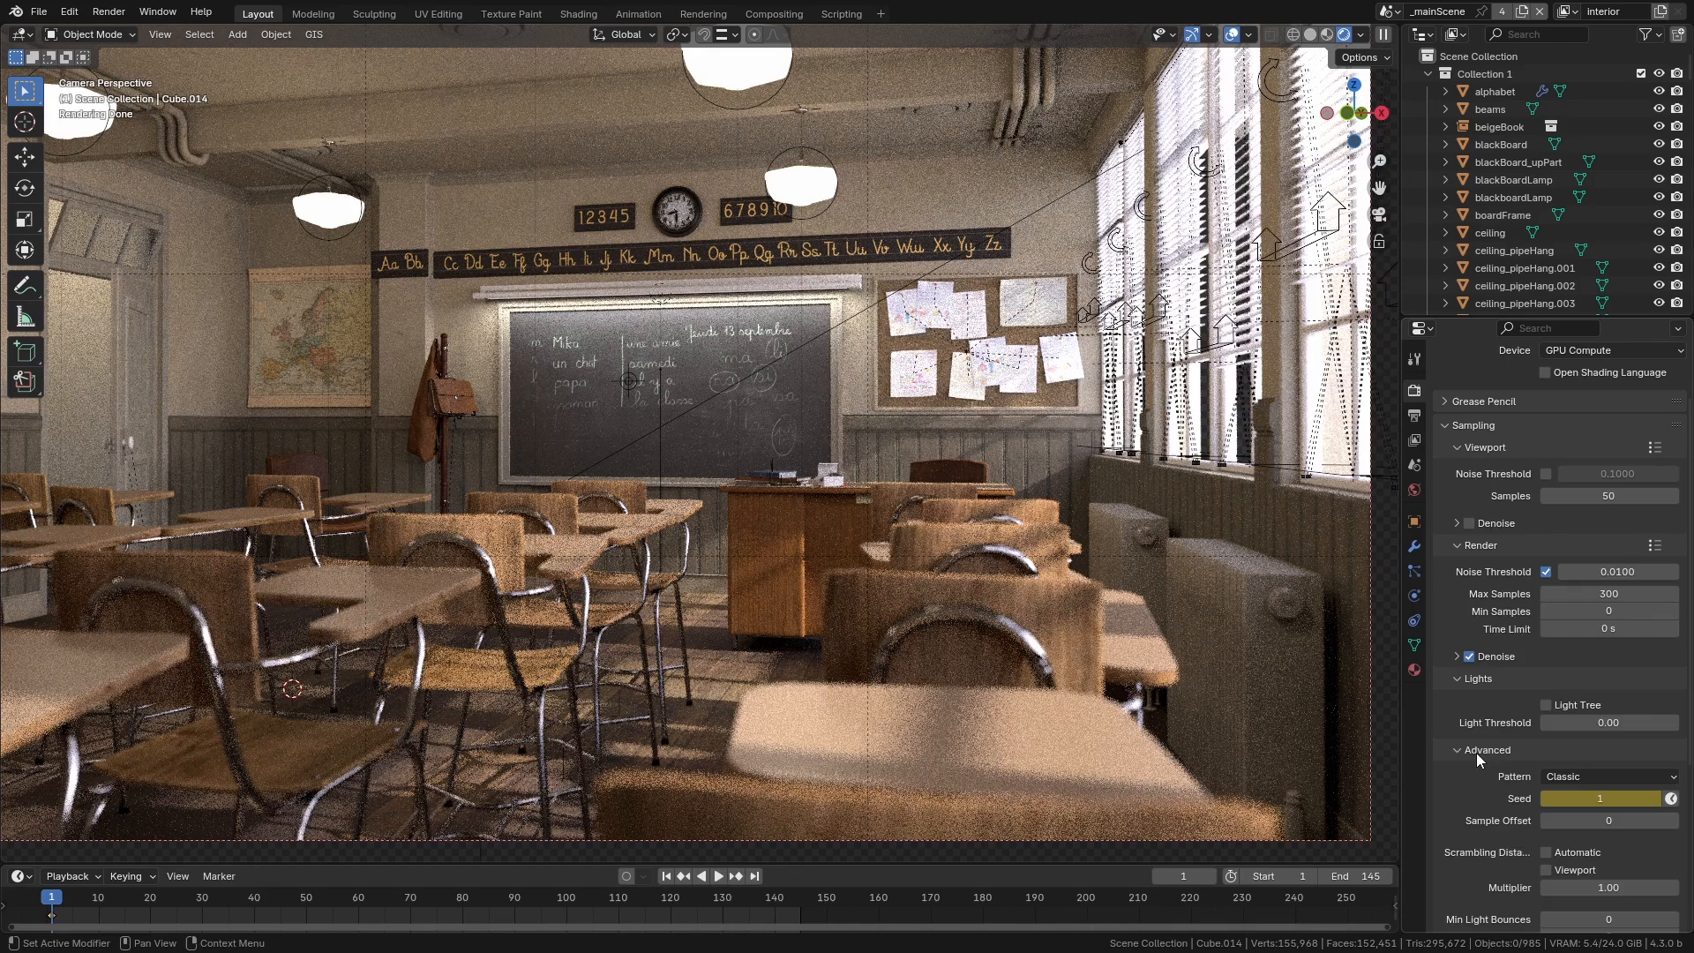
pyautogui.scroll(-3)
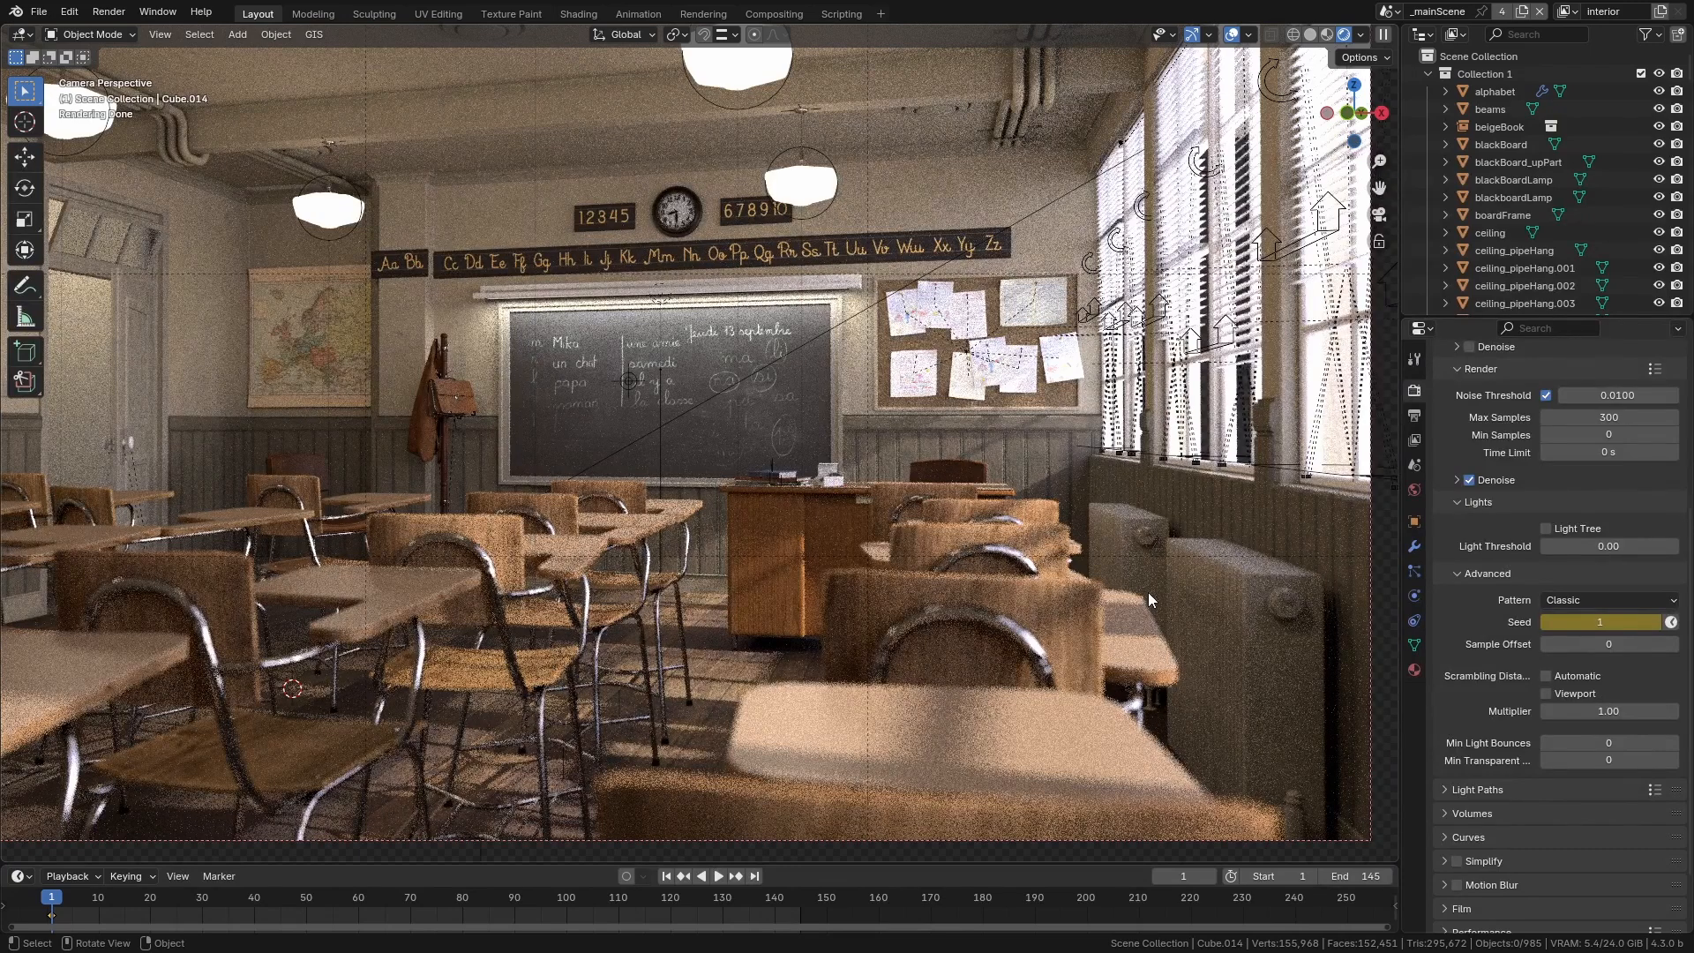
pyautogui.moveTo(1207, 664)
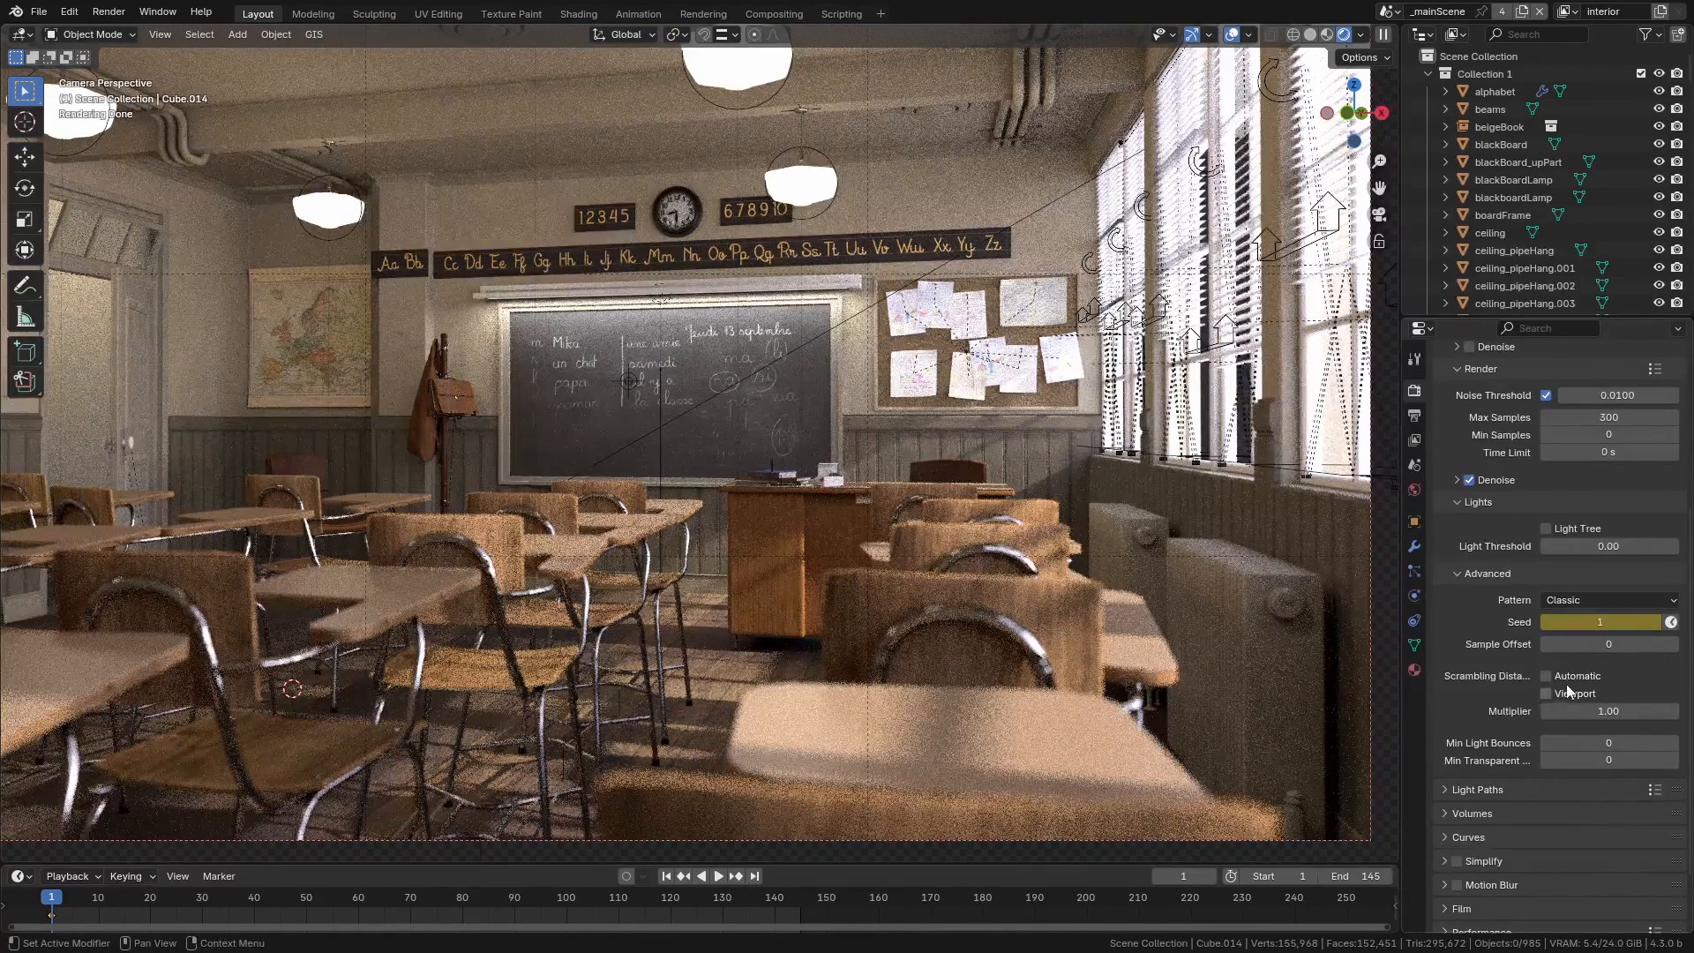
pyautogui.click(1546, 693)
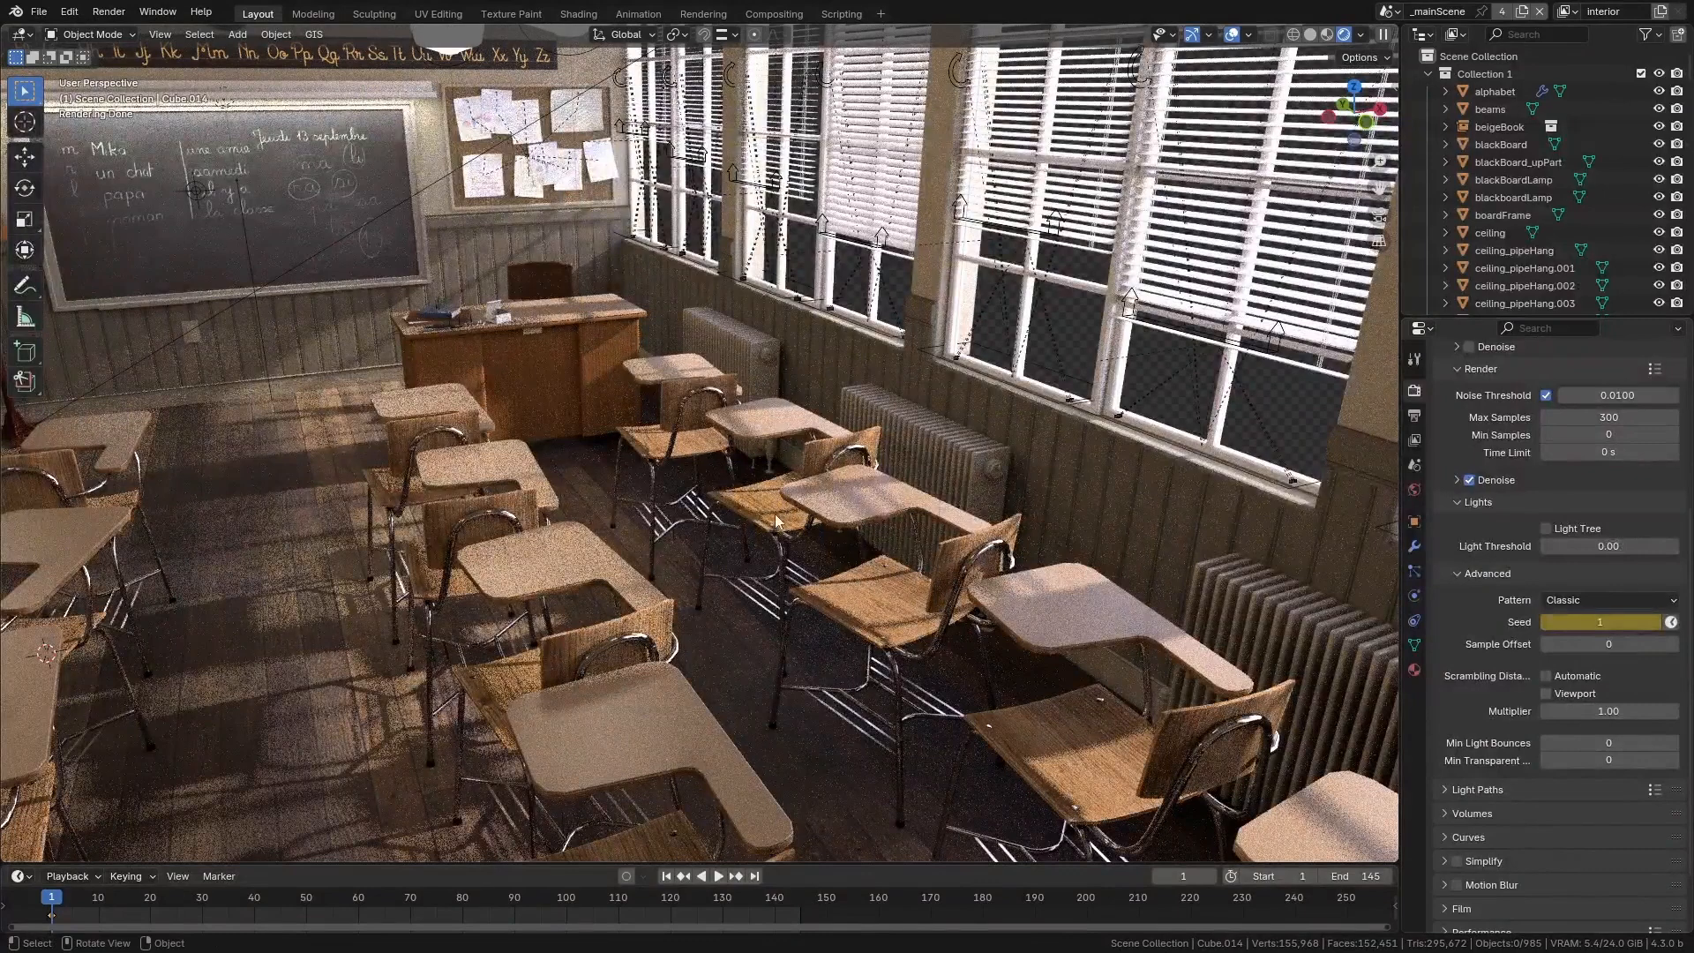
pyautogui.scroll(-3)
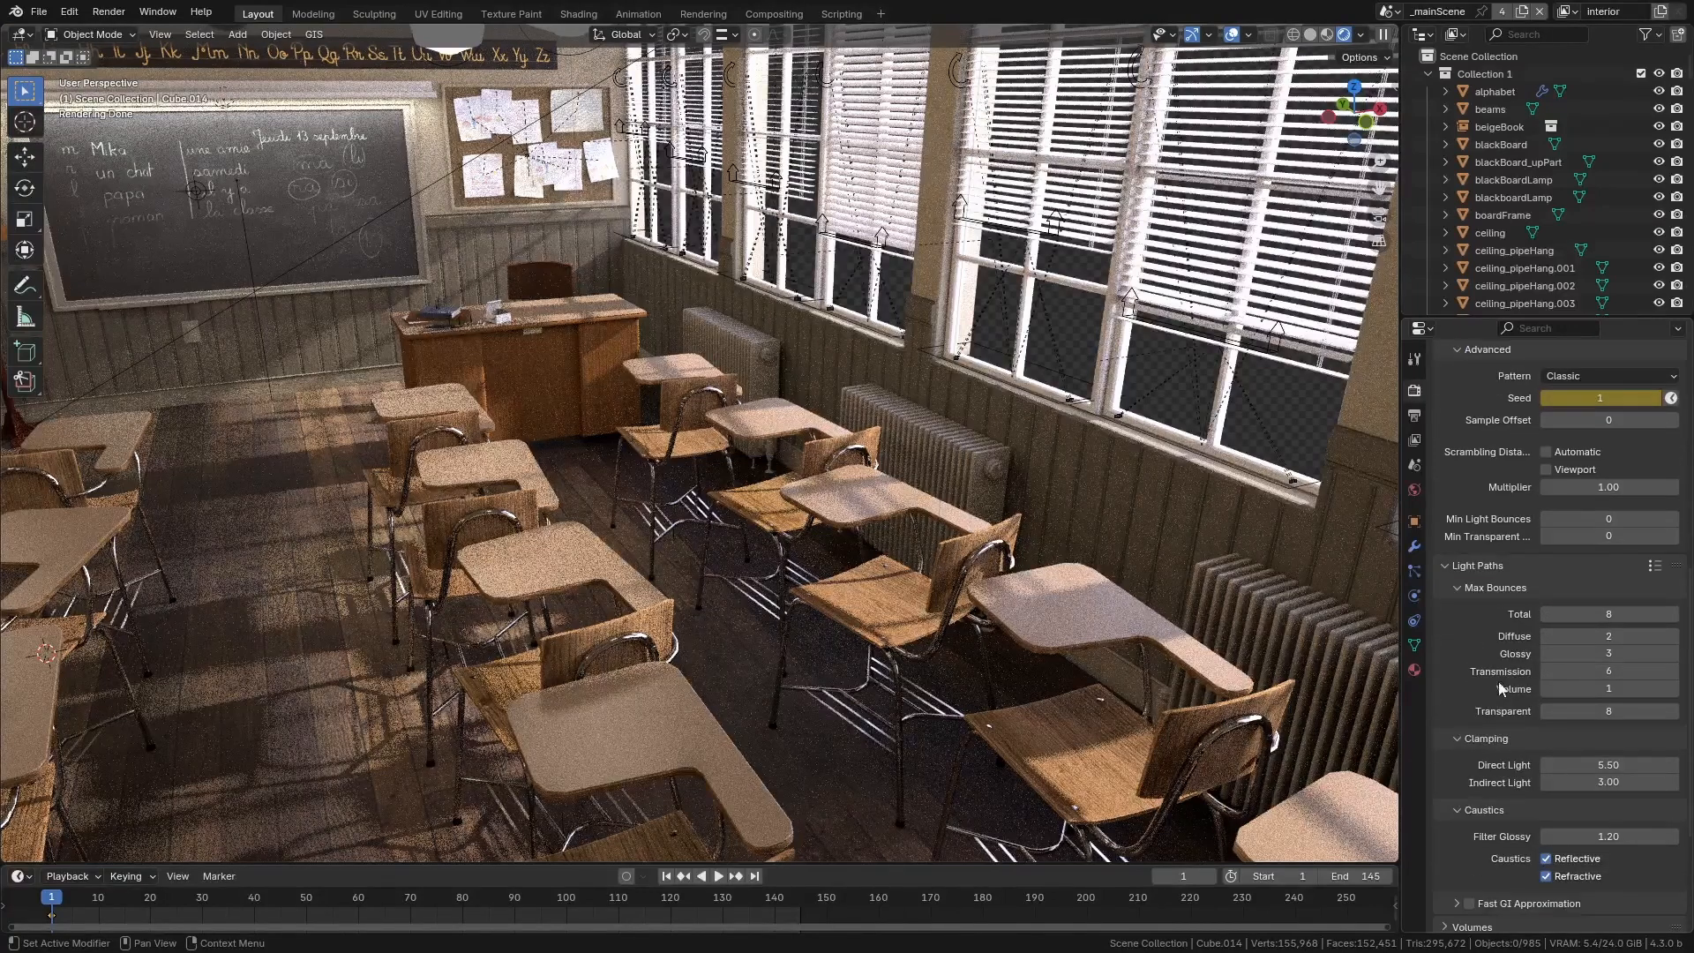
pyautogui.scroll(-3)
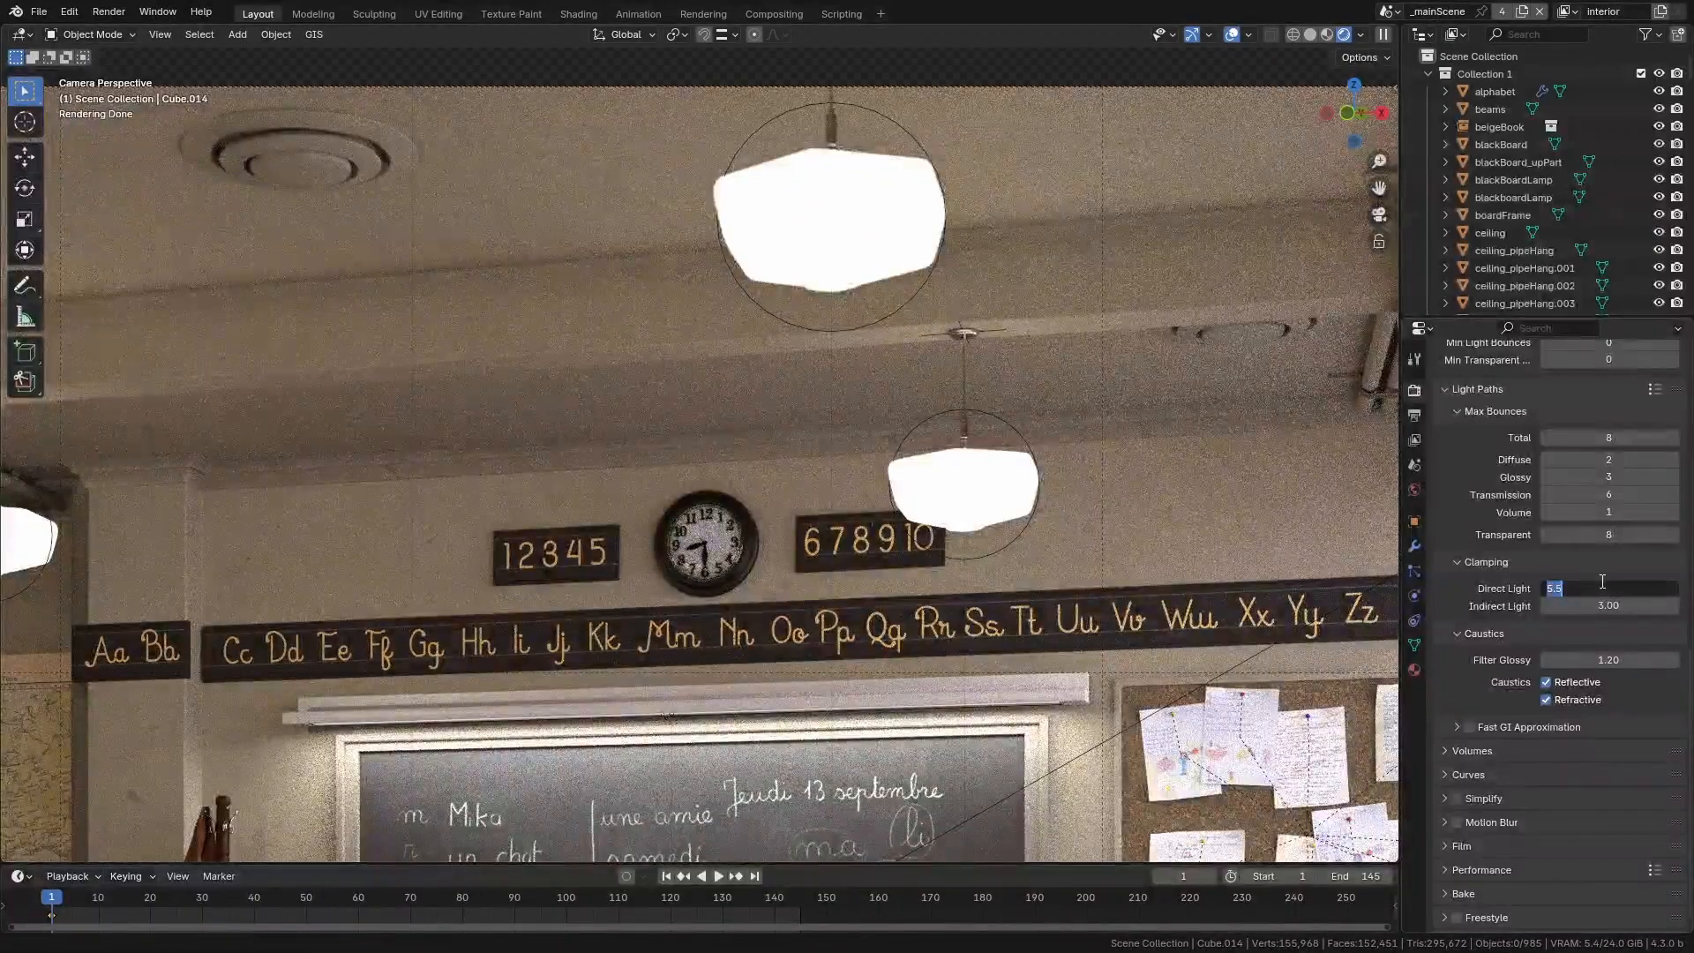
# Set direct light clamping to 5.00, with indirect clamping at 3.00
pyautogui.write('0.20')
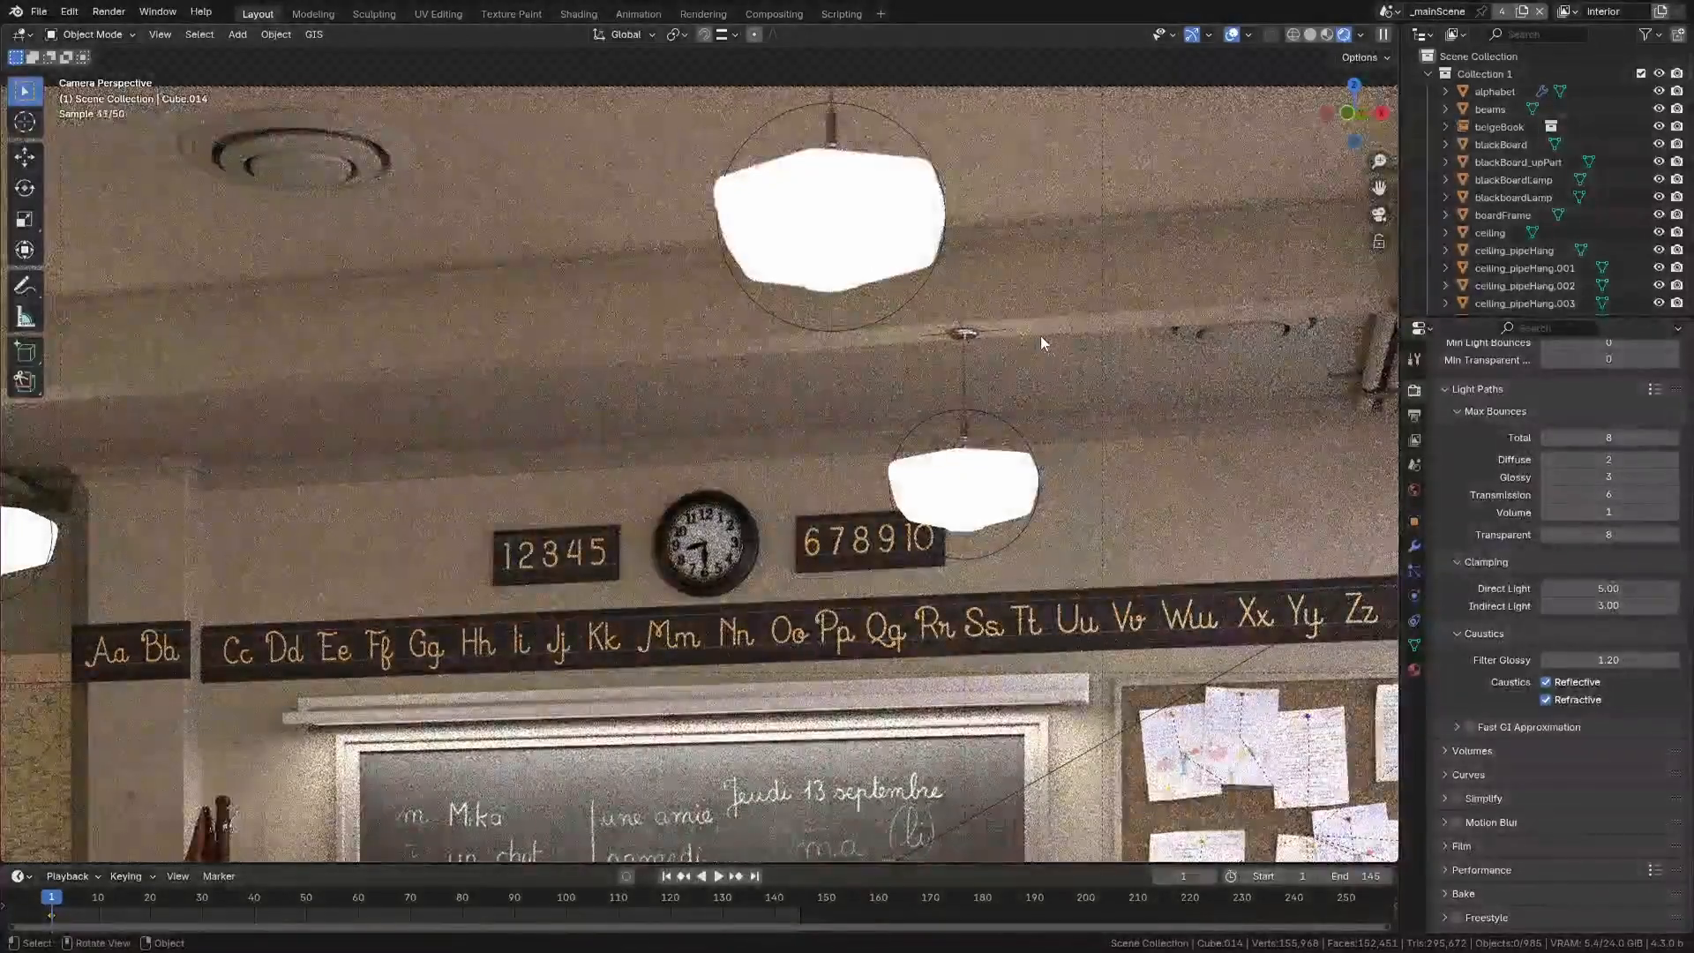
pyautogui.doubleClick(1607, 587)
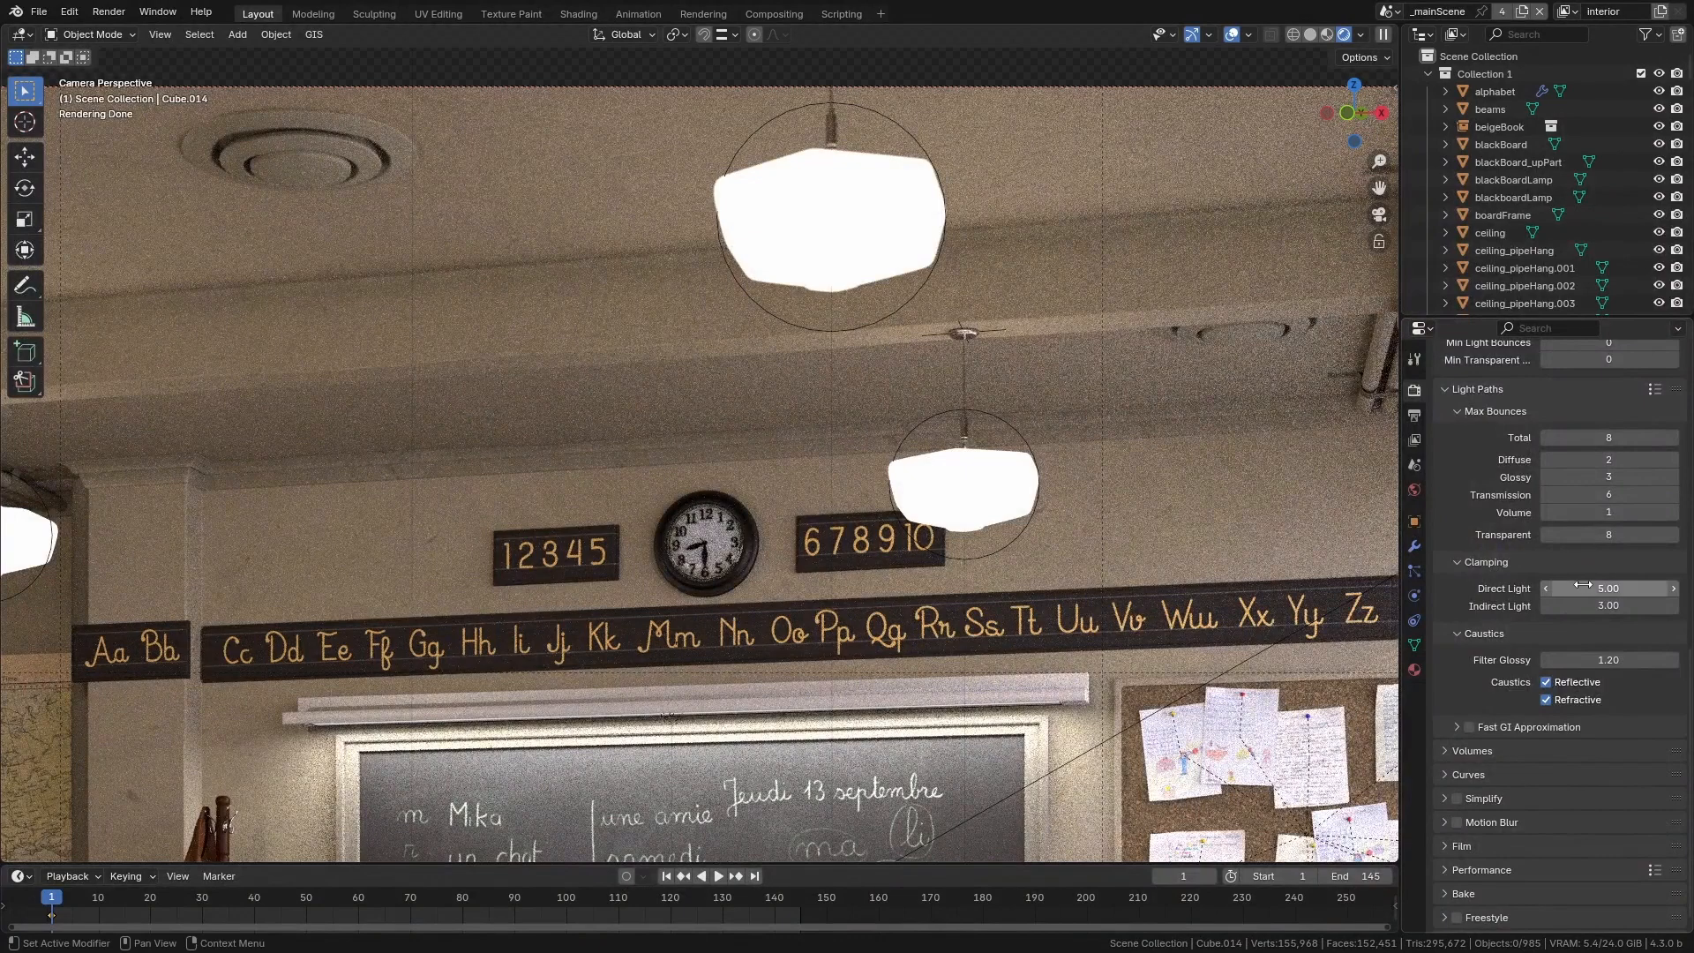
pyautogui.moveTo(1607, 605)
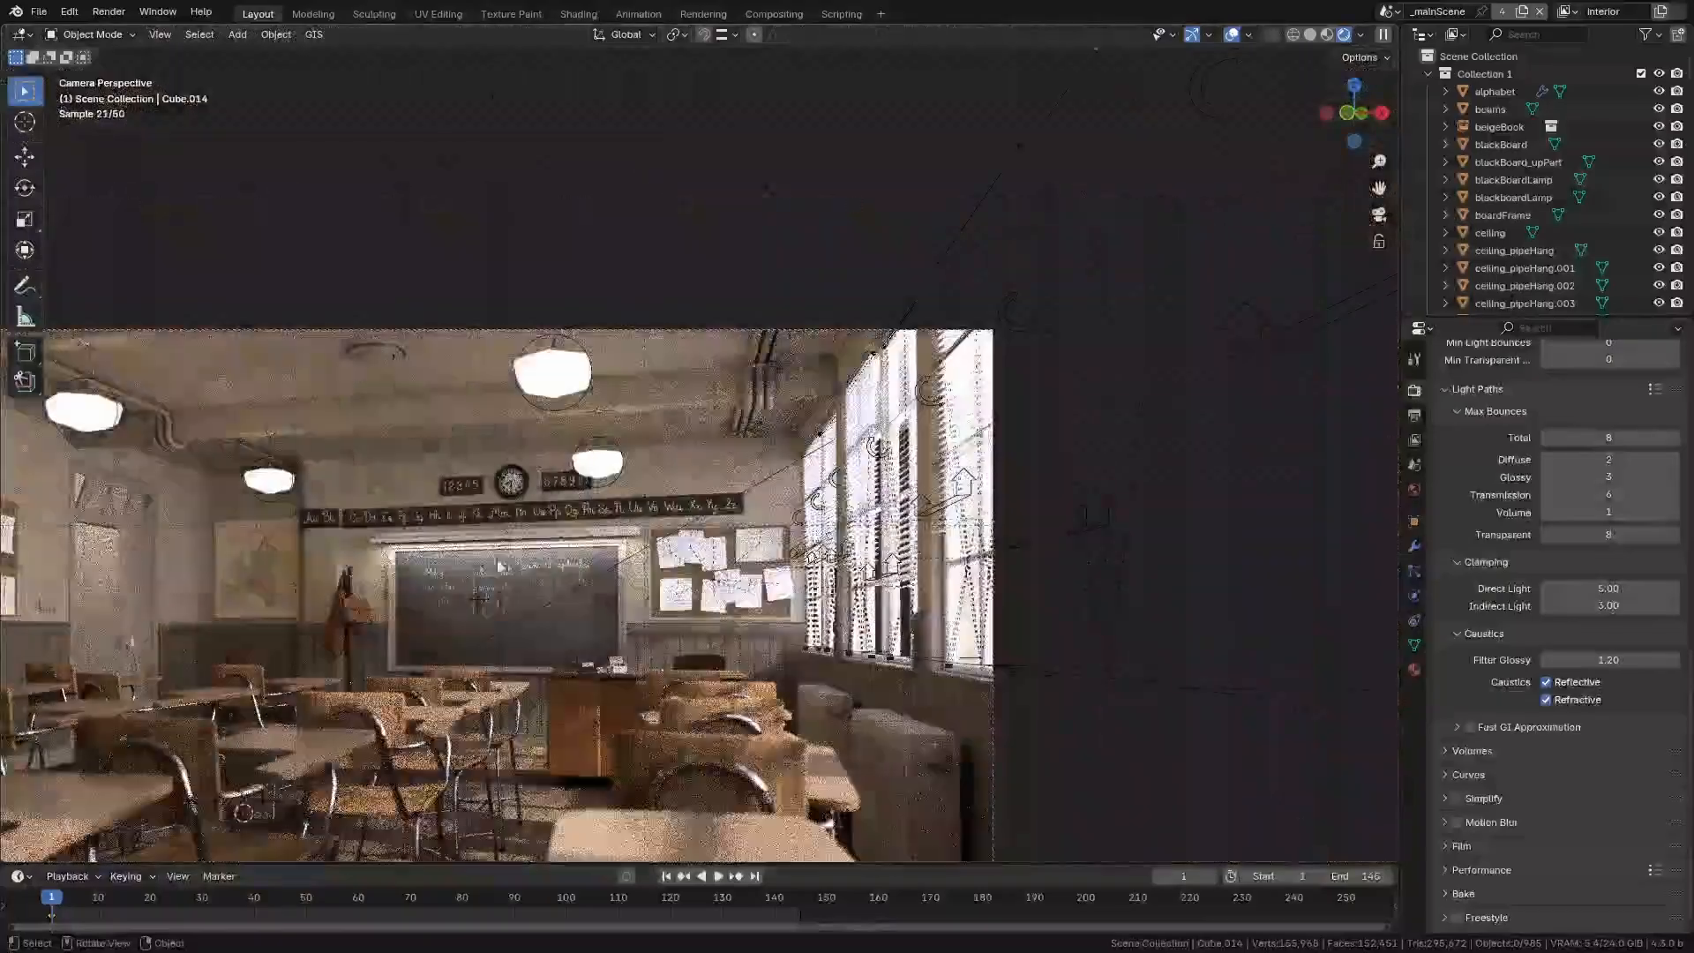
# Draw an annotation stroke over the classroom camera view
pyautogui.click(1609, 607)
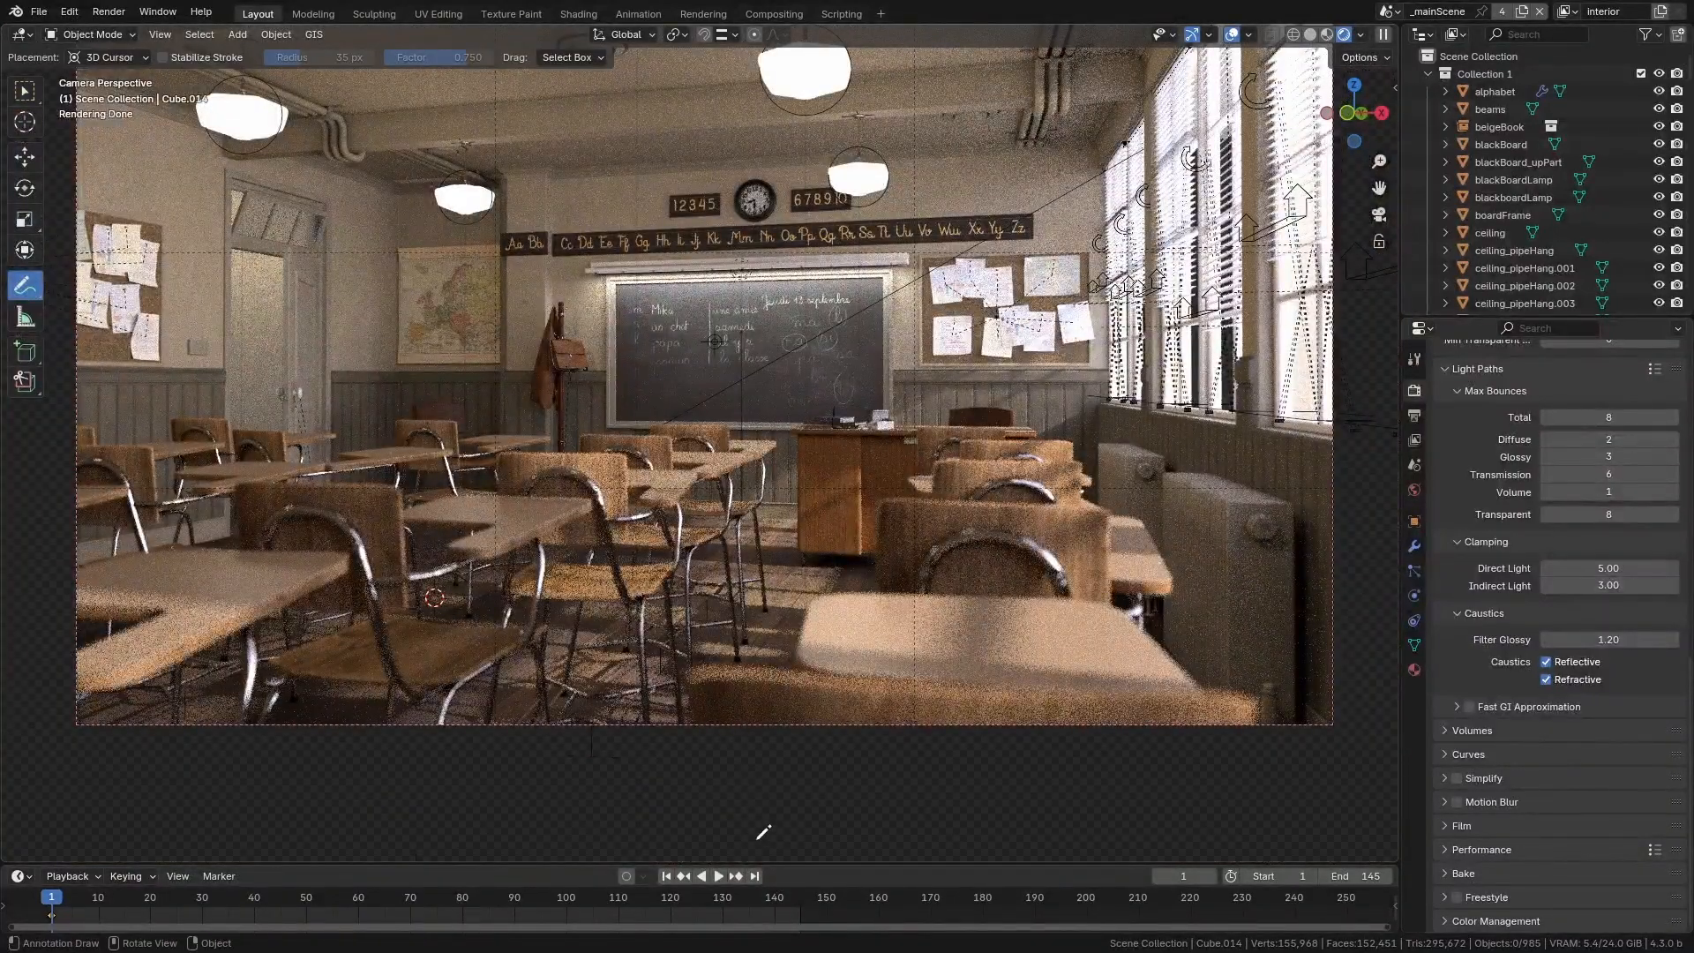
pyautogui.moveTo(621, 136); pyautogui.dragTo(745, 836)
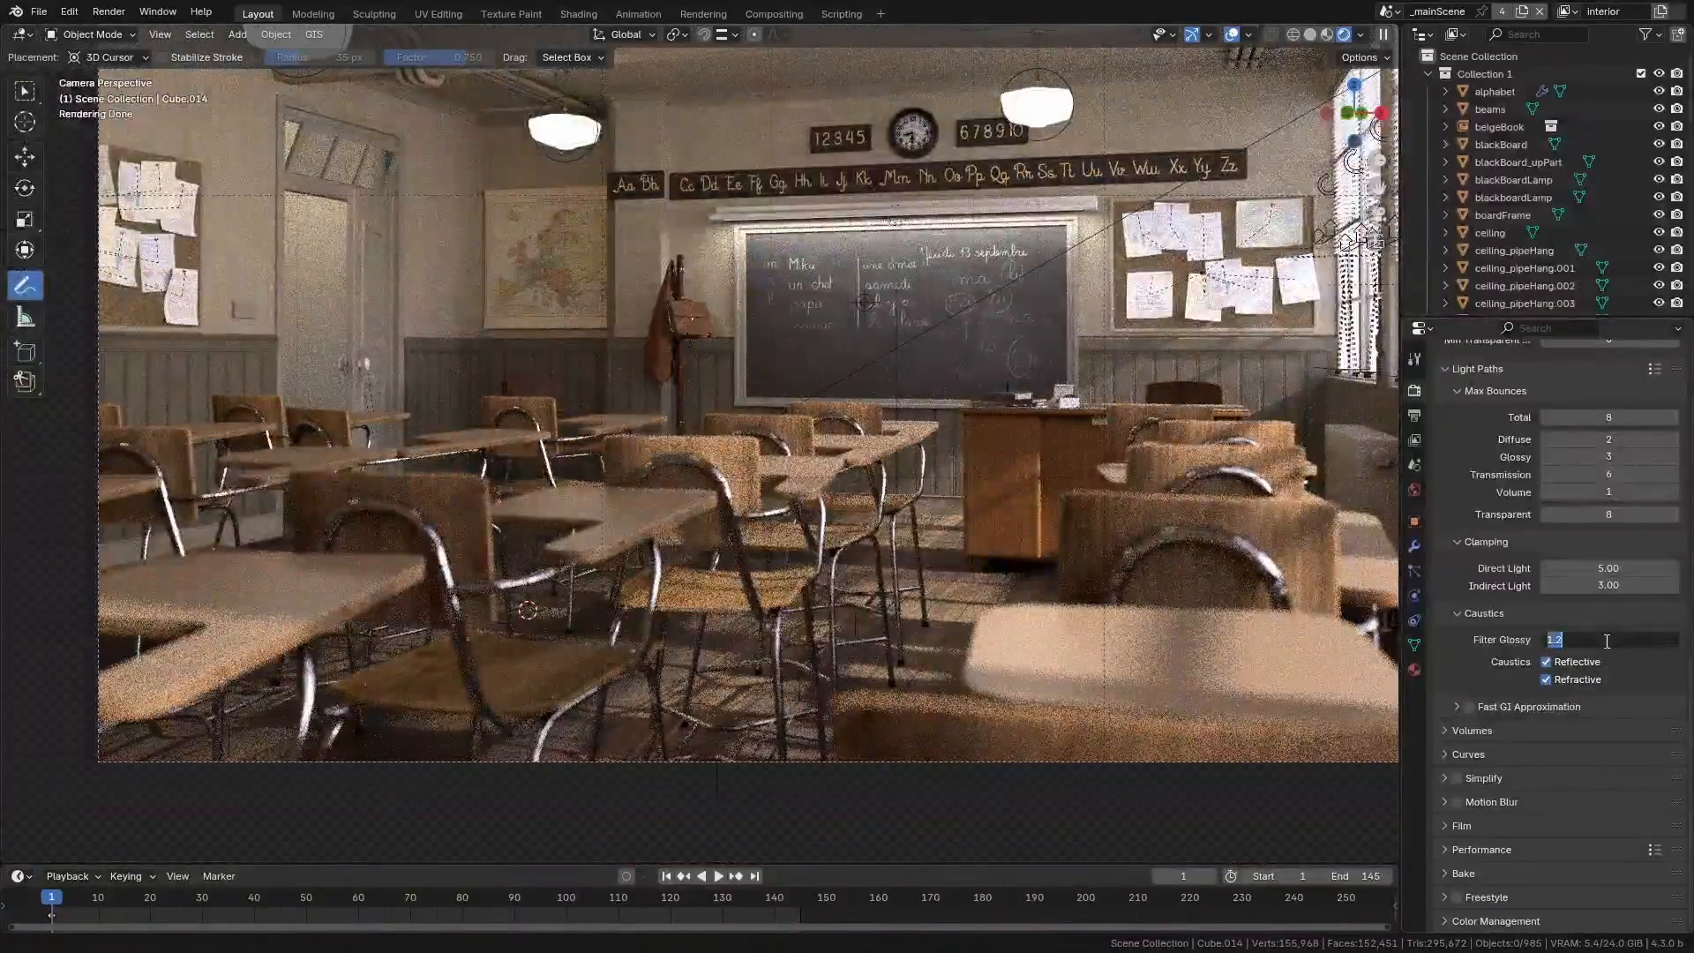
# Set Filter Glossy to 3.00 with reflective and refractive caustics enabled
pyautogui.write('3.00')
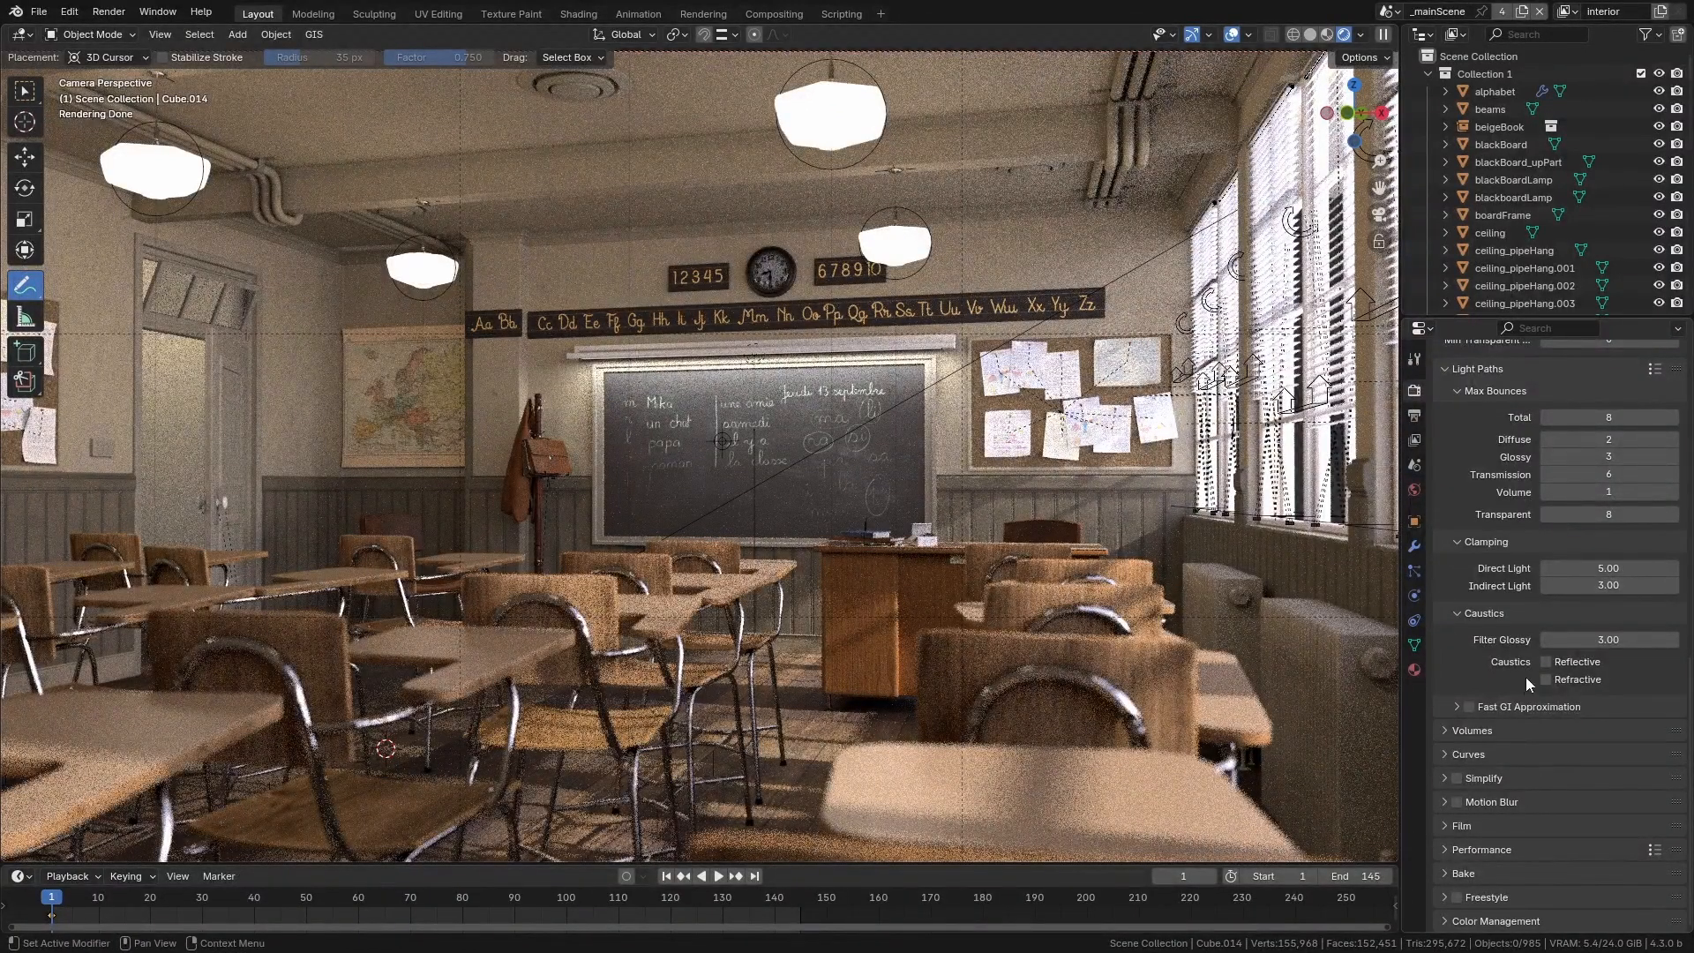
pyautogui.click(1546, 679)
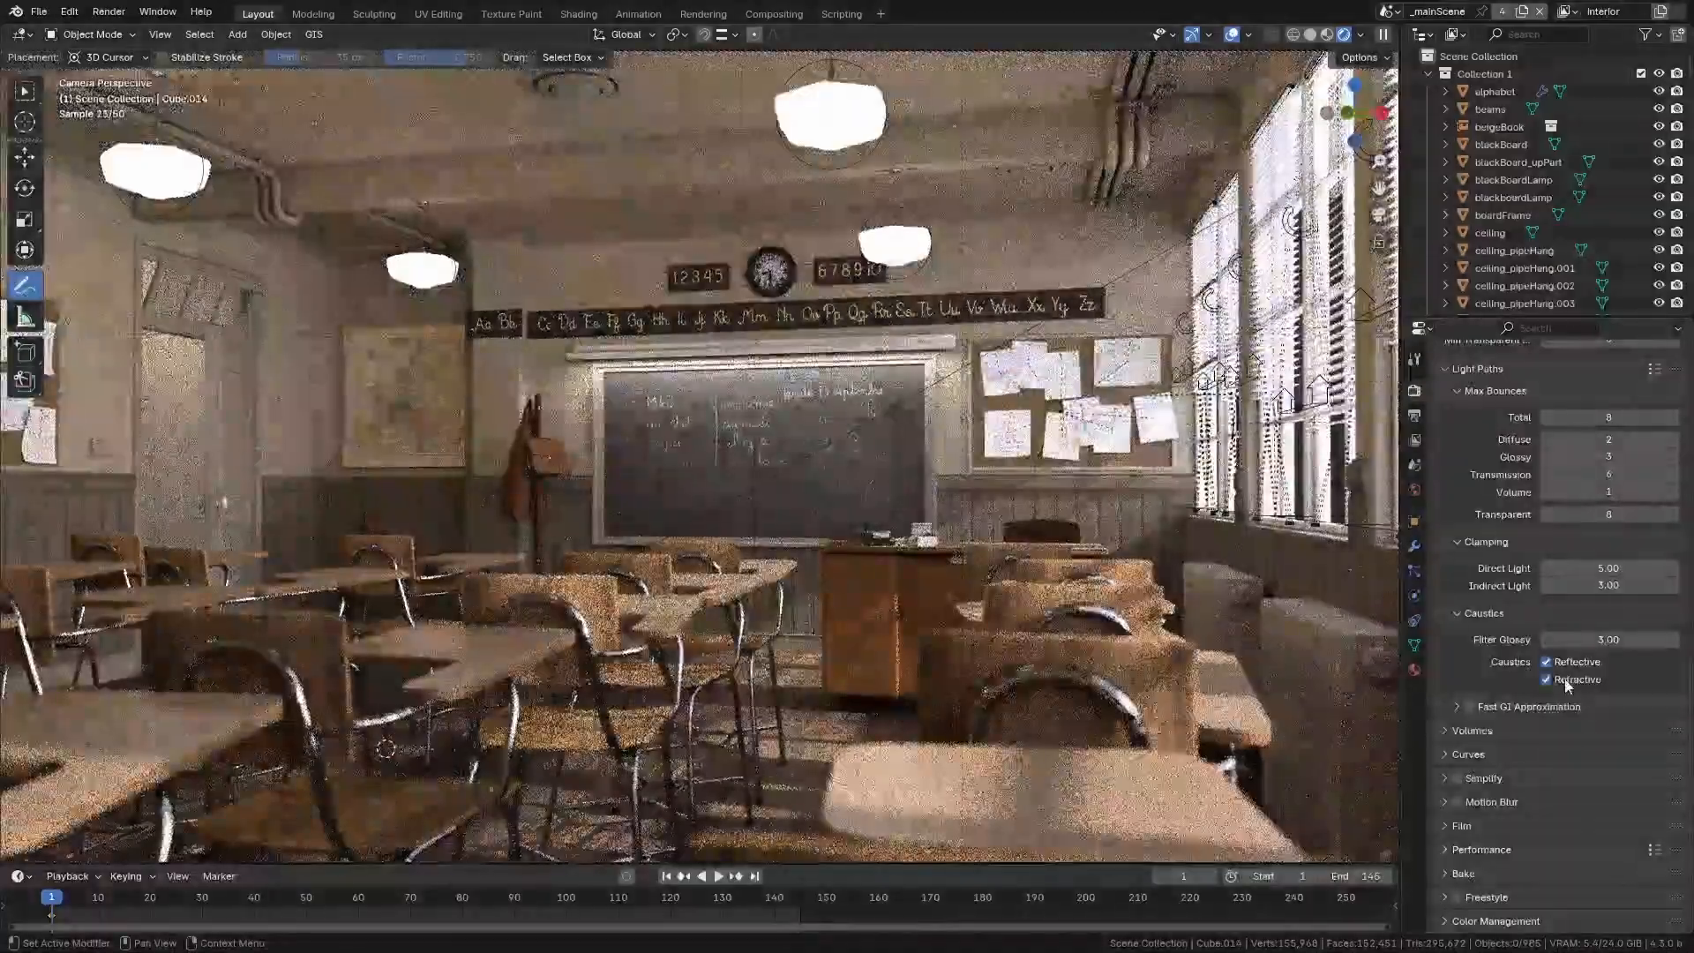
pyautogui.click(1546, 679)
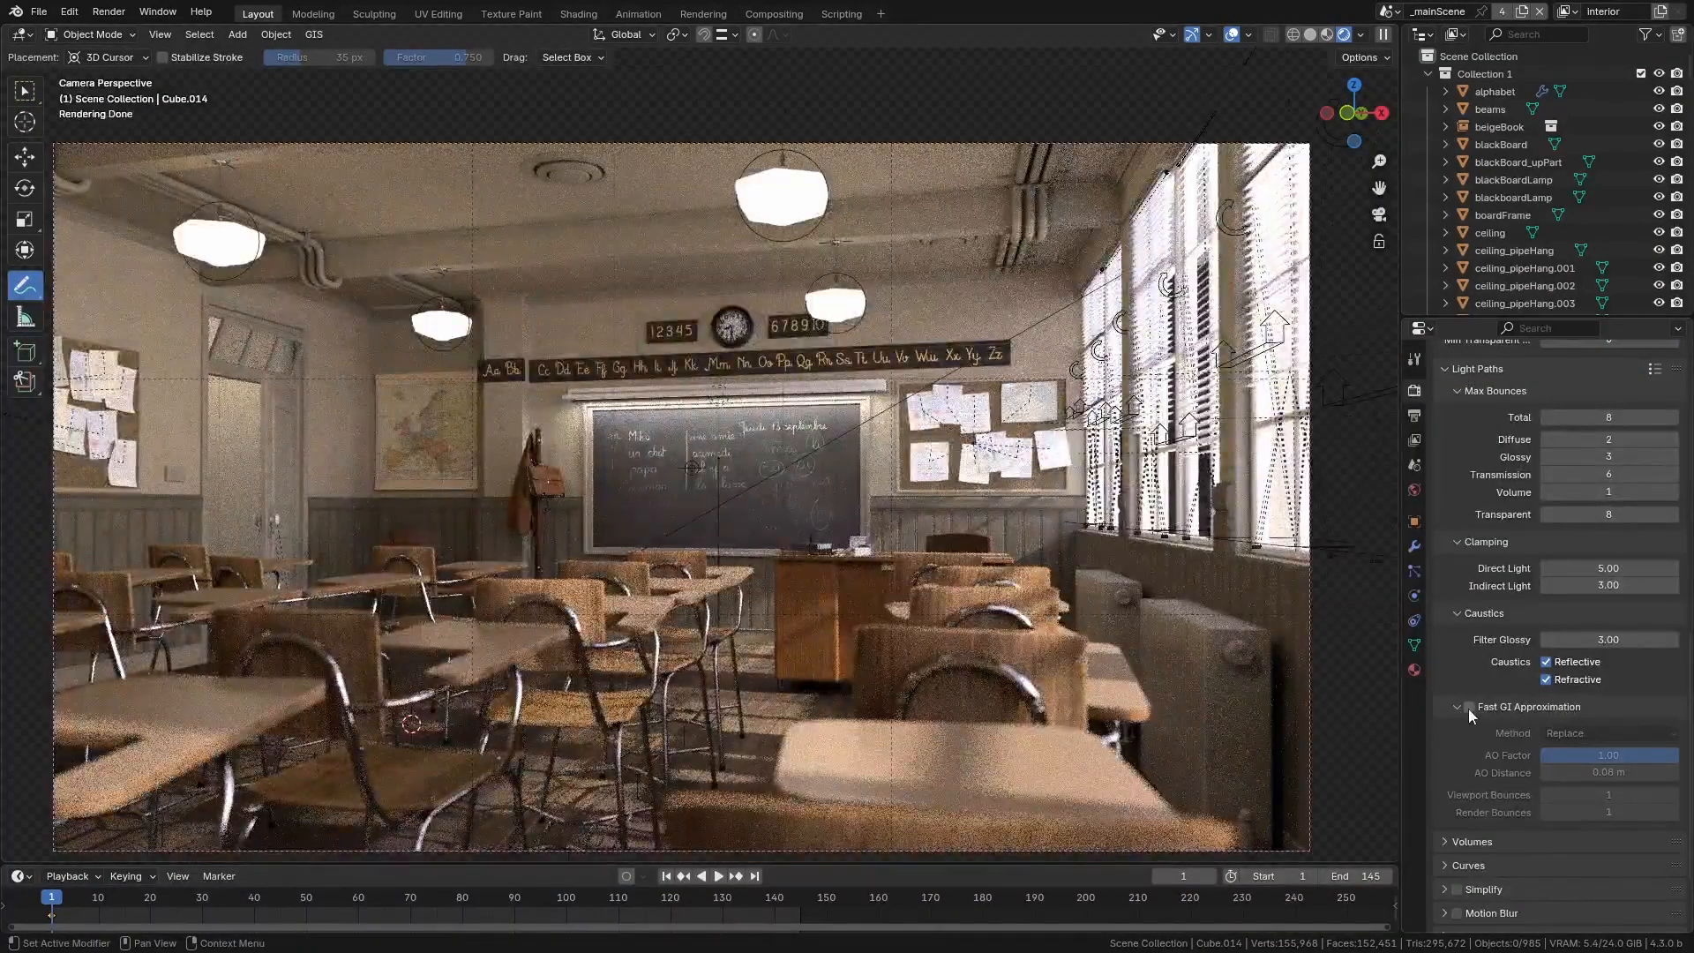
# Enable Fast GI Approximation with viewport and render bounces both at 2
pyautogui.click(1468, 706)
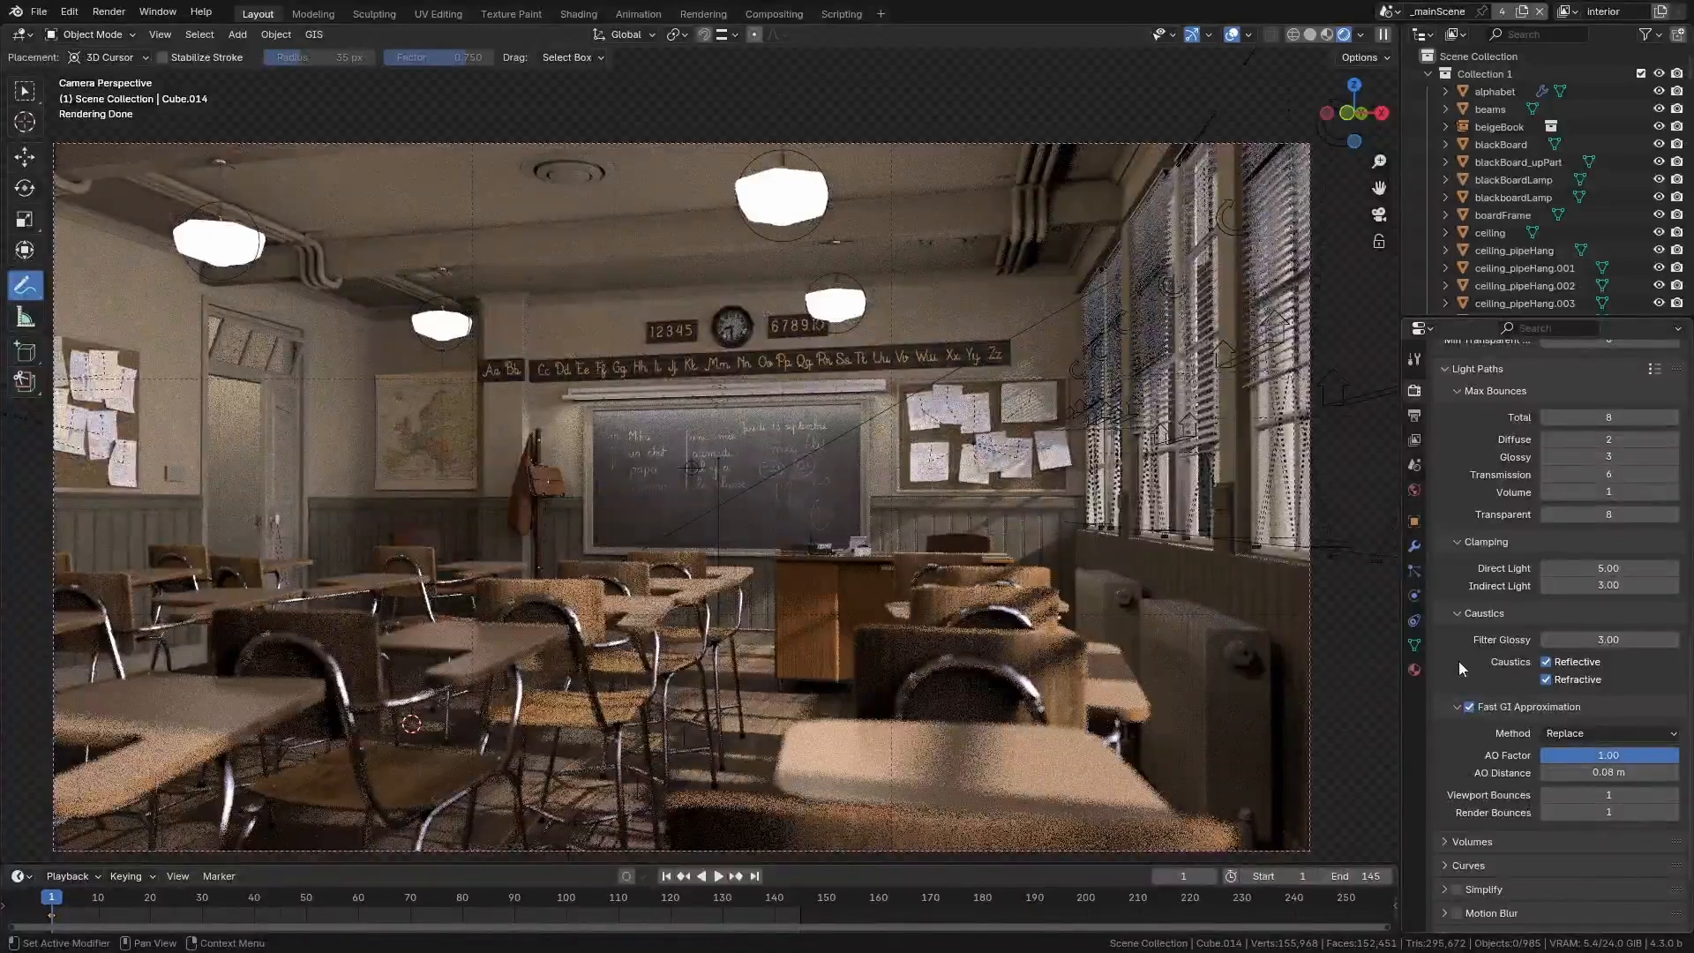
pyautogui.click(1468, 706)
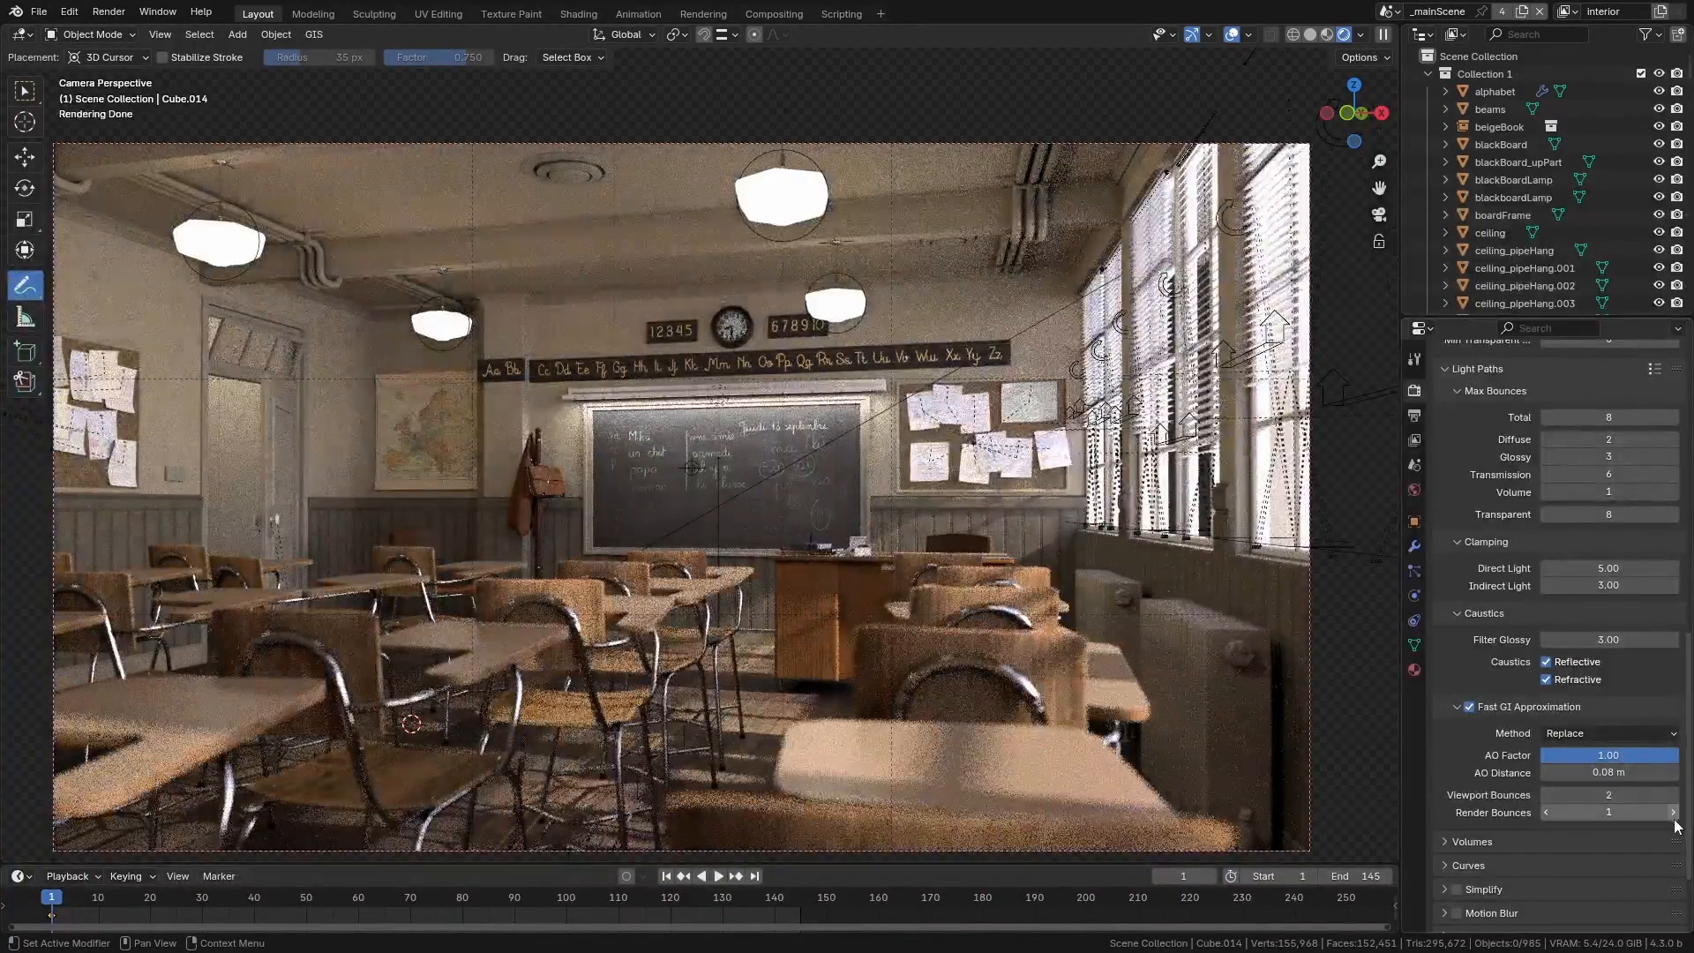
pyautogui.click(1672, 811)
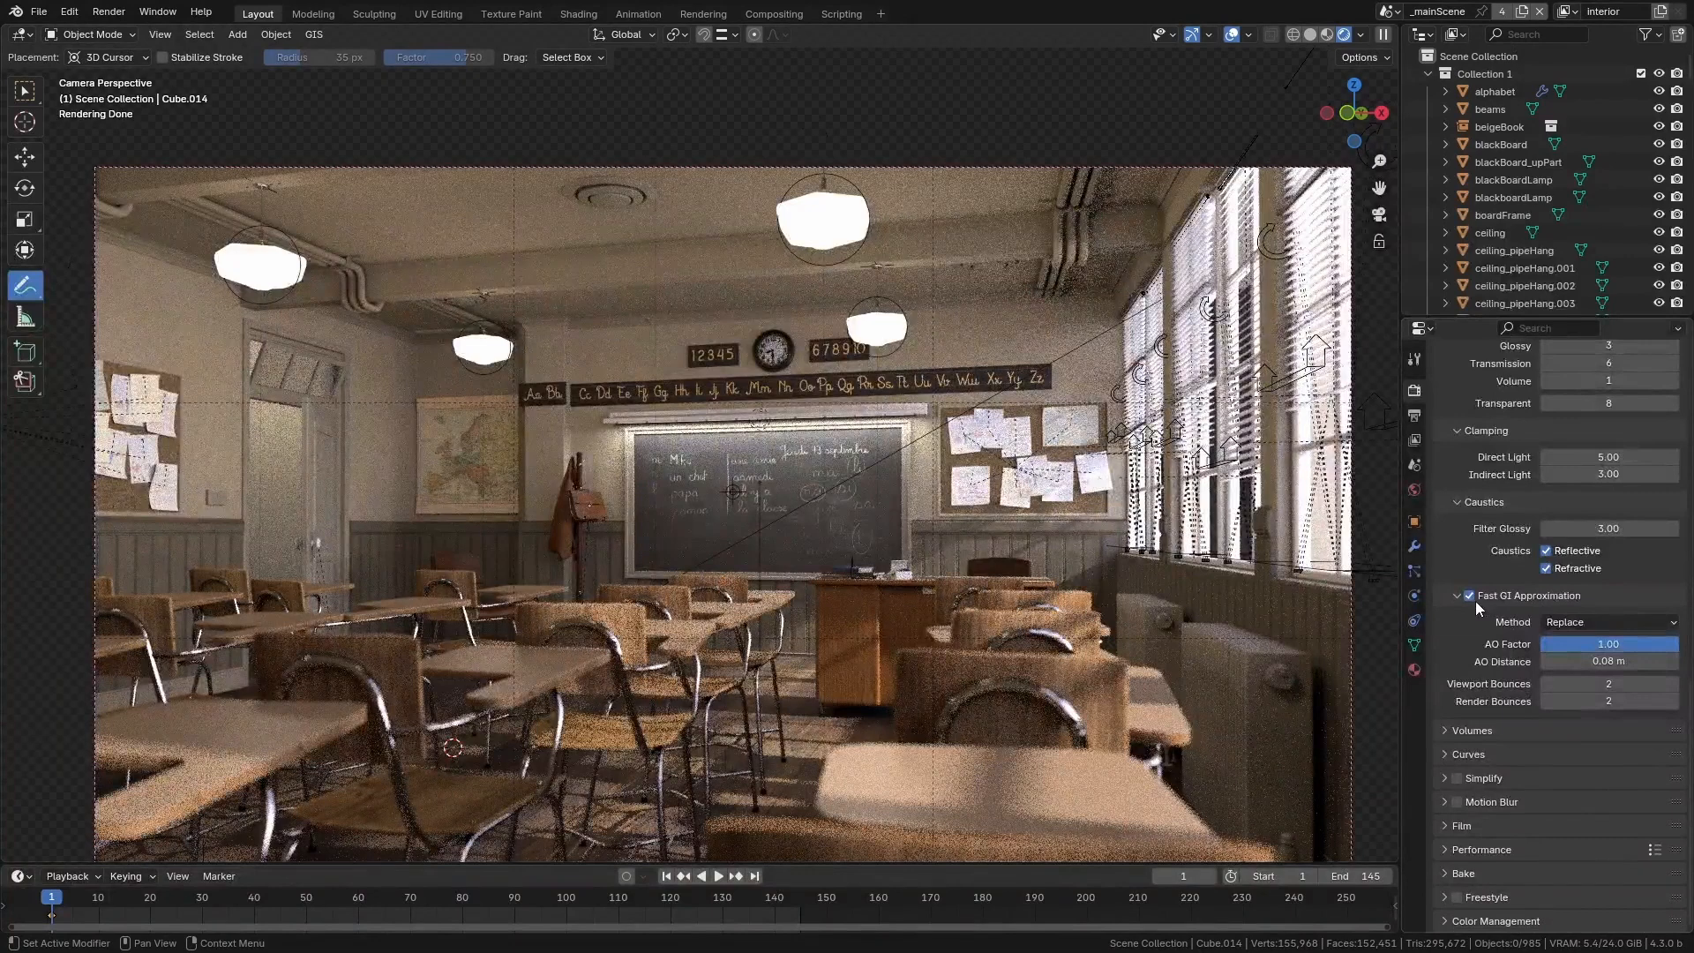
pyautogui.click(1446, 731)
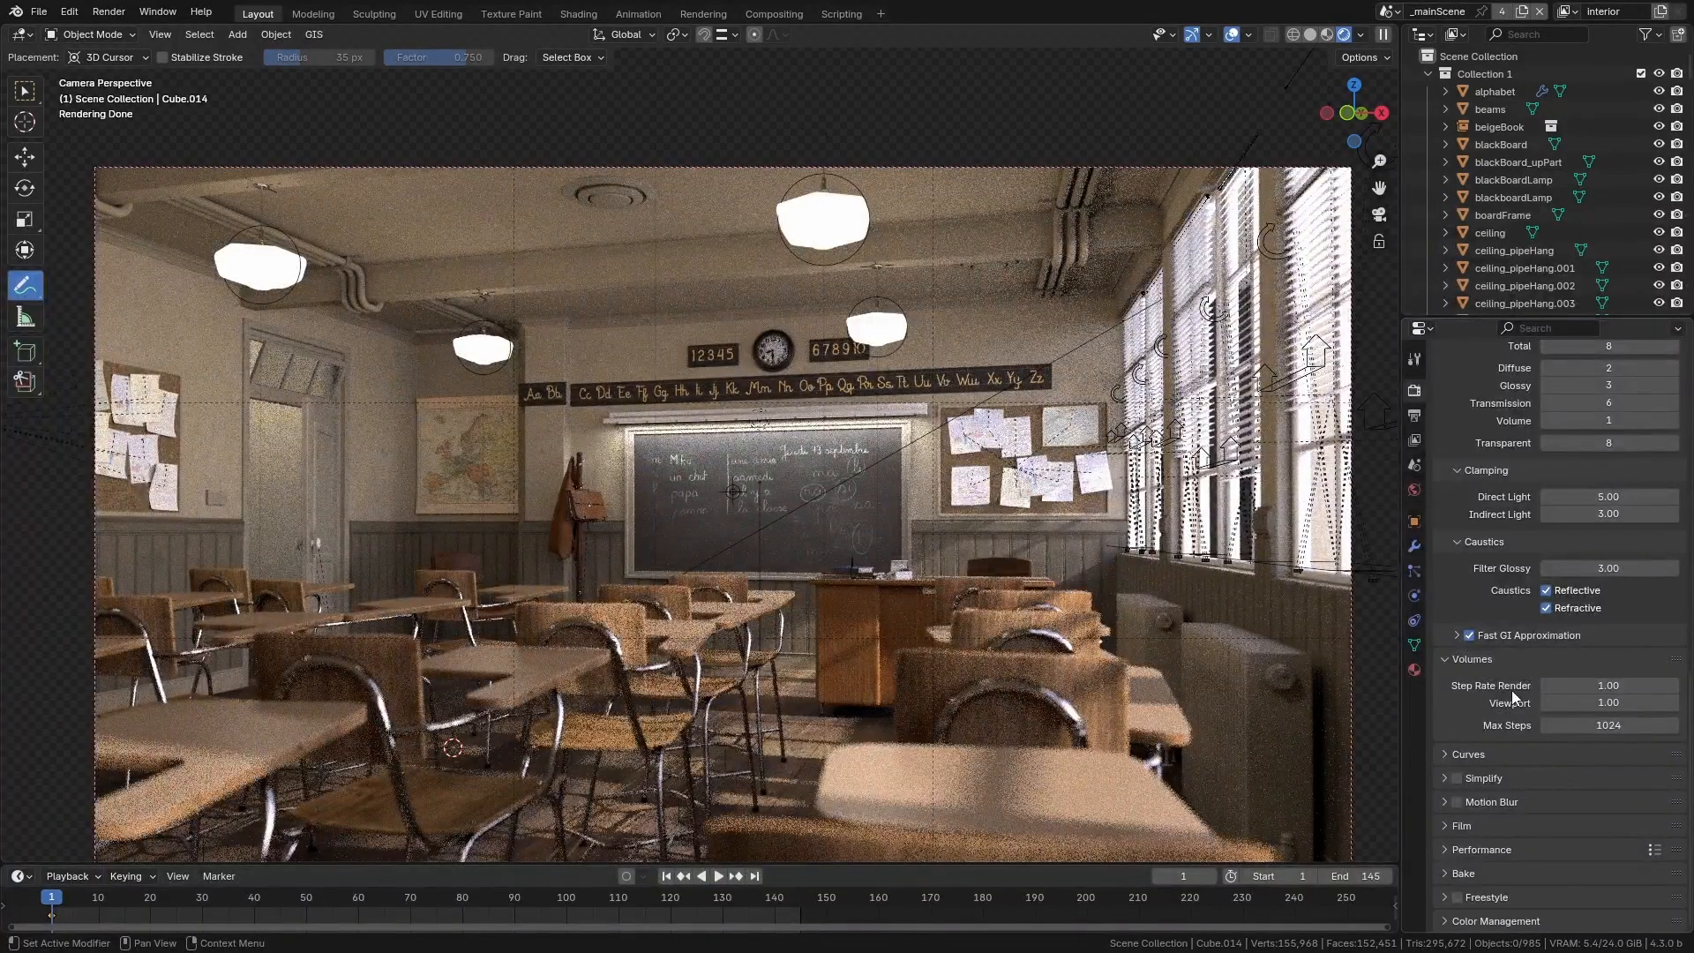
pyautogui.moveTo(1609, 684)
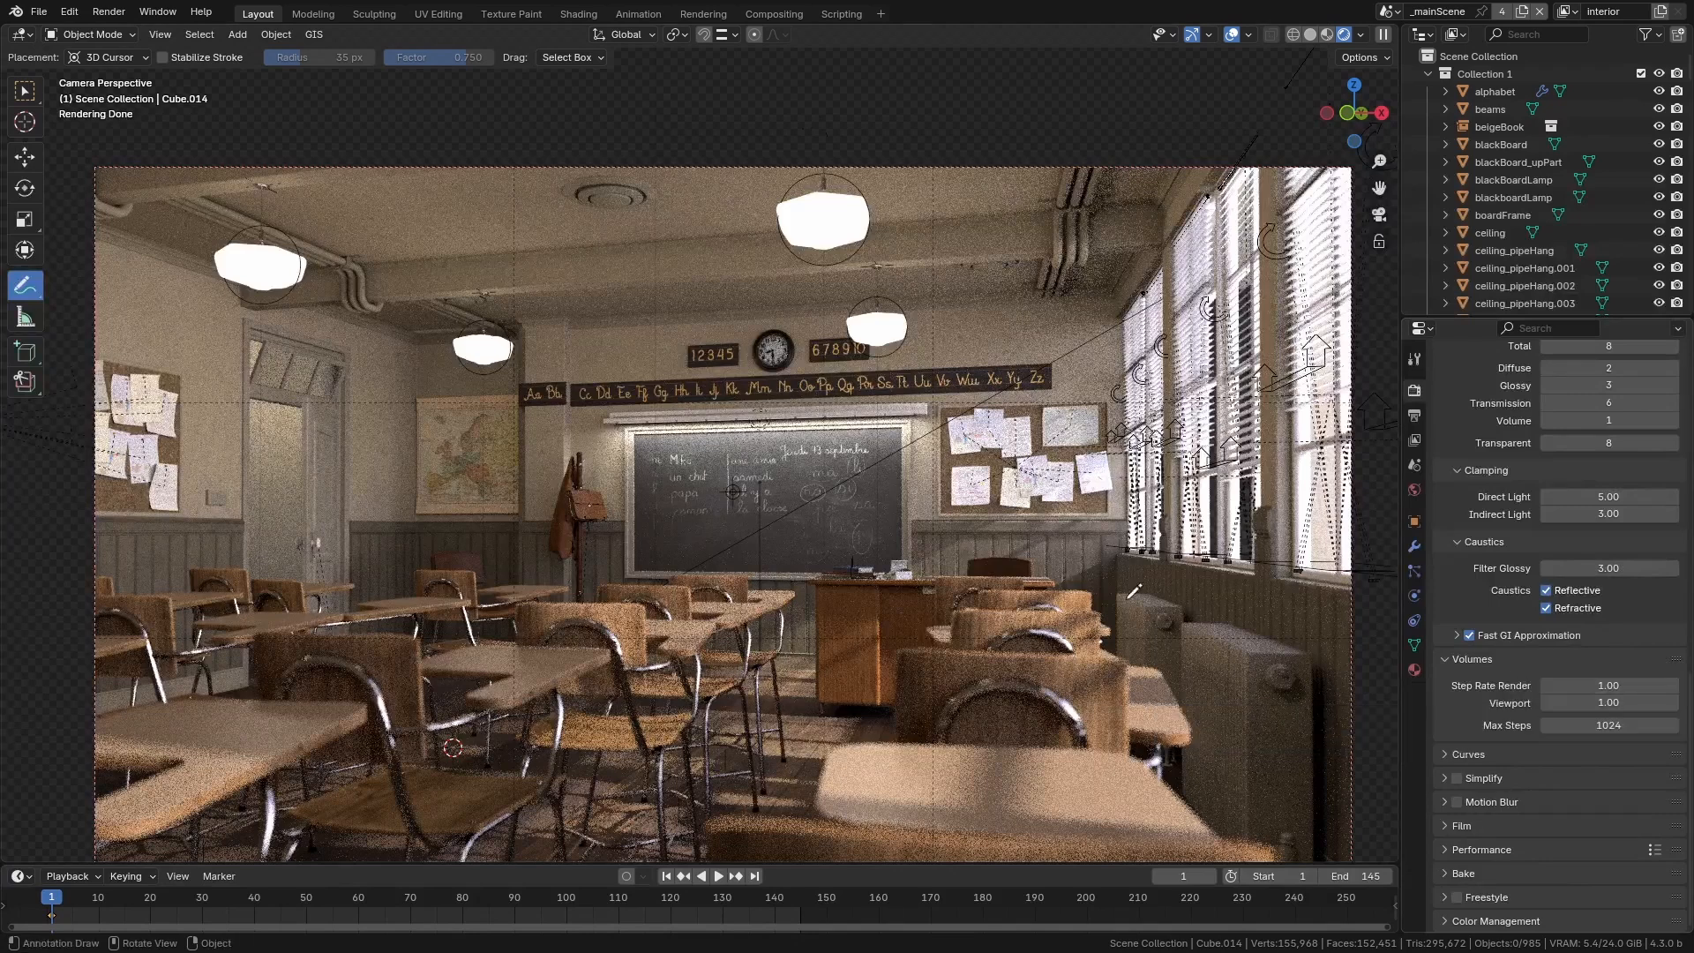
pyautogui.moveTo(836, 538)
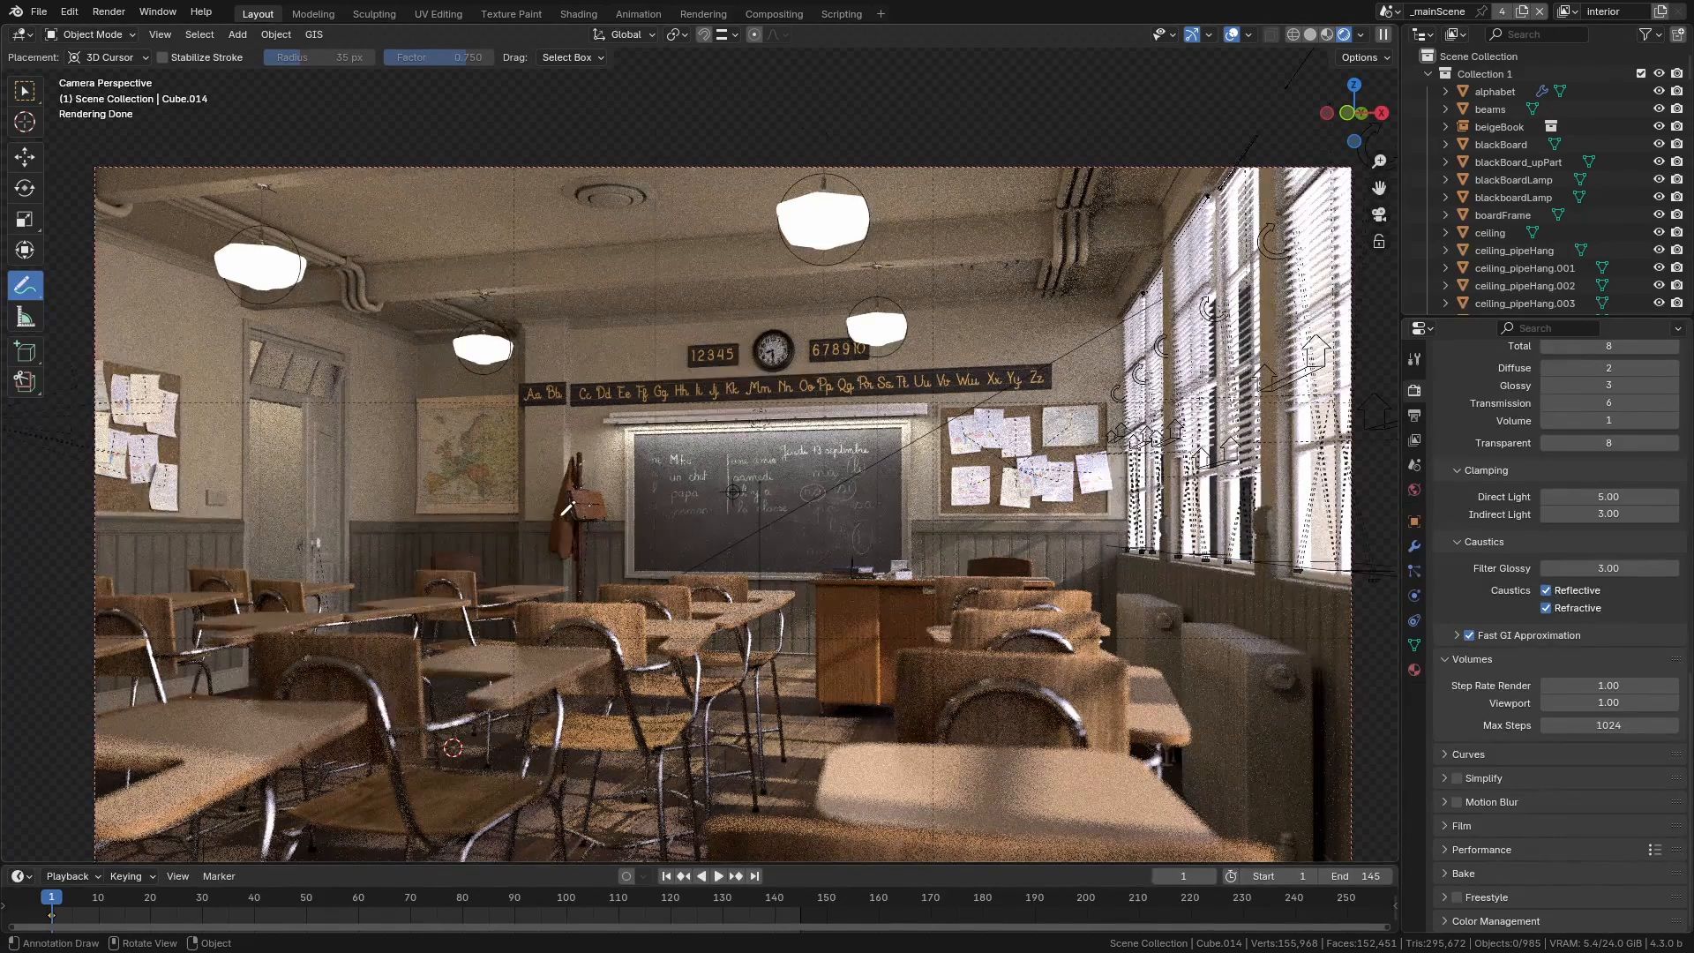
pyautogui.moveTo(1609, 723)
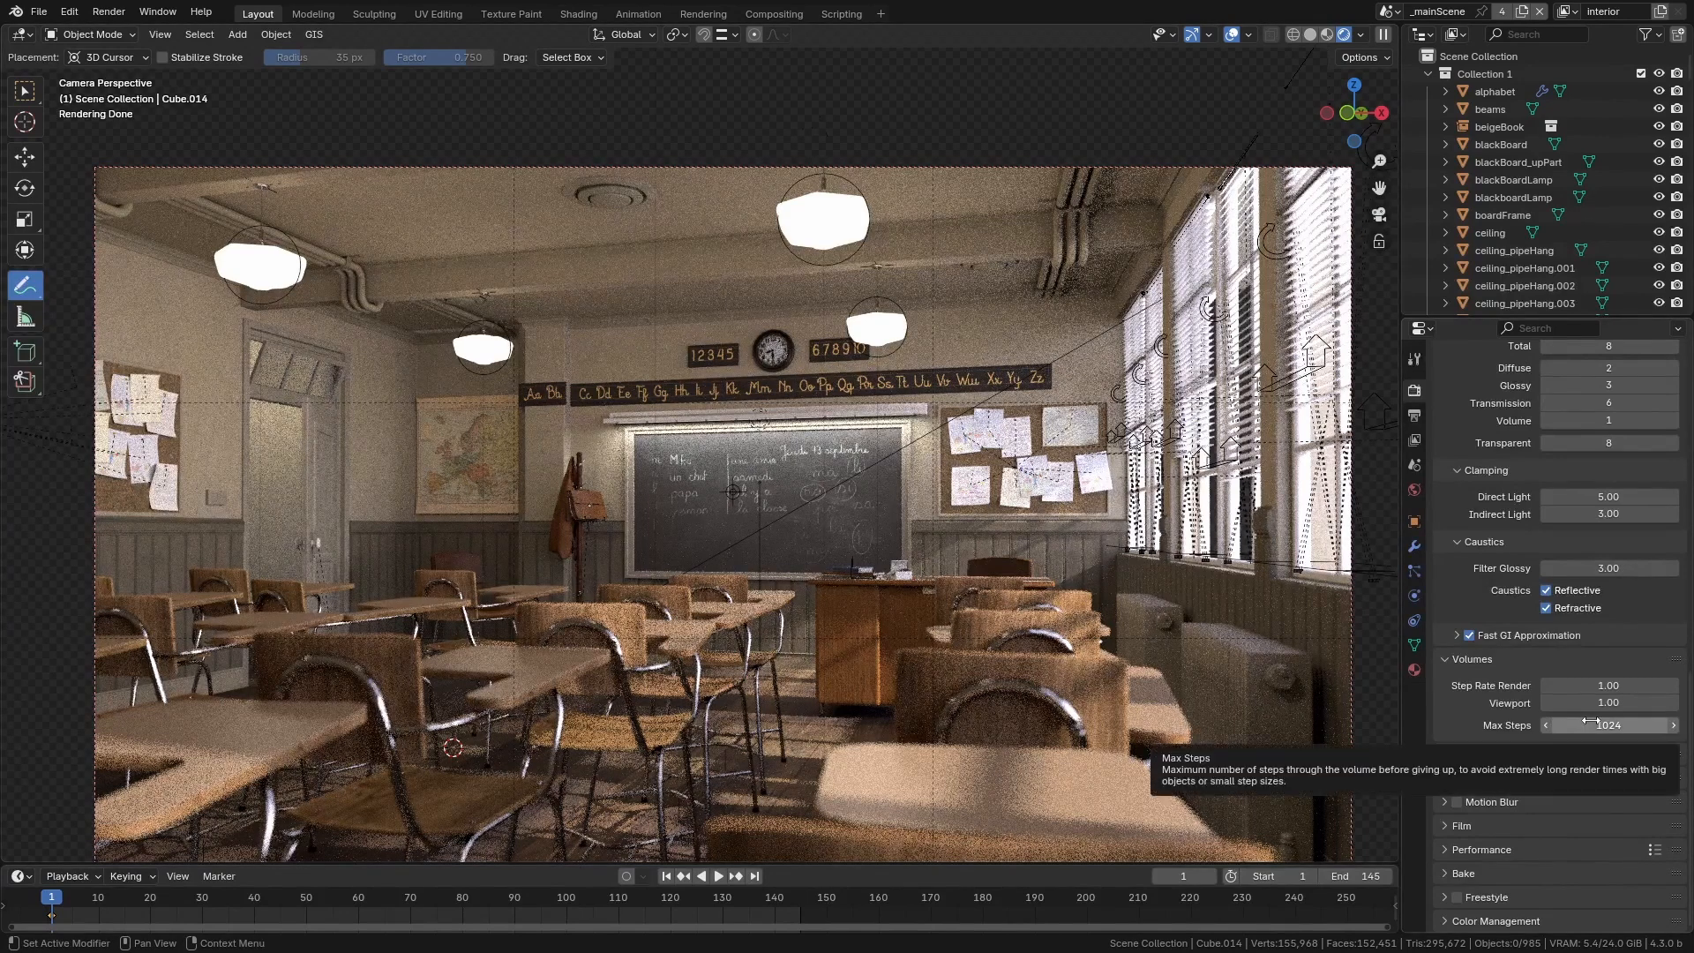
pyautogui.moveTo(1512, 713)
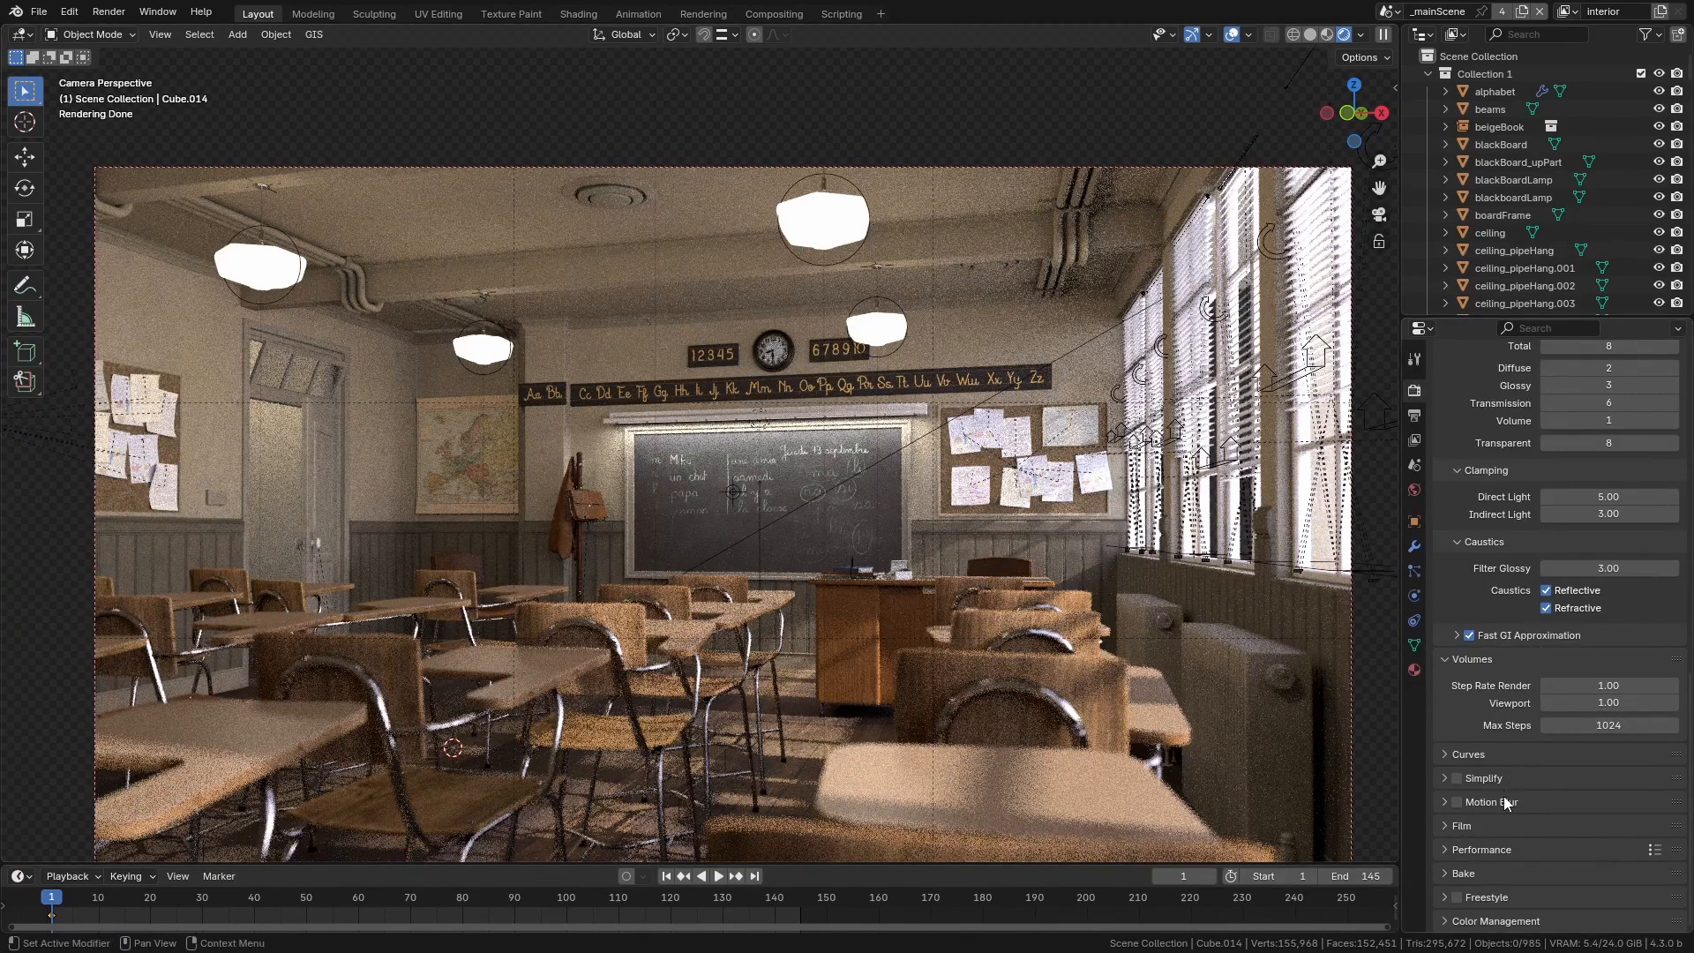
# Enable Motion Blur and lower the shutter length below 0.50
pyautogui.click(1454, 801)
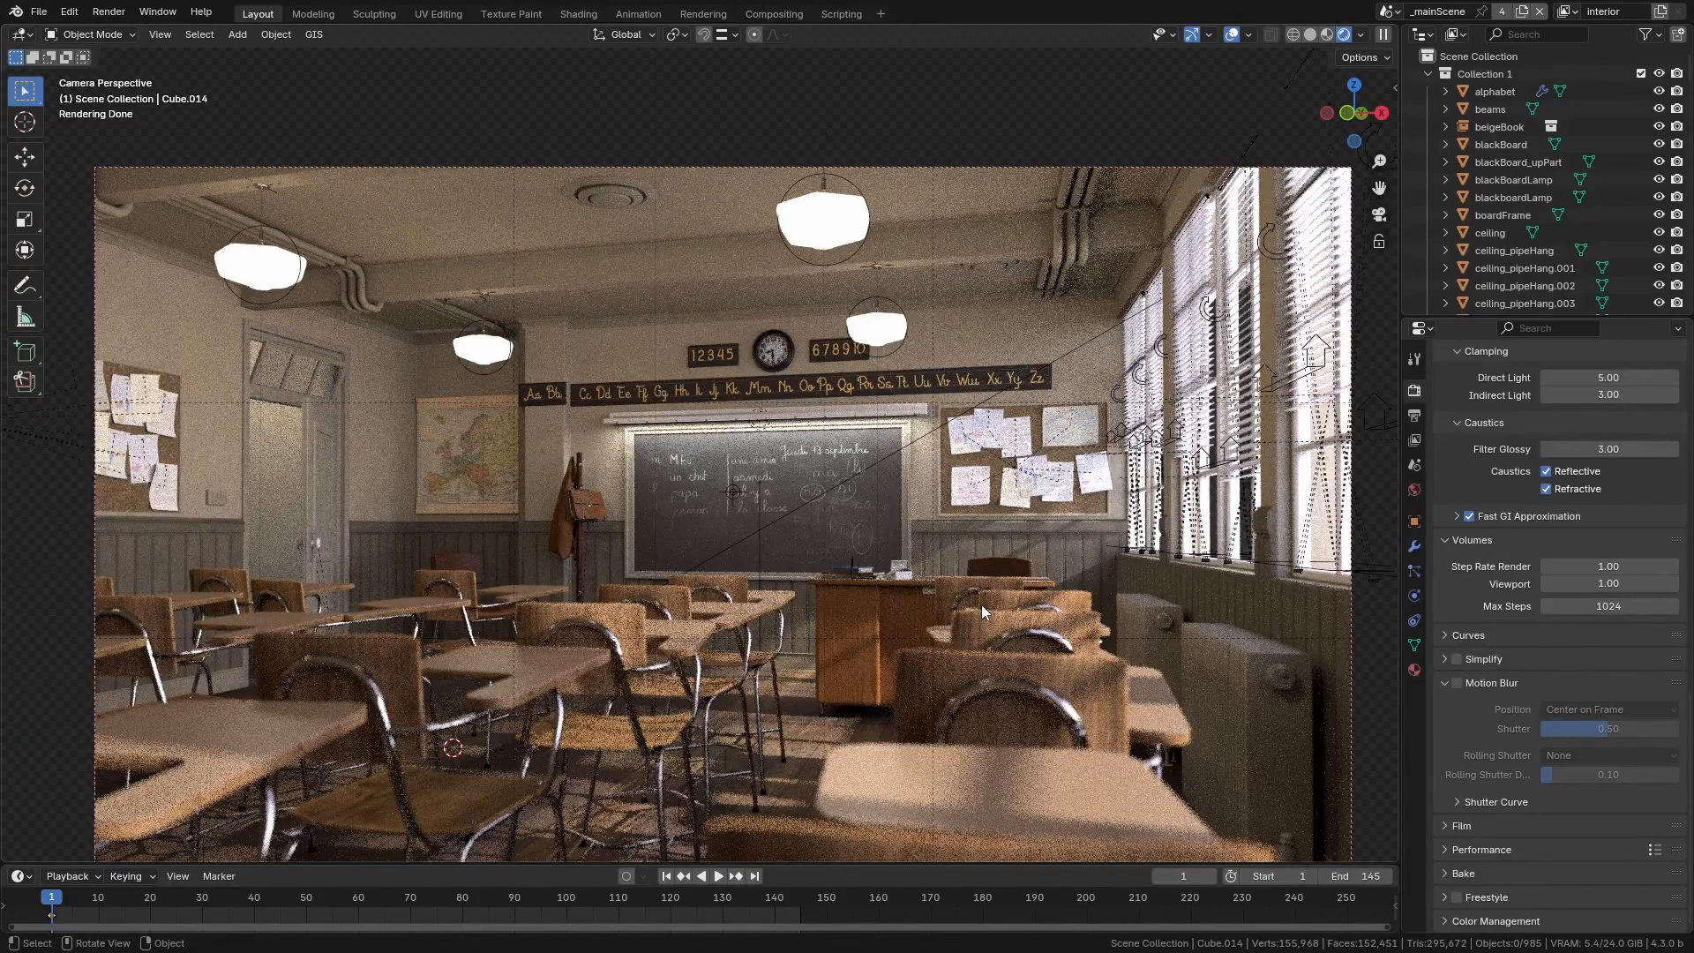
pyautogui.click(1457, 683)
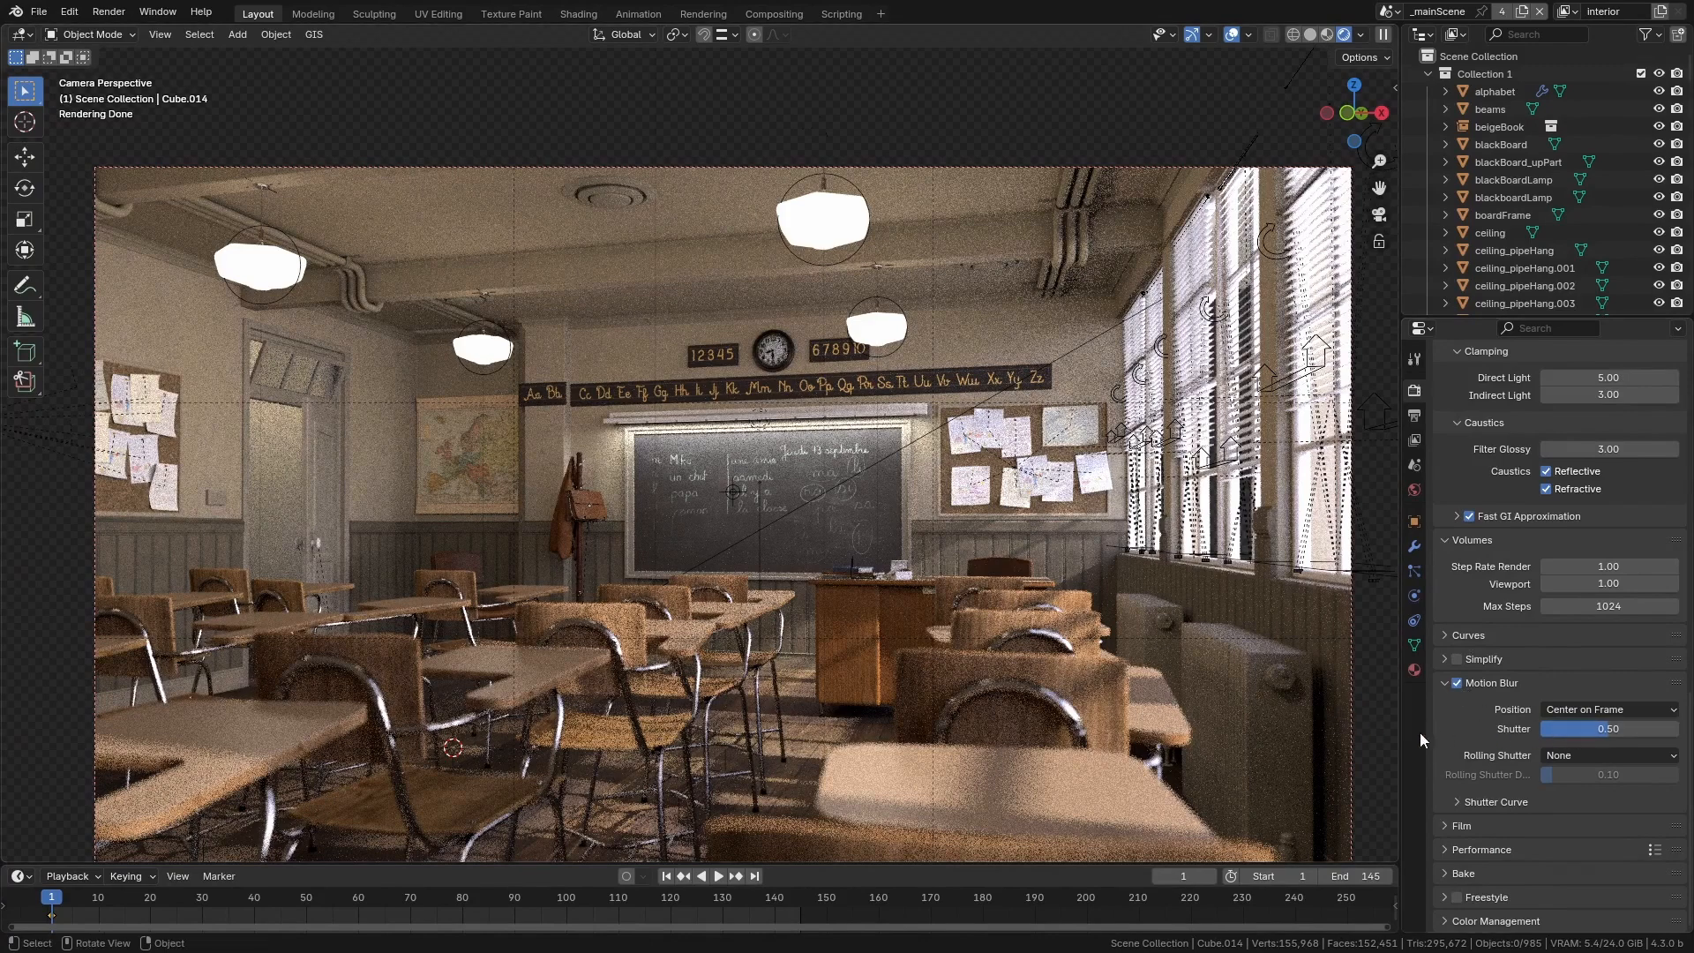
pyautogui.moveTo(1653, 729); pyautogui.dragTo(1556, 729)
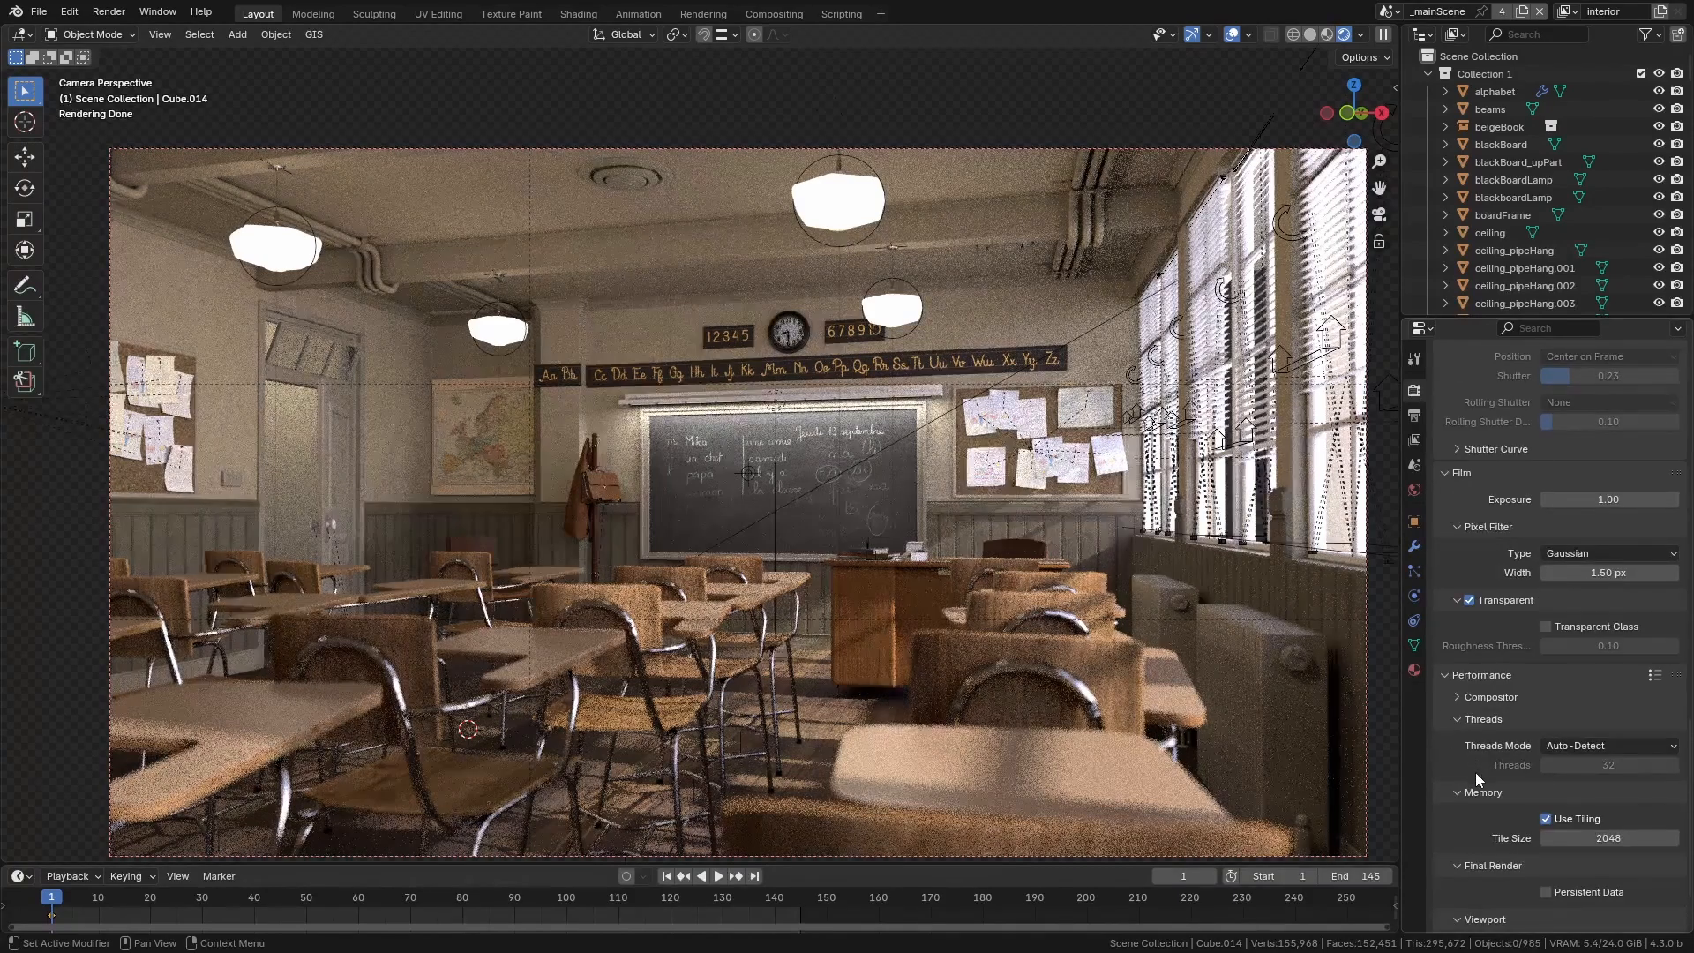
# Set the compositor device to GPU in the Performance settings, keeping precision Auto
pyautogui.click(1457, 696)
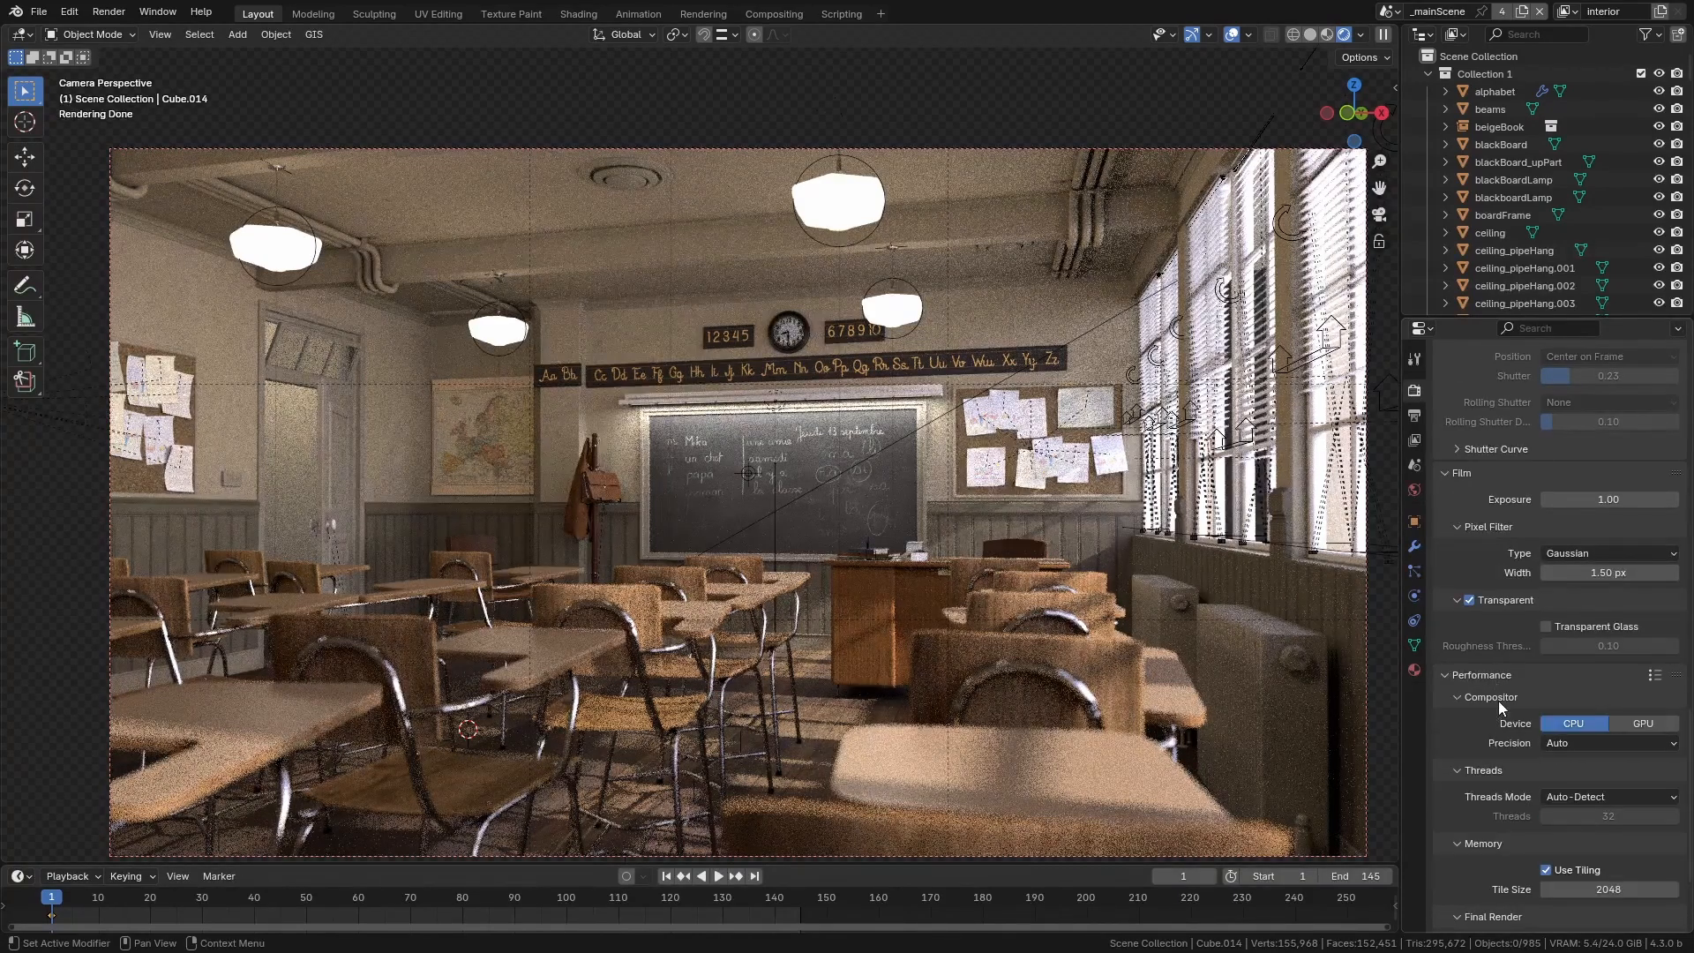
pyautogui.click(1642, 723)
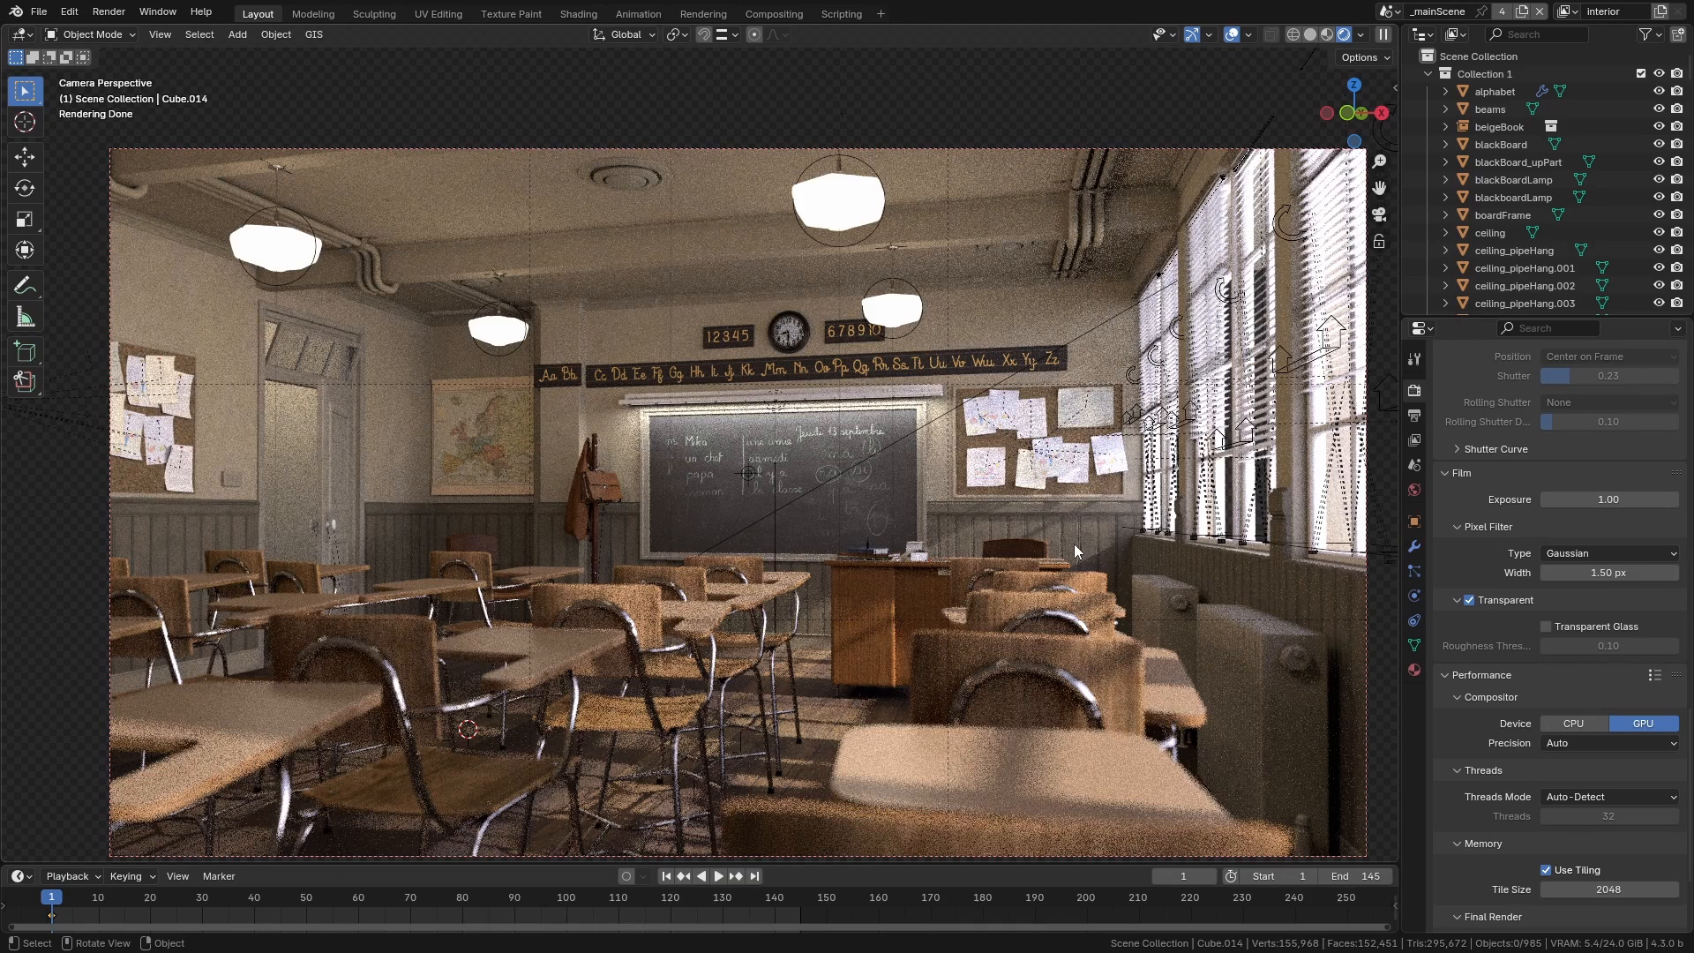
pyautogui.moveTo(722, 483)
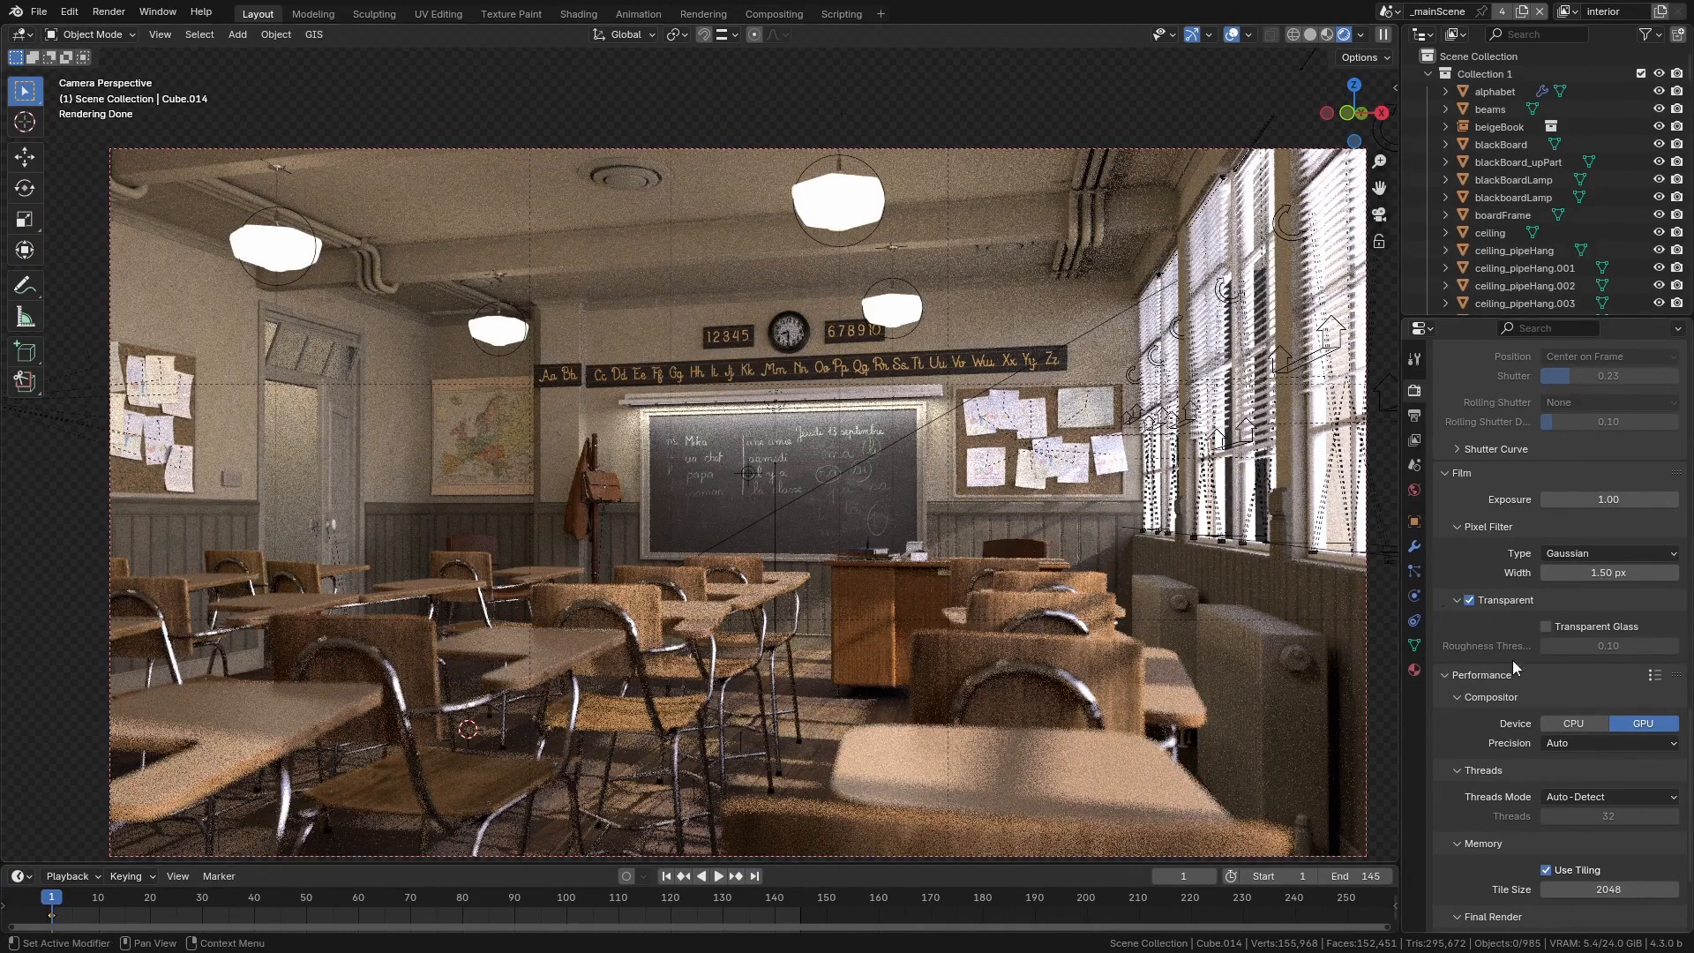
pyautogui.scroll(-3)
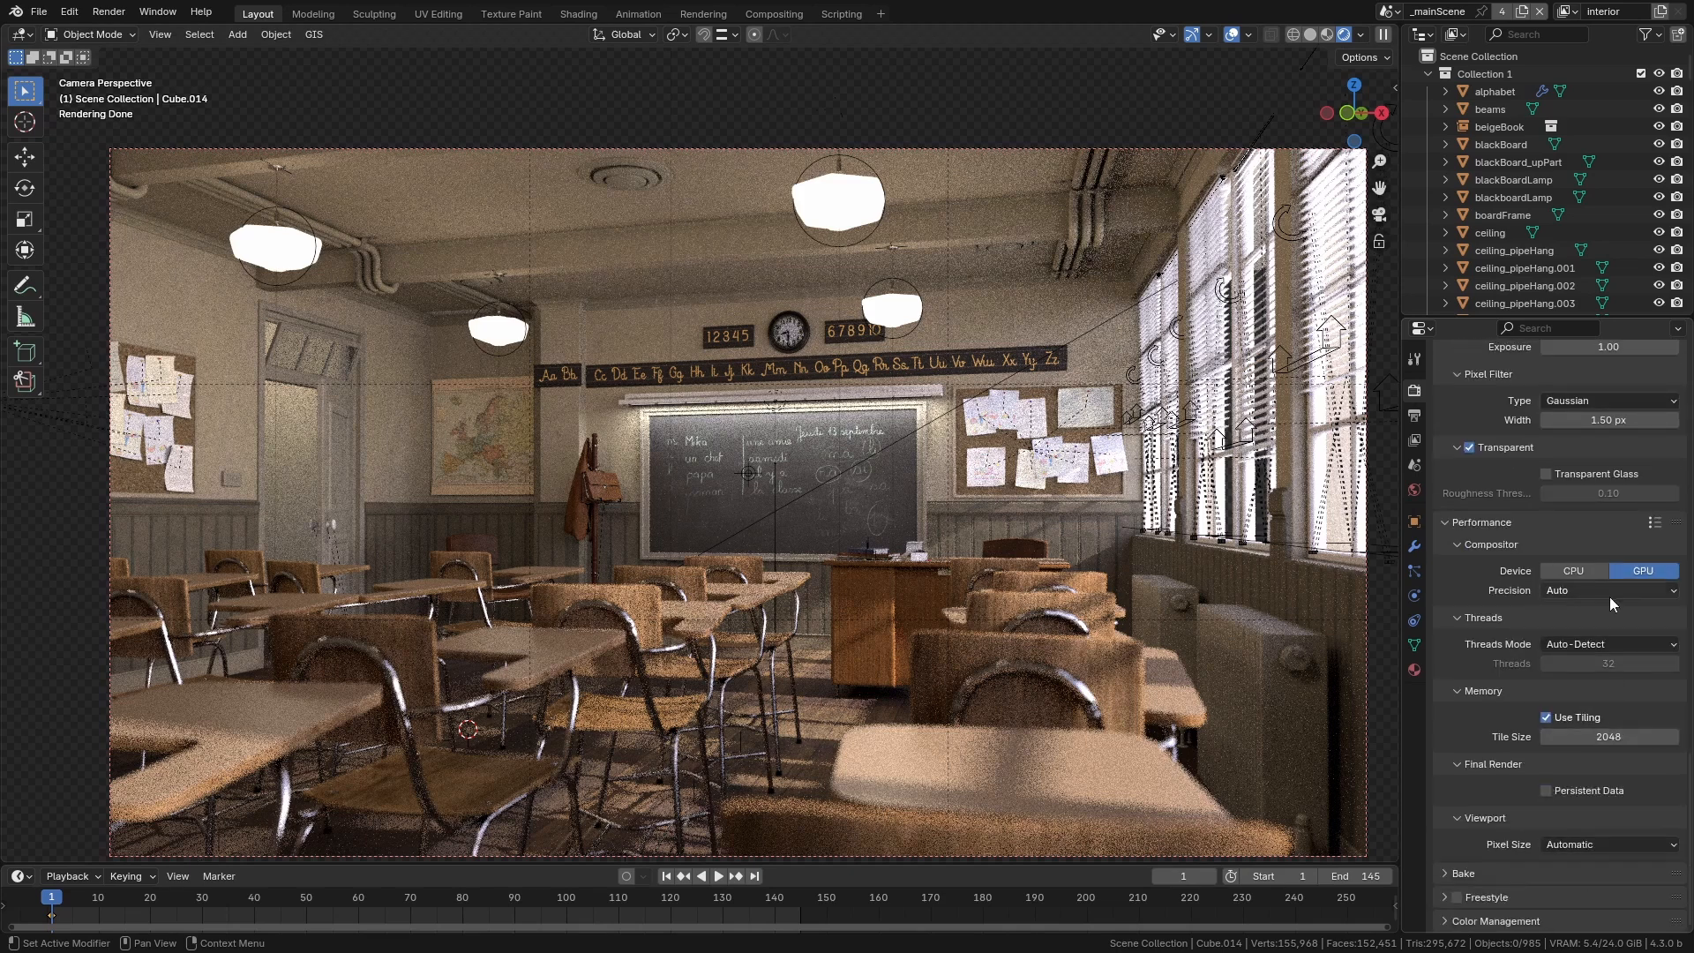
pyautogui.moveTo(1643, 572)
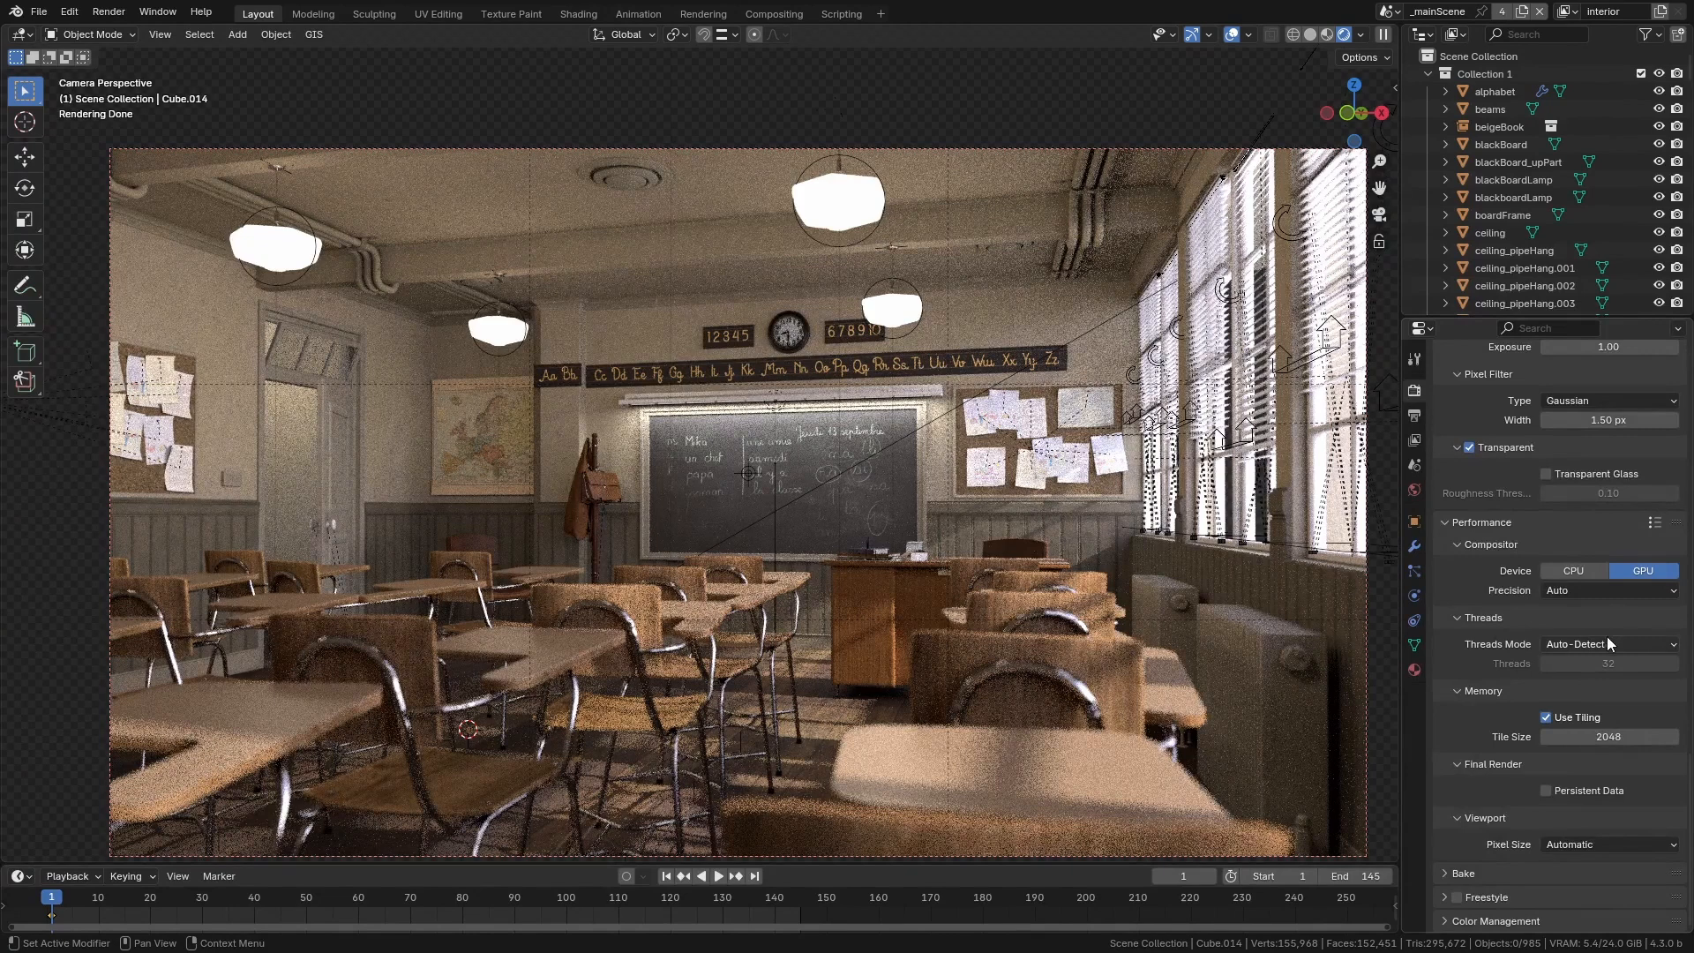
pyautogui.moveTo(1493, 626)
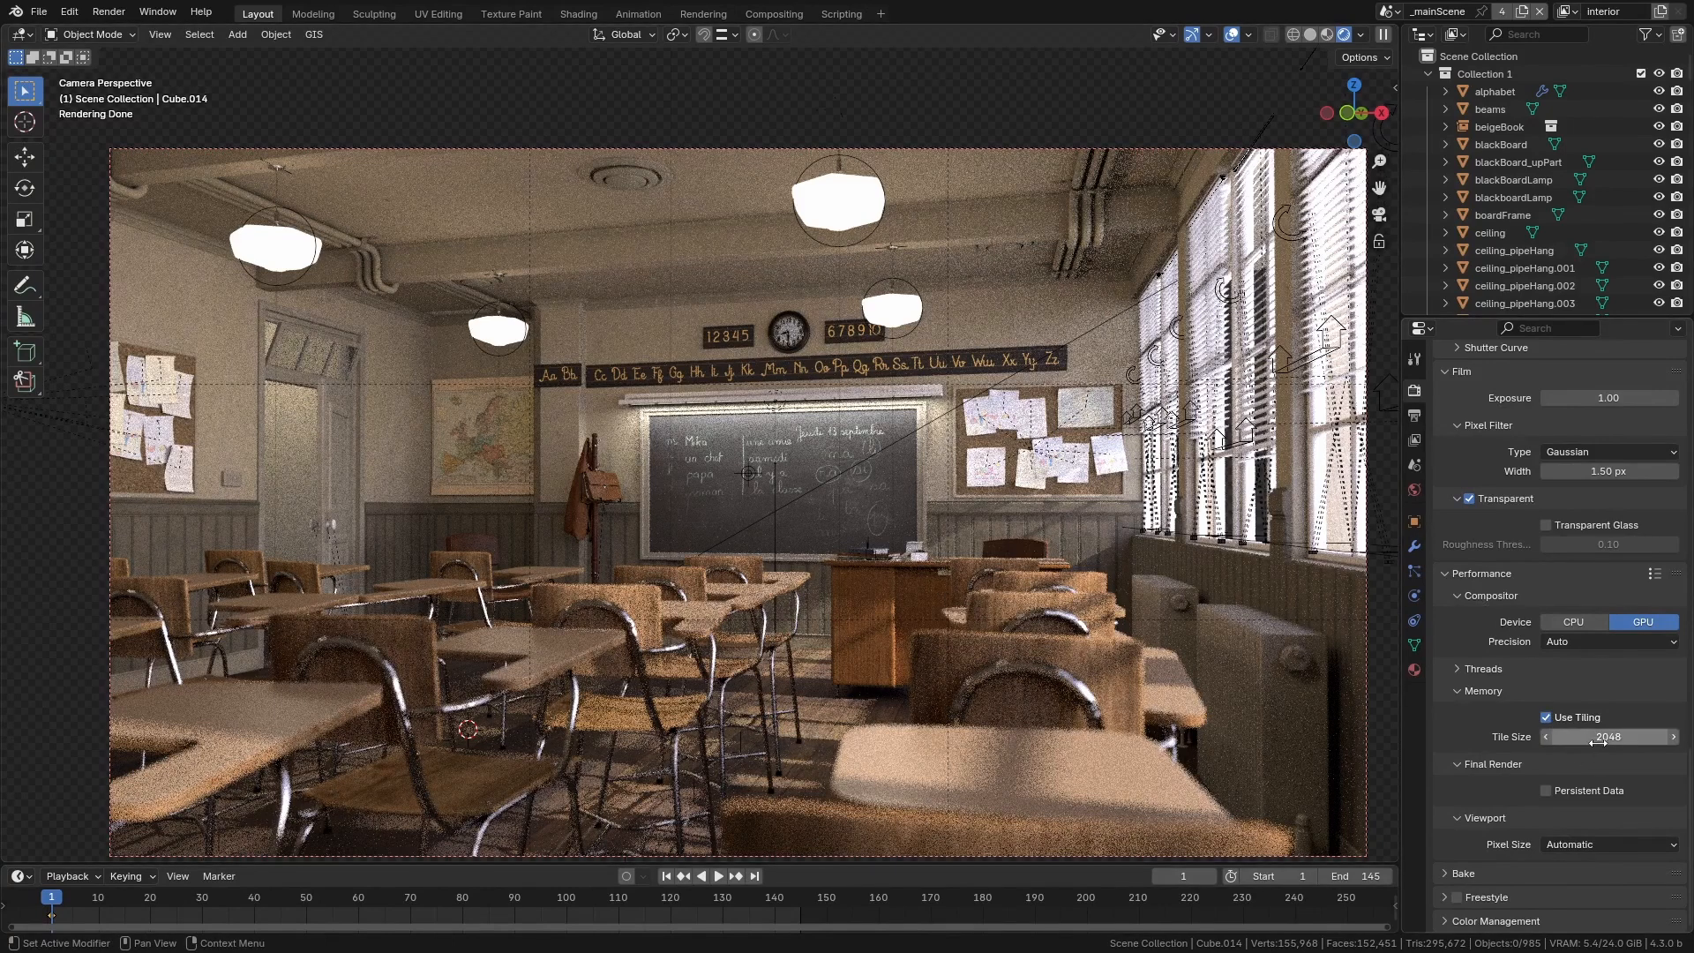
pyautogui.moveTo(1599, 737)
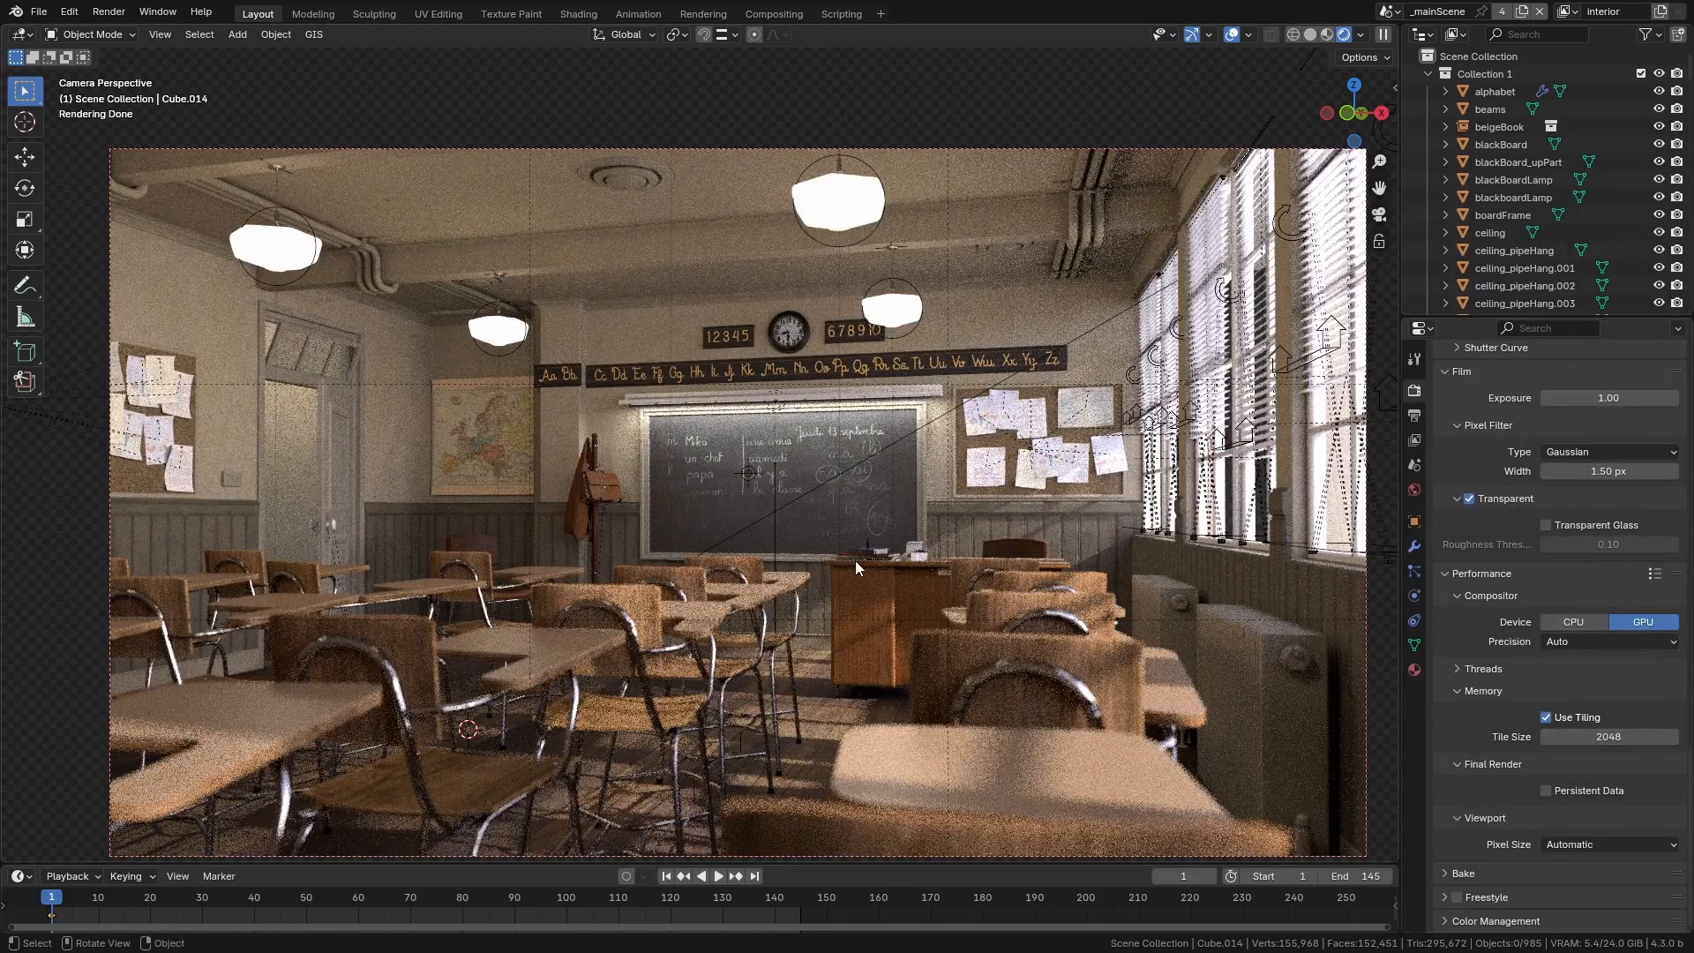
# Set the render tile size under Memory to 200 instead of 2048
pyautogui.doubleClick(1609, 736)
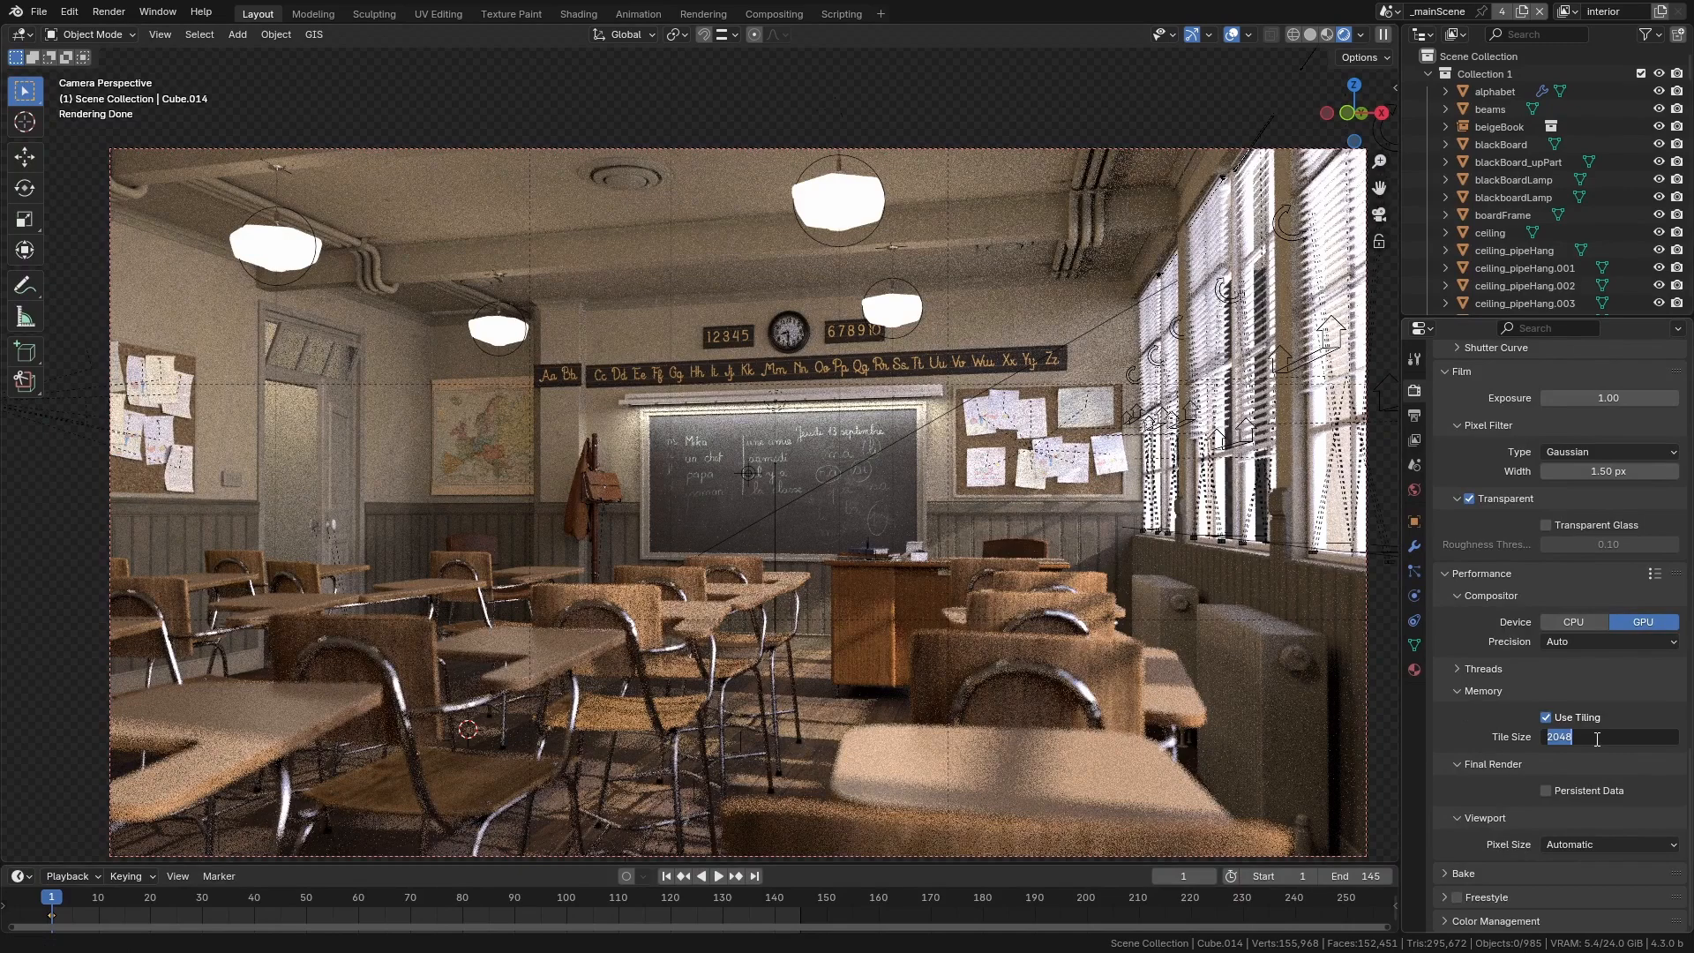
pyautogui.write('200')
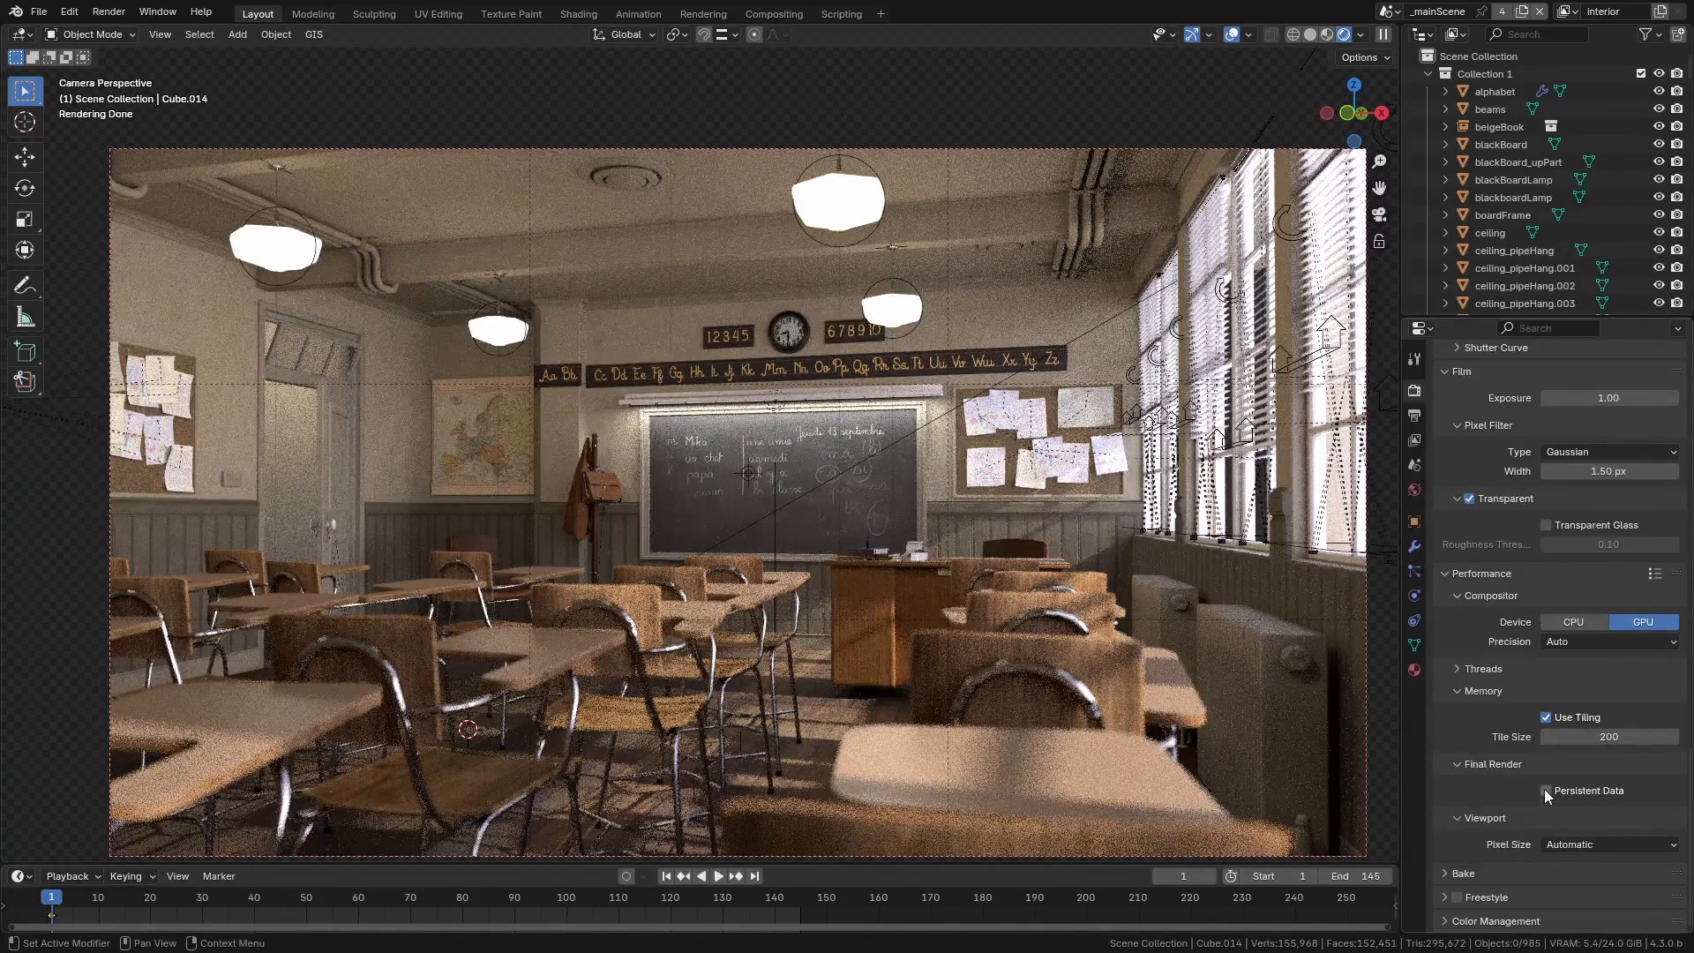
# Enable Persistent Data for final renders
pyautogui.click(1546, 790)
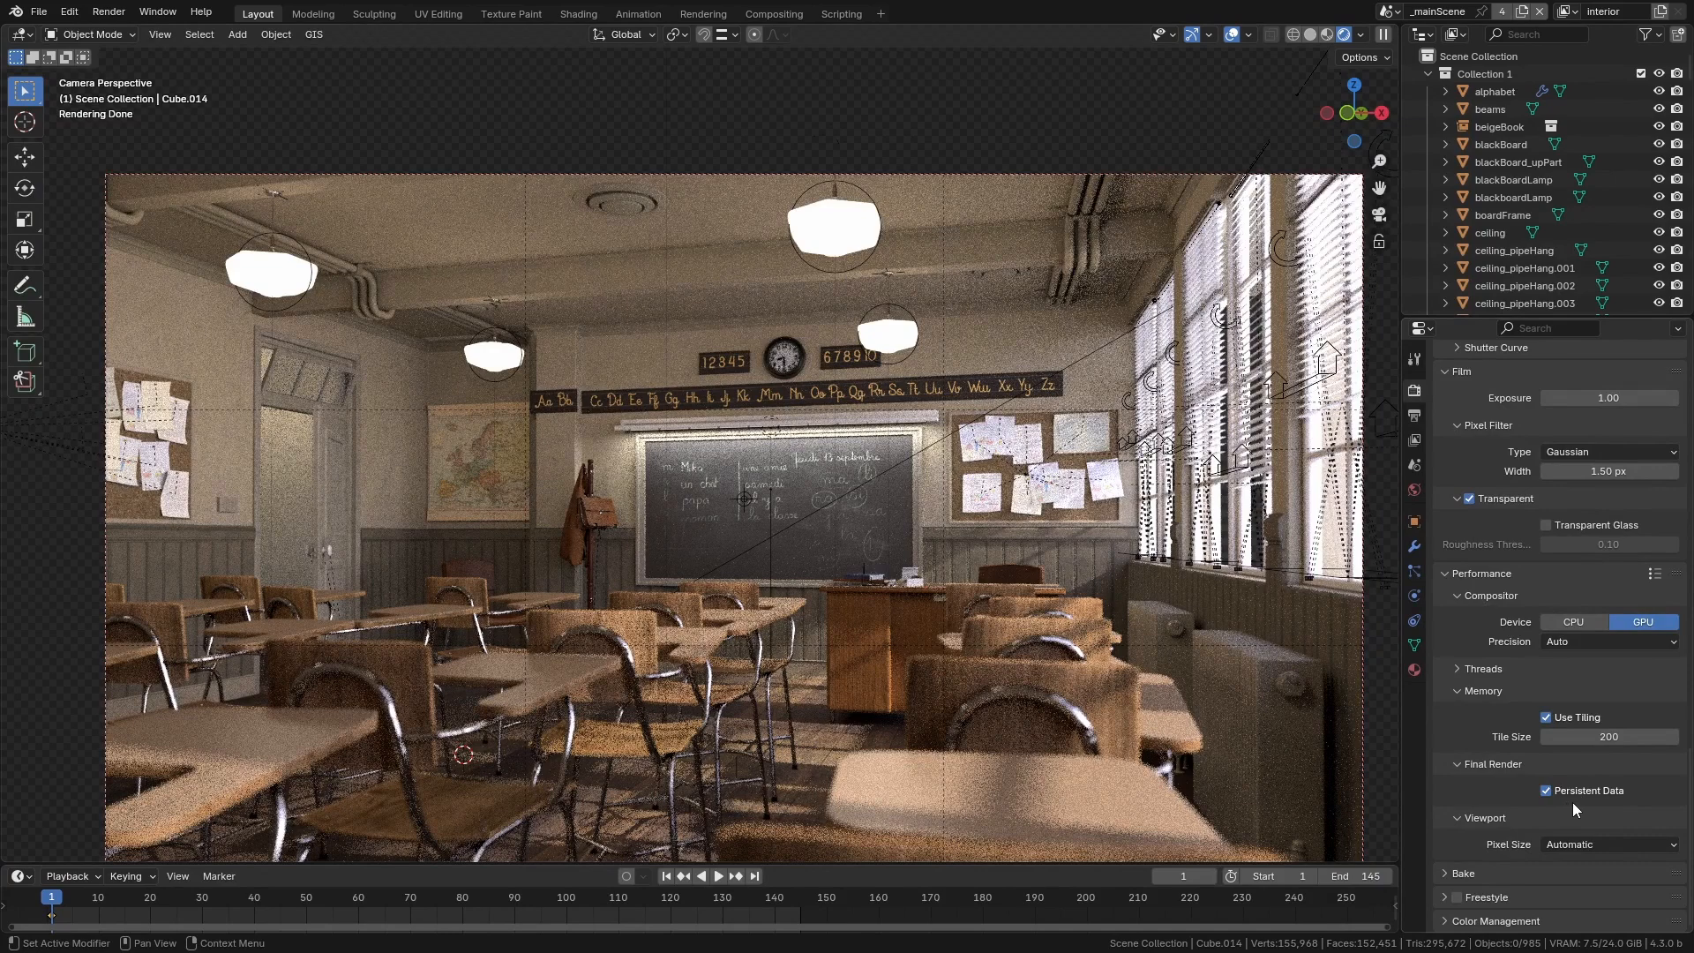
pyautogui.moveTo(1573, 808)
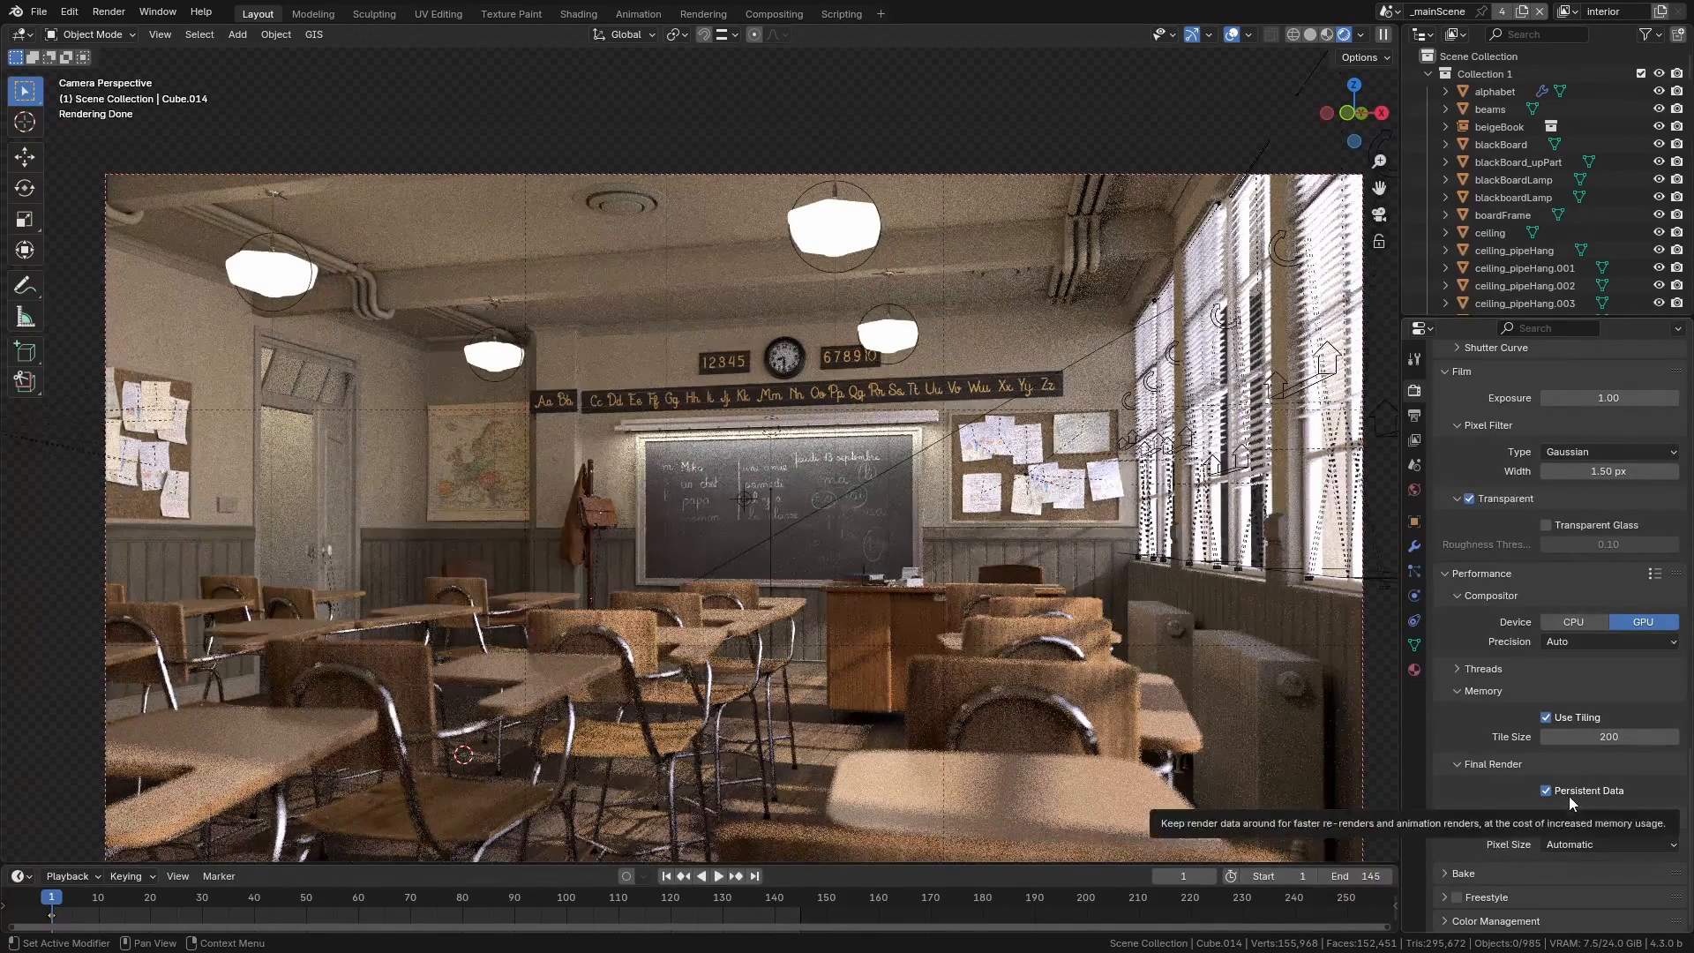